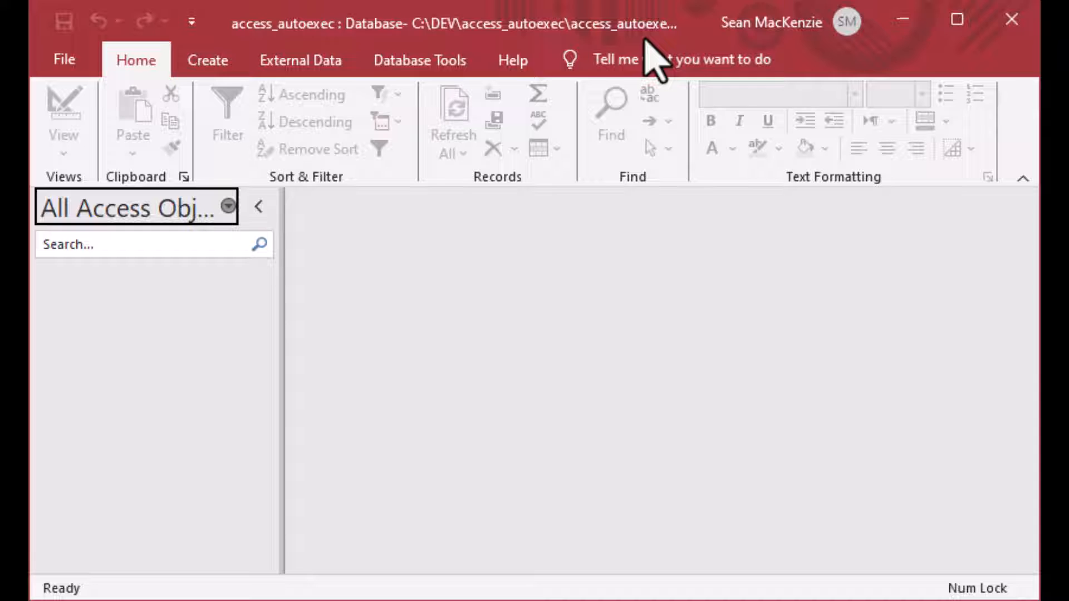
{"action": "mouse_move", "coordinate": [621, 279]}
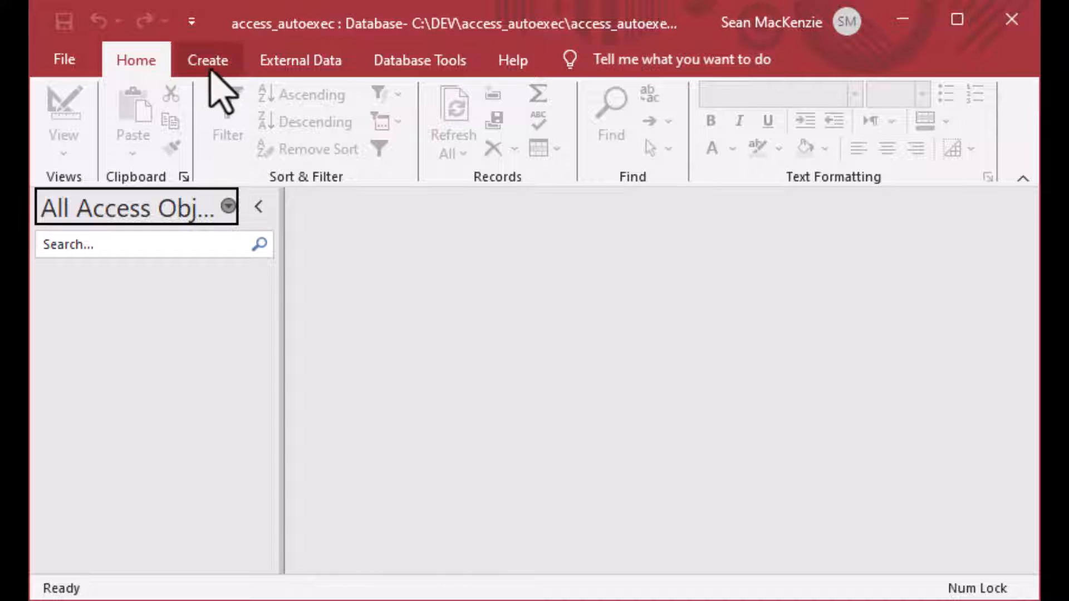
- Create a blank form, Form1, and switch it to Design View
{"action": "left_click", "coordinate": [208, 60]}
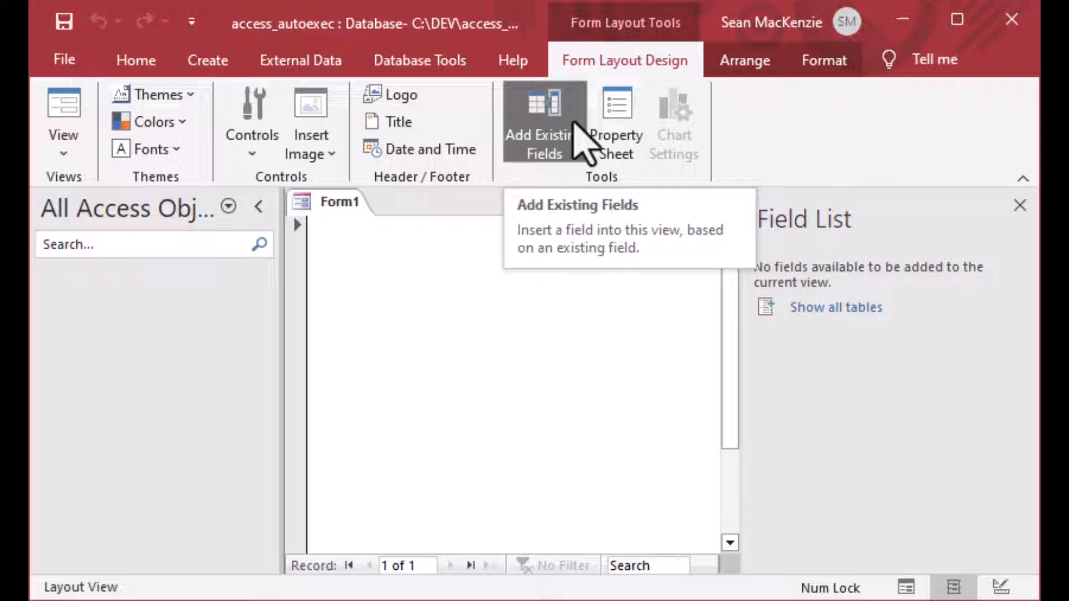
{"action": "mouse_move", "coordinate": [337, 243]}
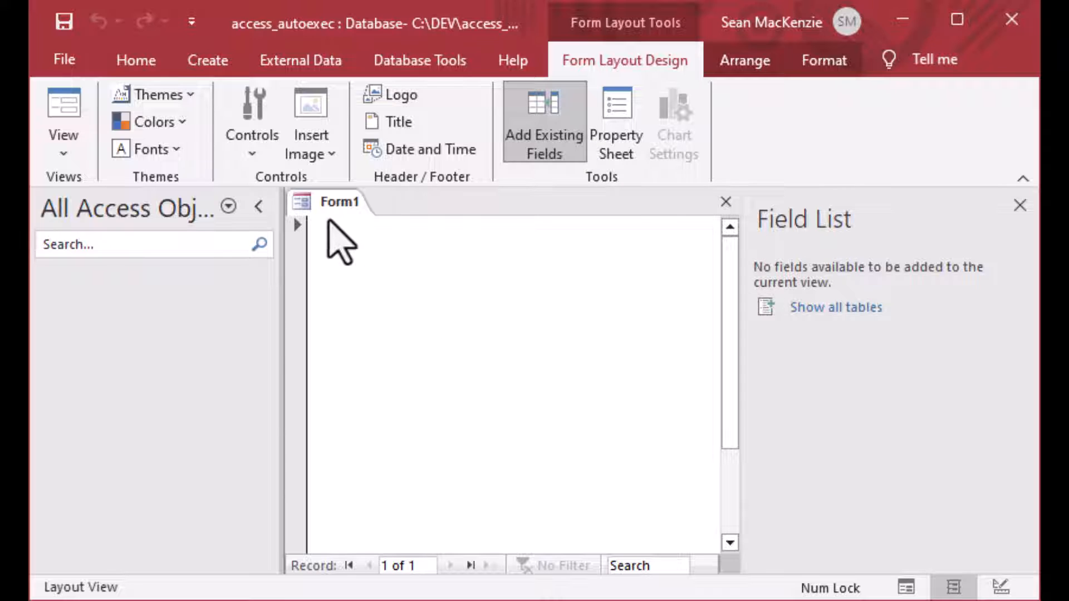
{"action": "right_click", "coordinate": [339, 201]}
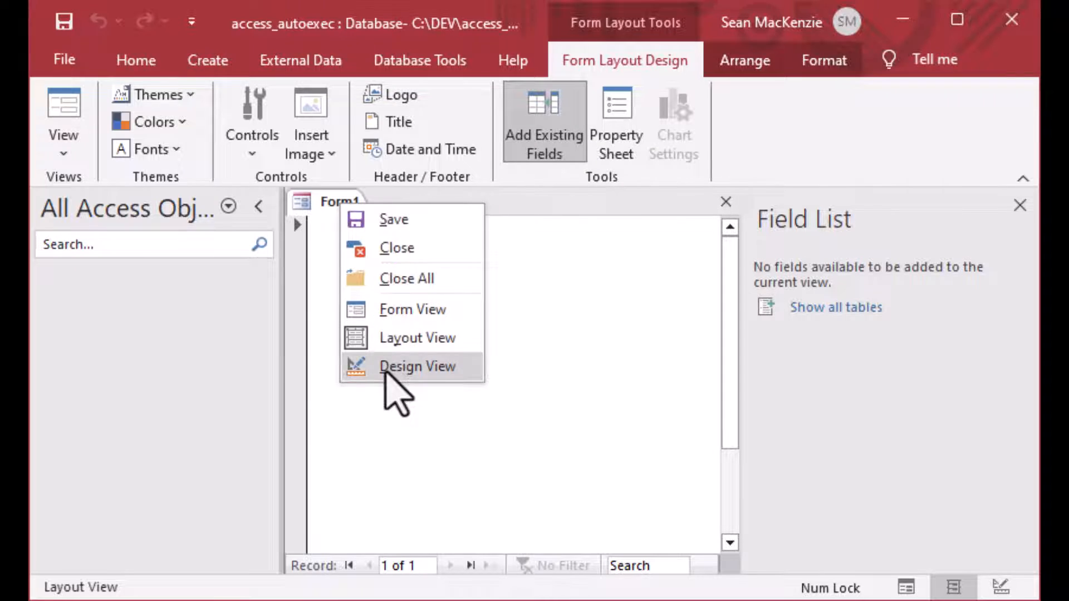
{"action": "left_click", "coordinate": [416, 366]}
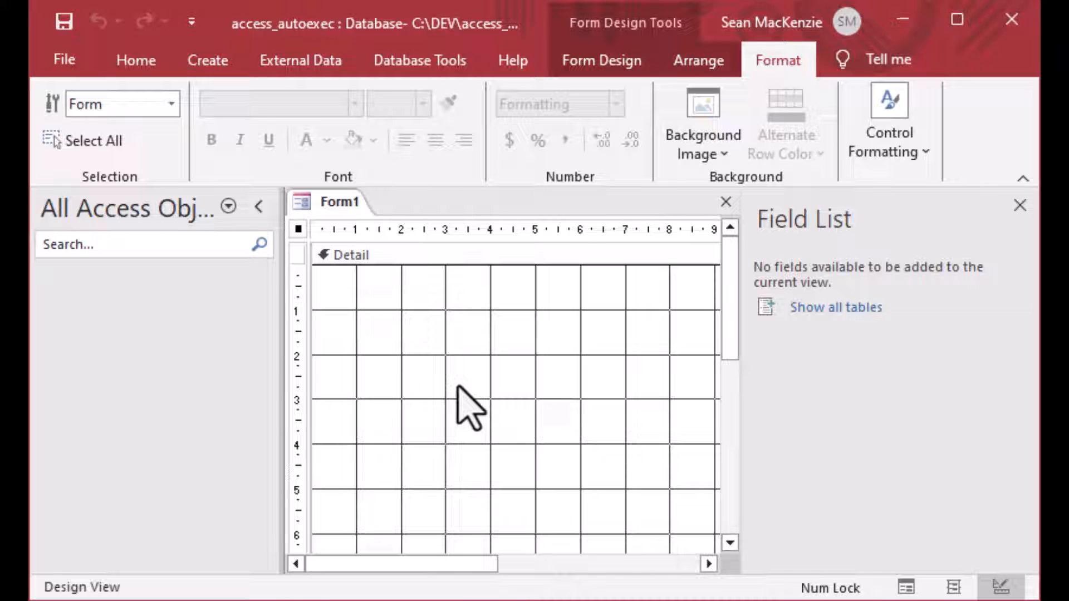
{"action": "mouse_move", "coordinate": [501, 406]}
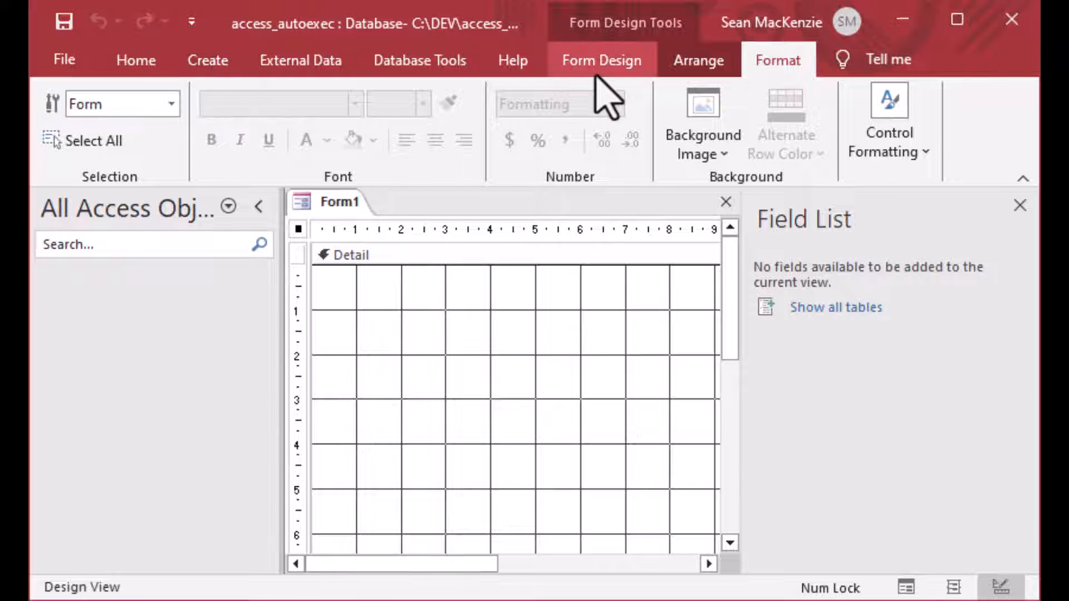
- Draw an unbound text box on Form1's Detail section and label it Date
{"action": "left_click", "coordinate": [602, 60]}
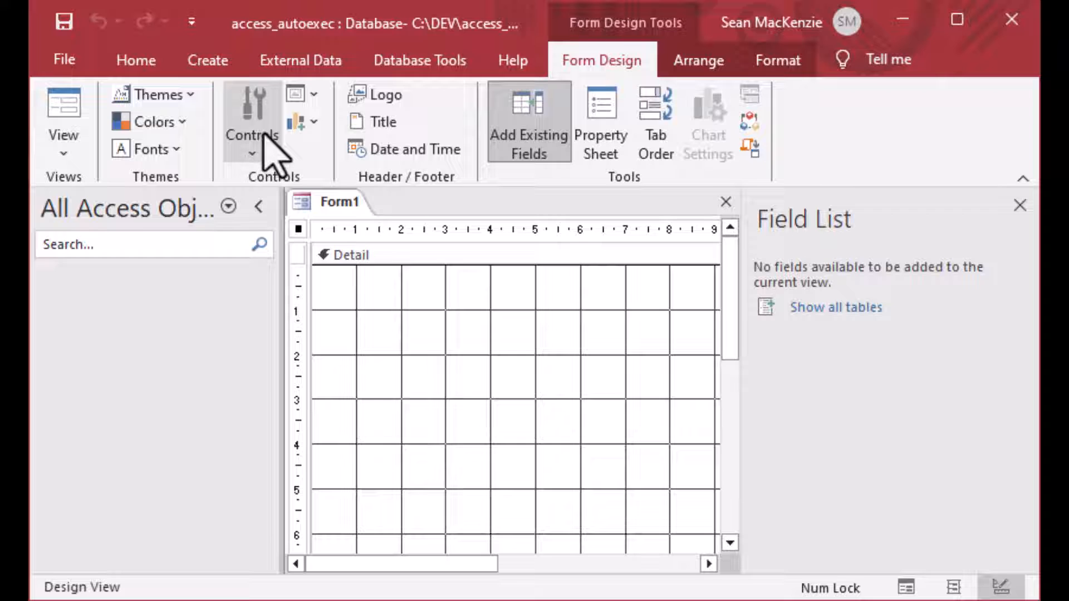
{"action": "left_click", "coordinate": [251, 153]}
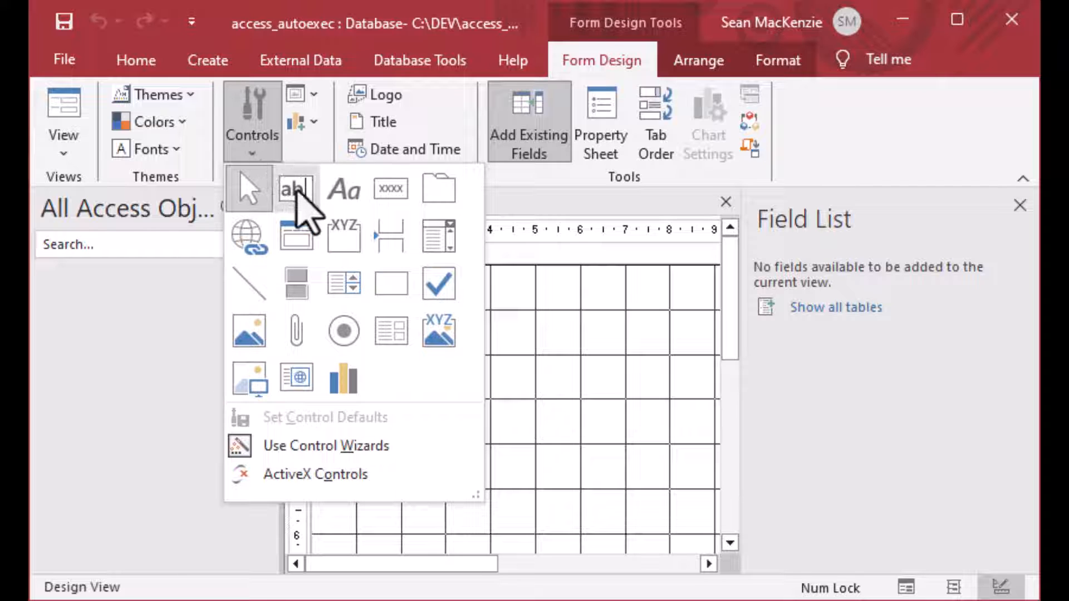
{"action": "left_click", "coordinate": [295, 189]}
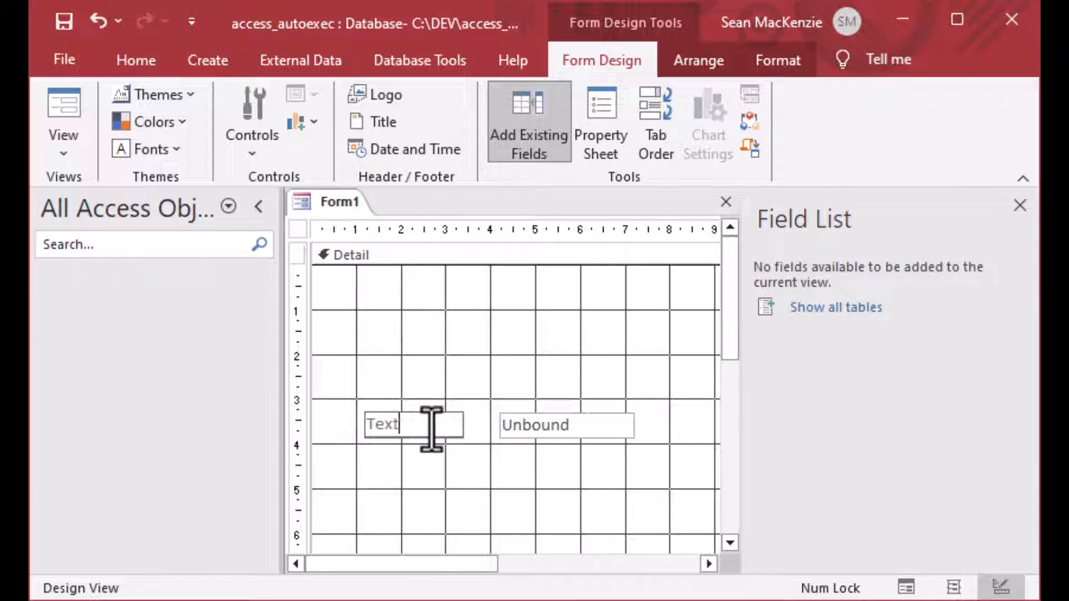
{"action": "type", "text": "Date"}
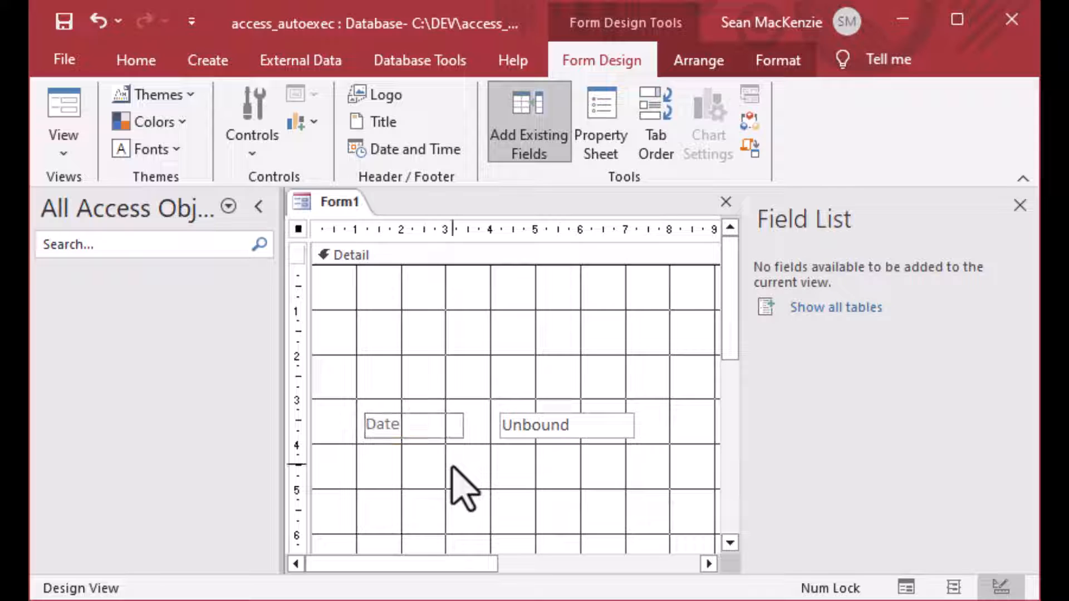
{"action": "left_click", "coordinate": [355, 254]}
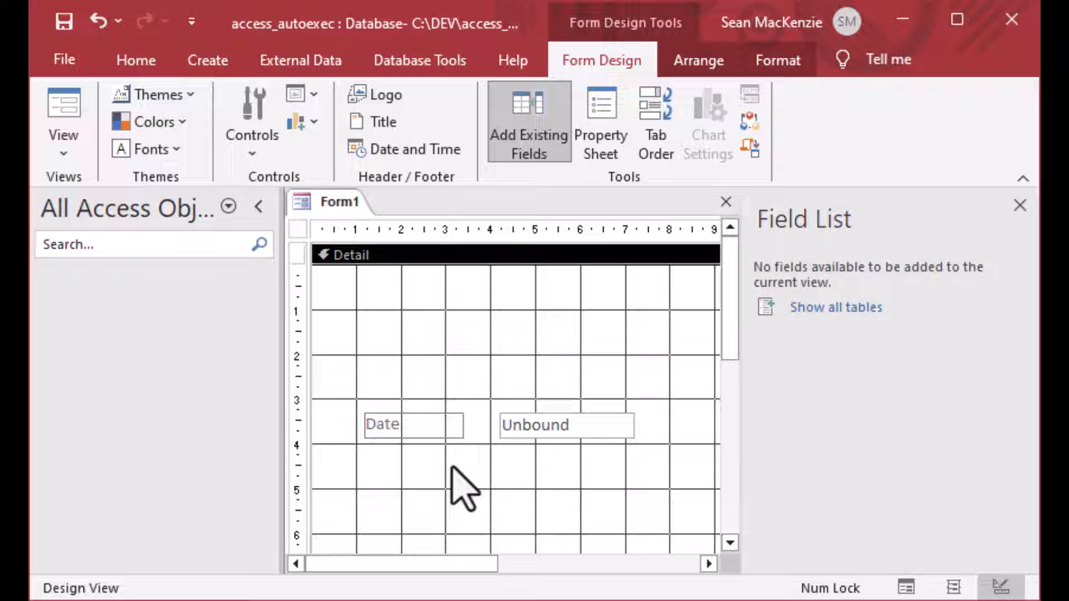
{"action": "left_click", "coordinate": [565, 425]}
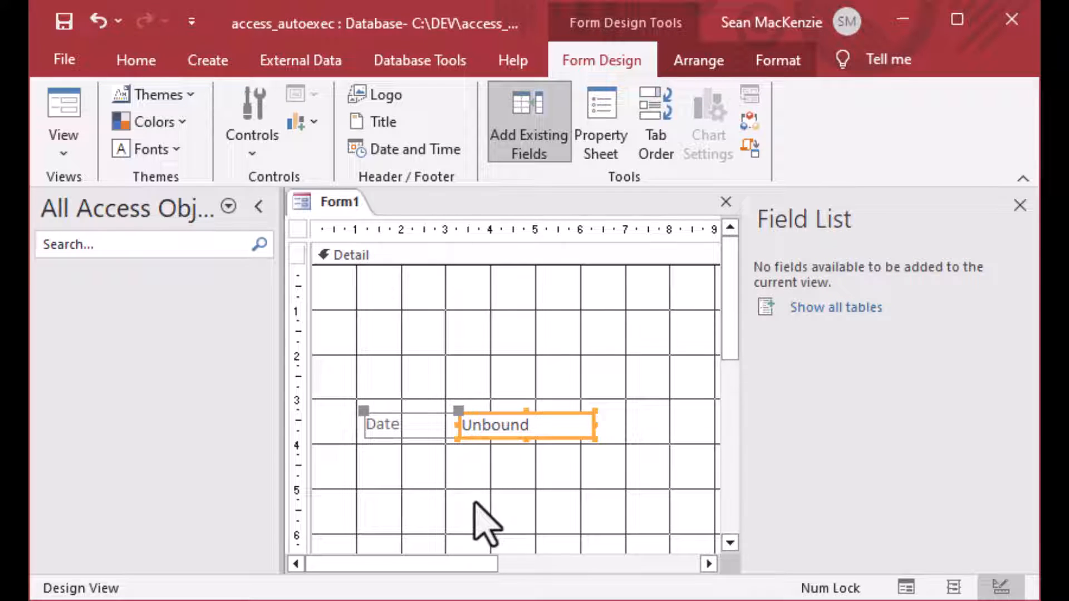
{"action": "mouse_move", "coordinate": [477, 484]}
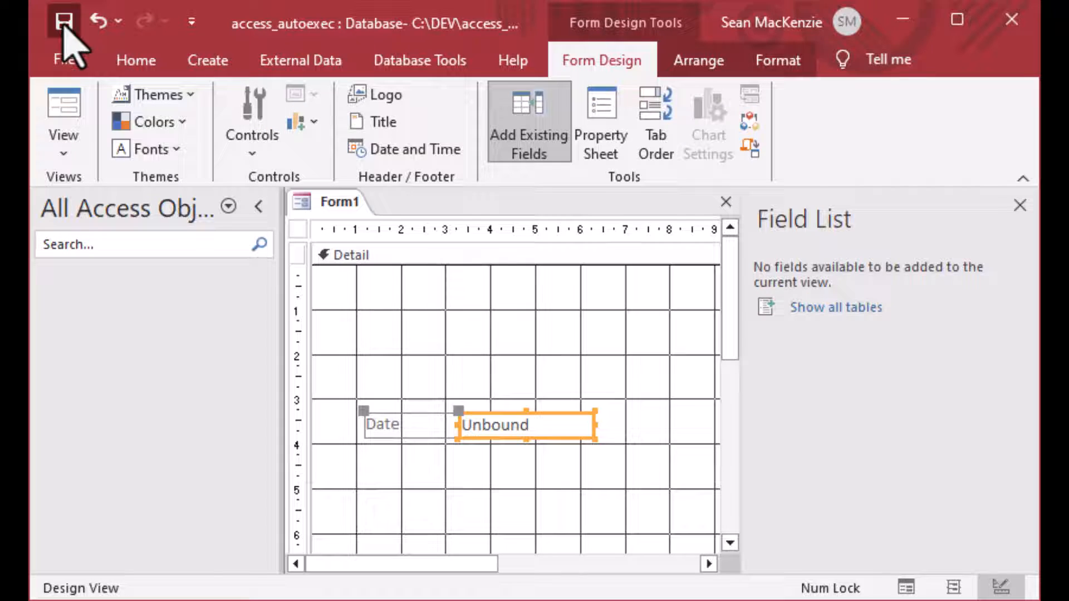
- Save Form1 as frmSuperform, widen the unbound text box, and close the form
{"action": "left_click", "coordinate": [64, 19]}
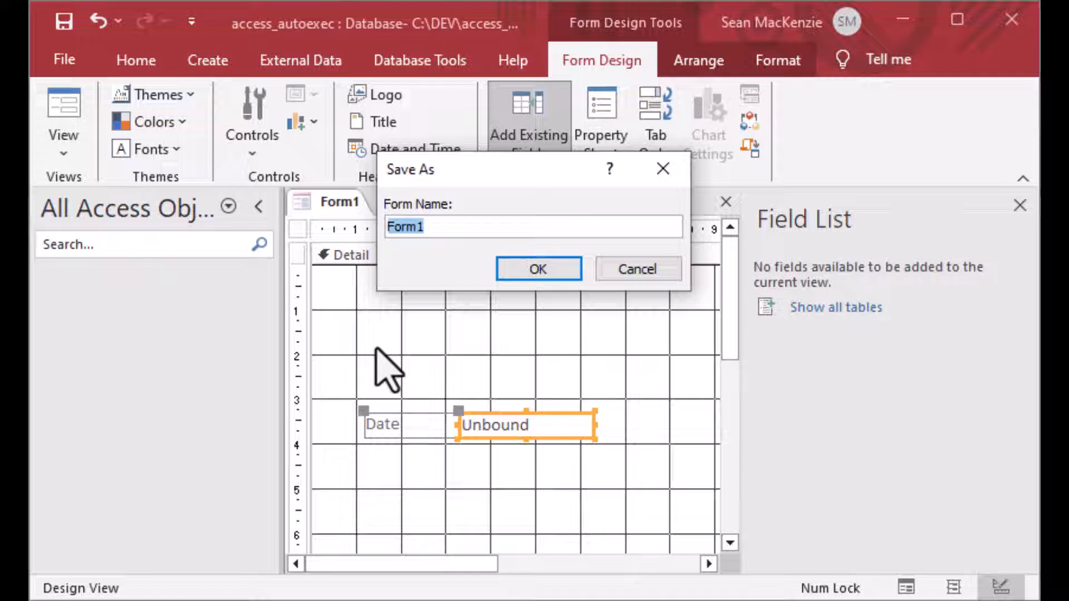
{"action": "type", "text": "frmSuperf"}
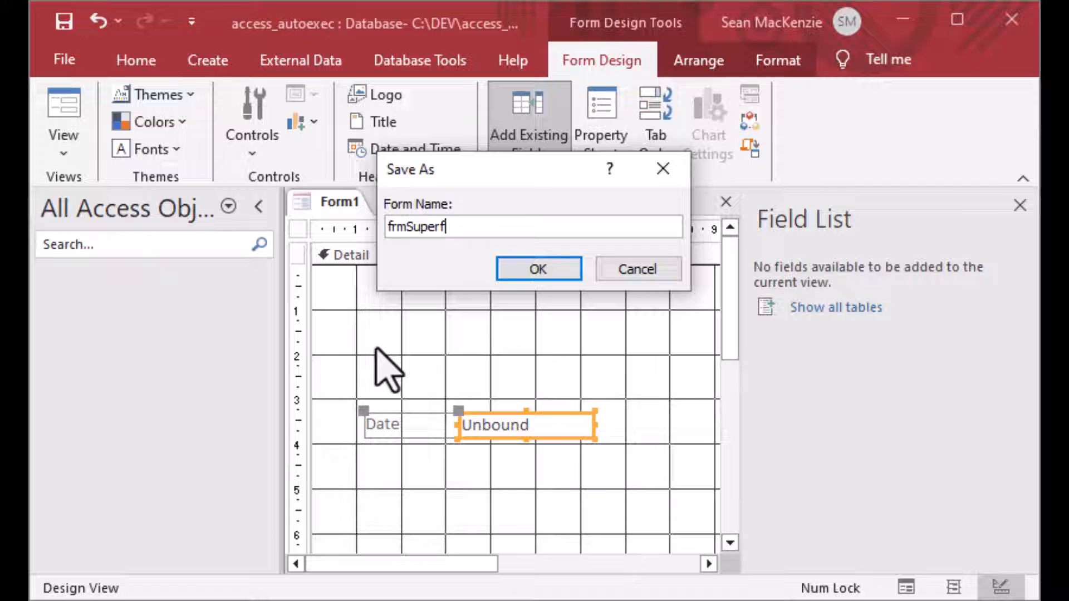
{"action": "left_click", "coordinate": [538, 268]}
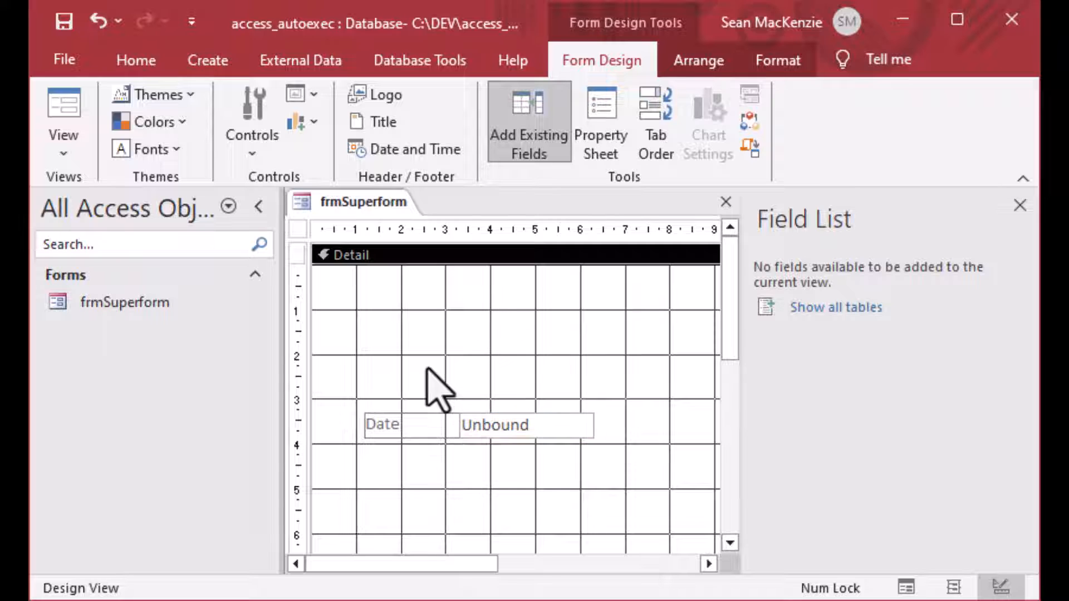
{"action": "mouse_move", "coordinate": [576, 443]}
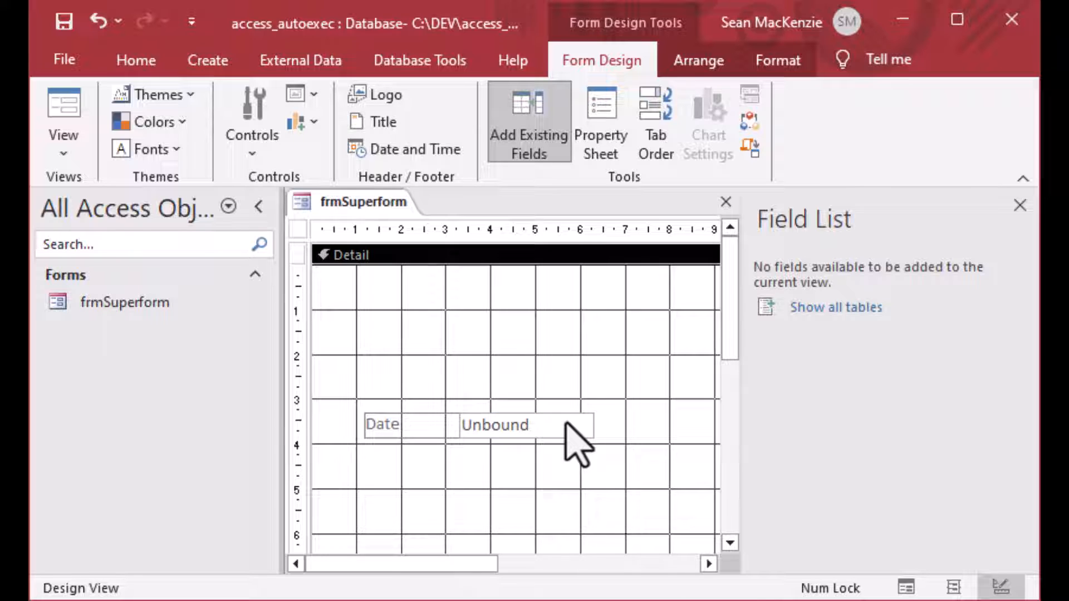
{"action": "left_click", "coordinate": [494, 424]}
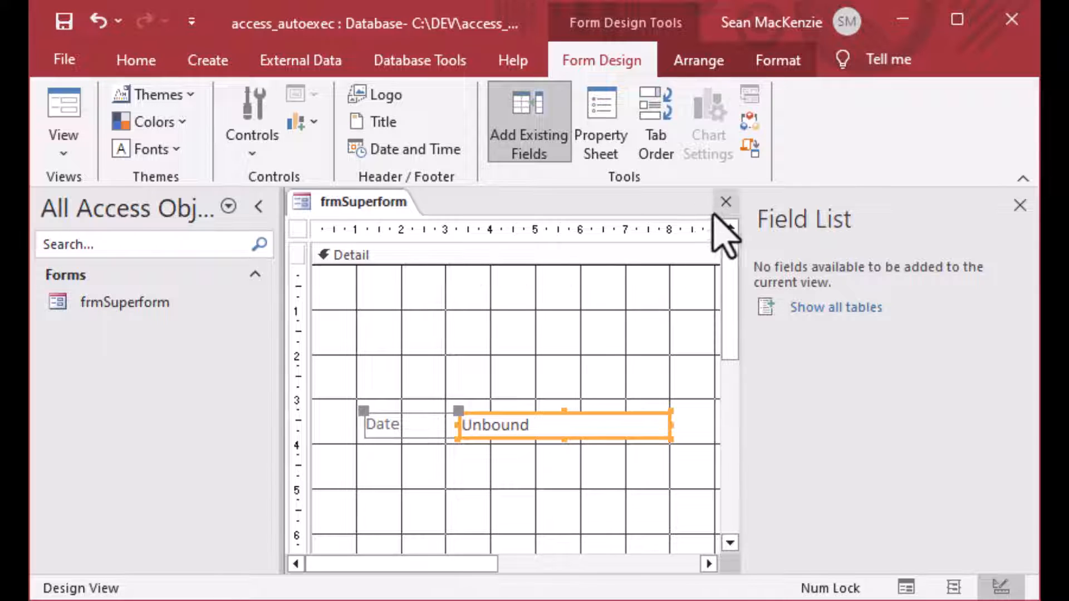
{"action": "left_click", "coordinate": [725, 202]}
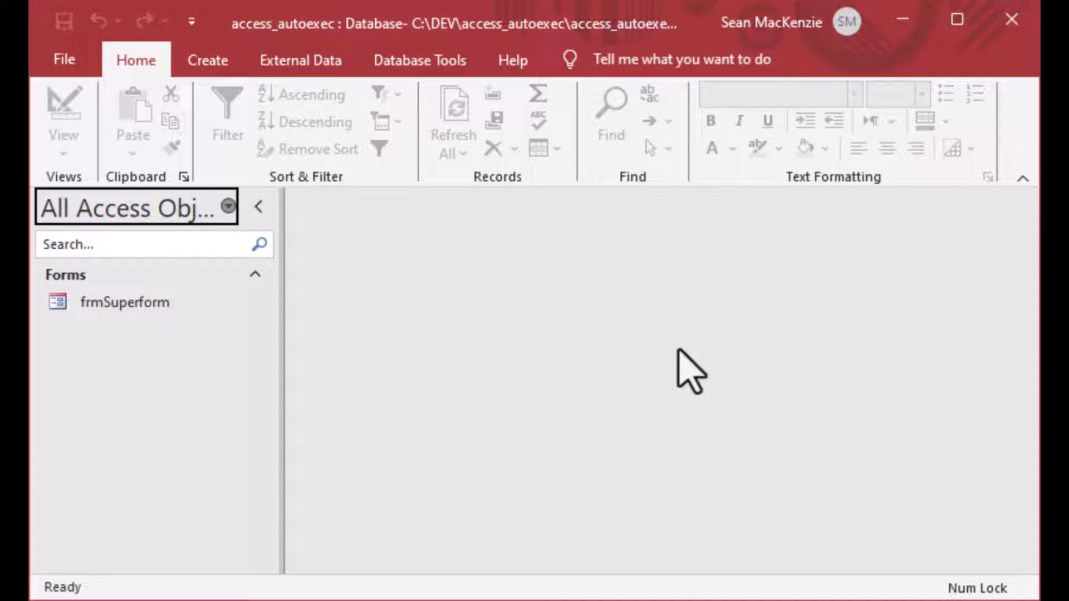
{"action": "mouse_move", "coordinate": [542, 358]}
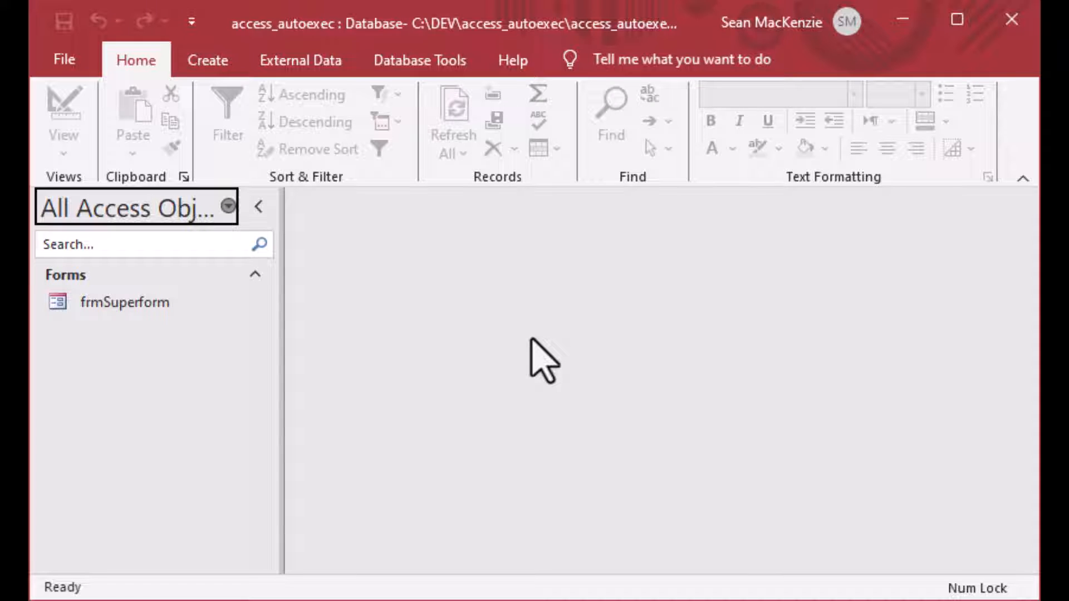
{"action": "mouse_move", "coordinate": [440, 344]}
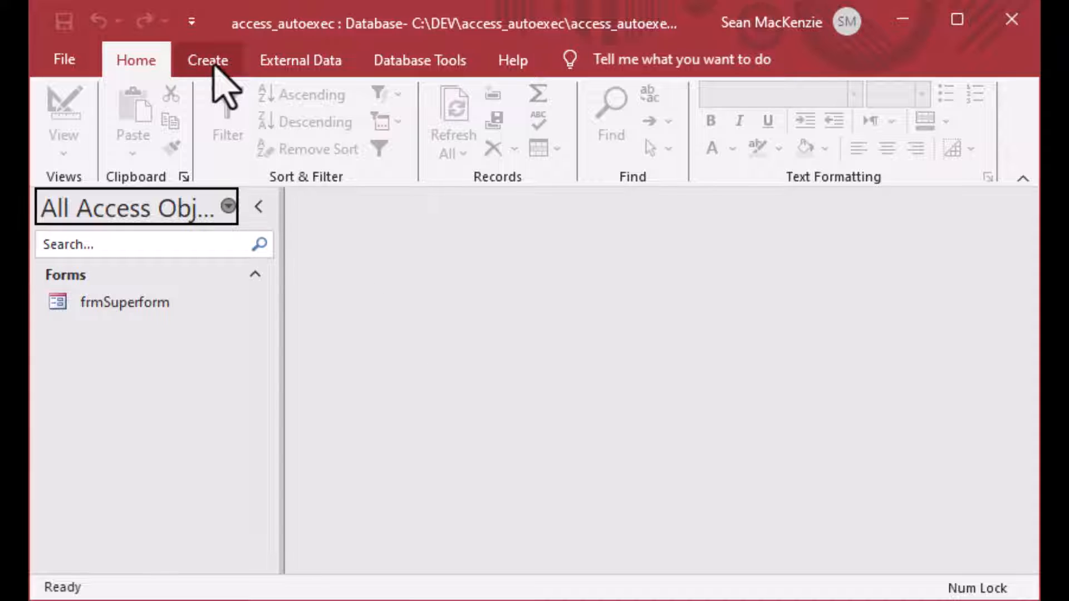
- Create Macro1 and add a MessageBox action from the actions list
{"action": "left_click", "coordinate": [207, 60]}
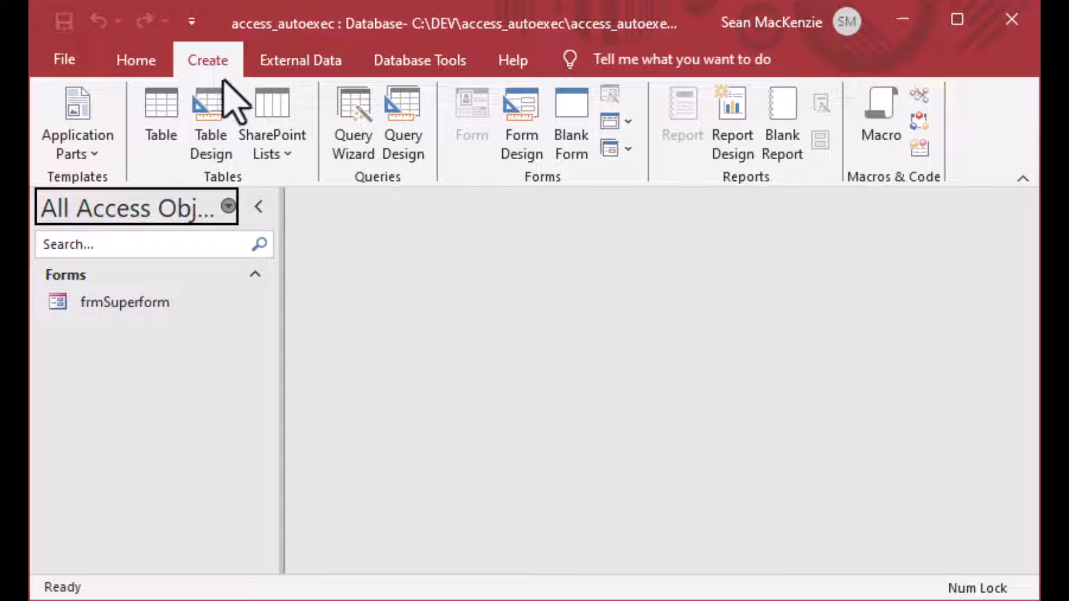
{"action": "mouse_move", "coordinate": [880, 123]}
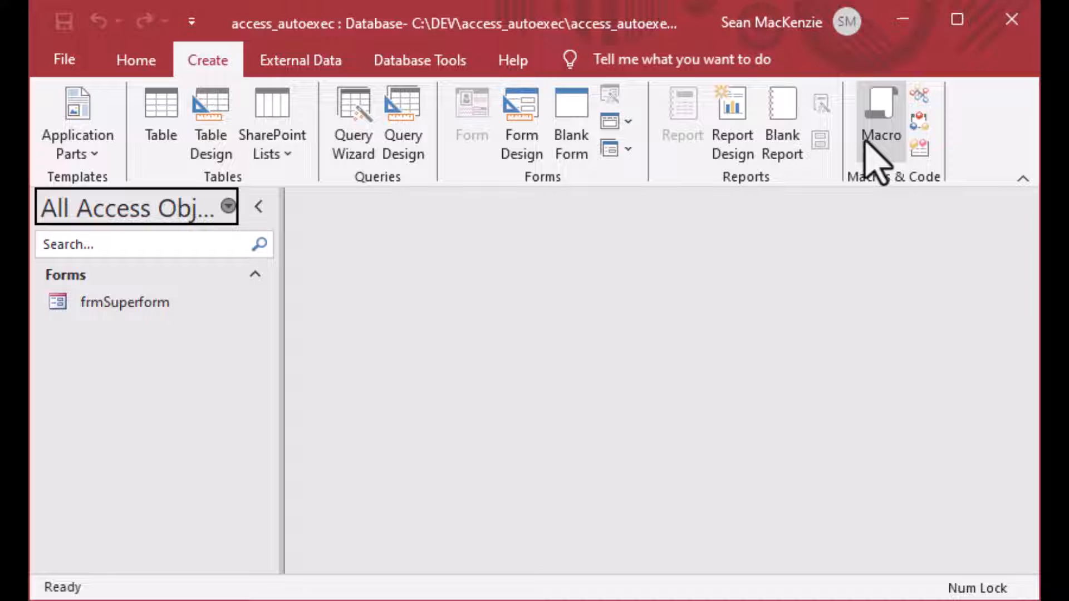
{"action": "mouse_move", "coordinate": [881, 119]}
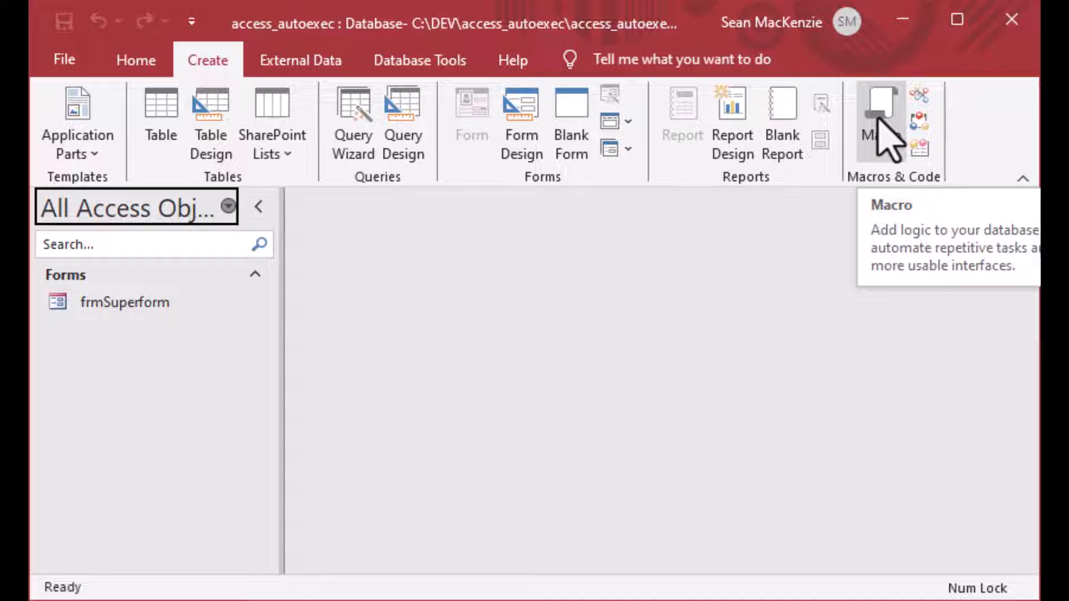
{"action": "left_click", "coordinate": [878, 122]}
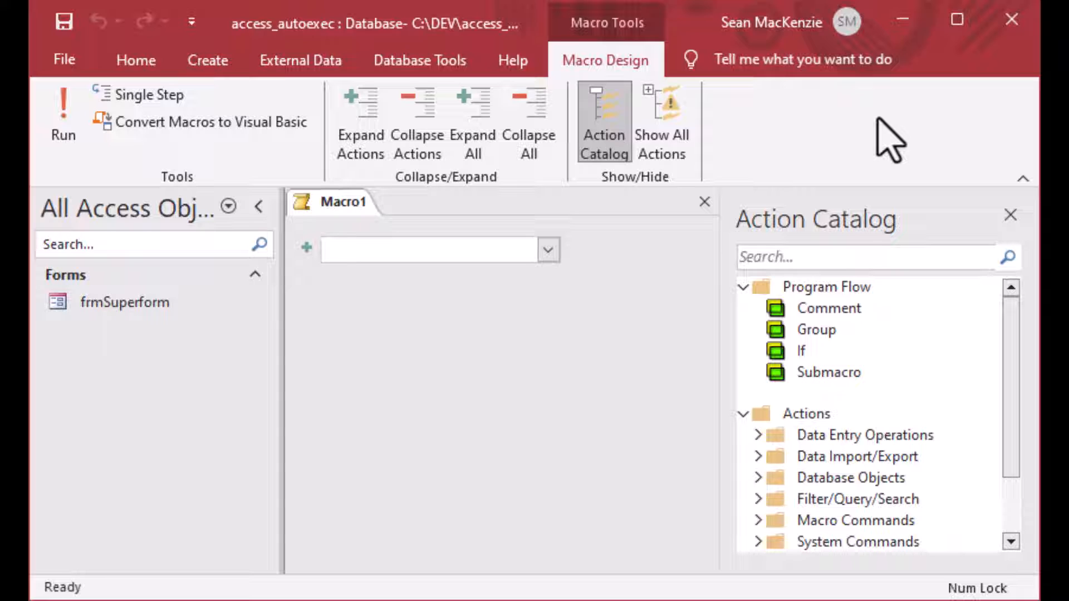
{"action": "mouse_move", "coordinate": [660, 286]}
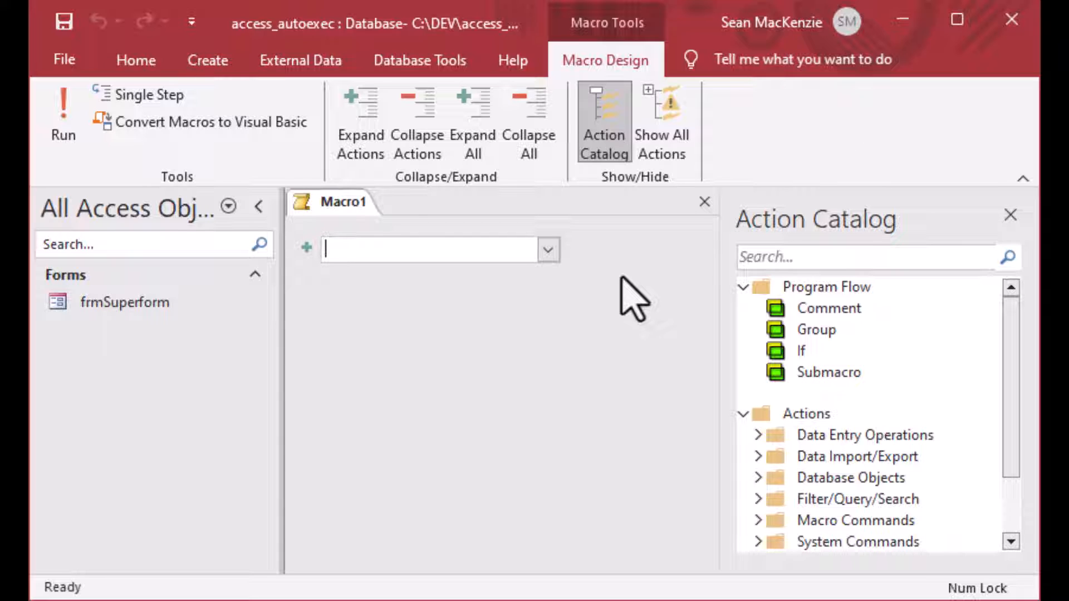
{"action": "left_click", "coordinate": [547, 248]}
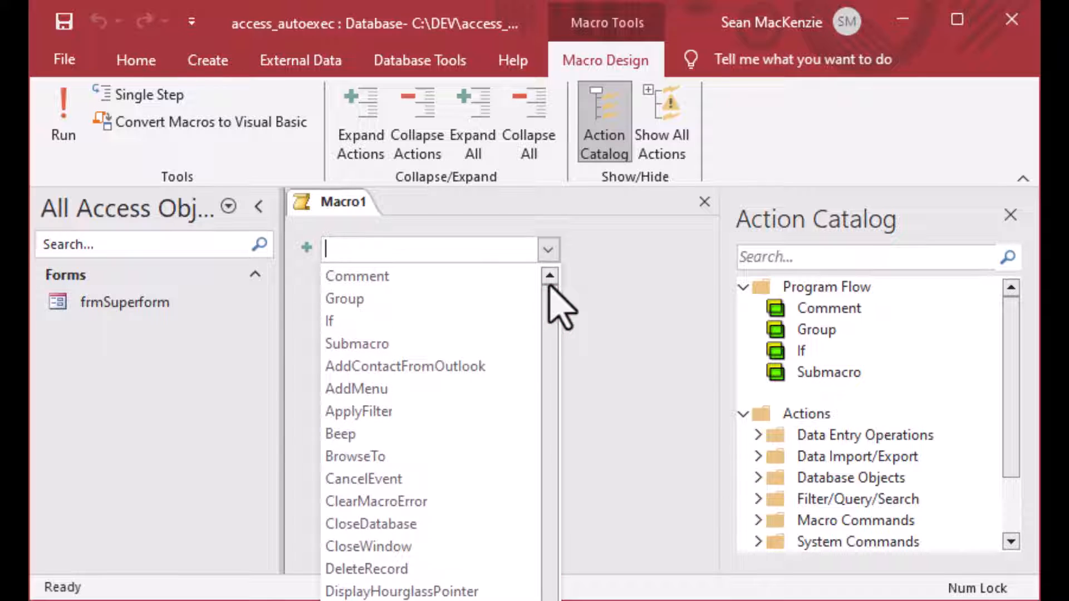
{"action": "mouse_move", "coordinate": [362, 276]}
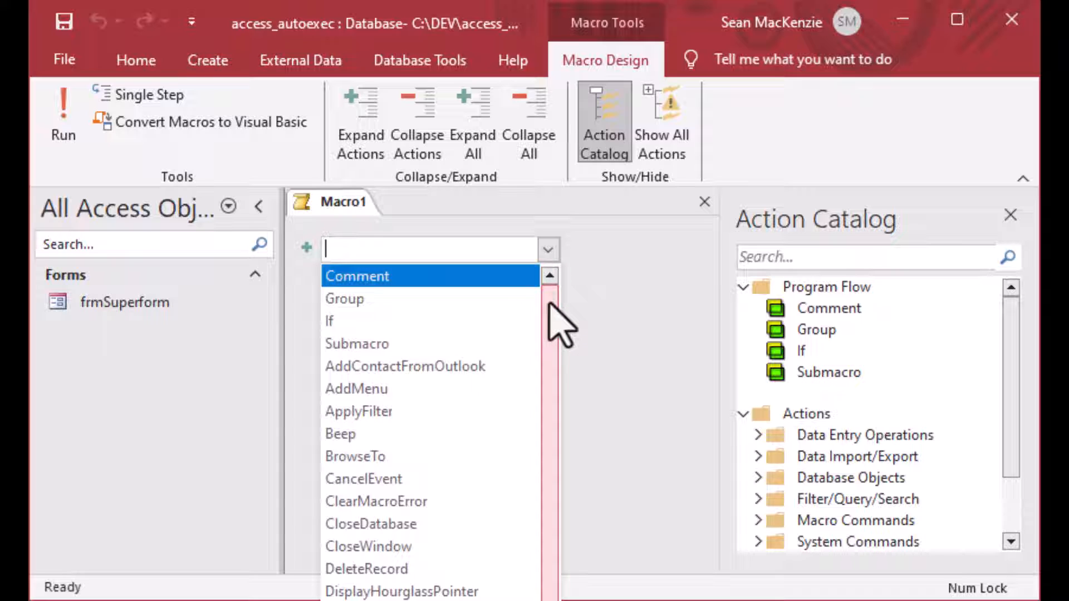
{"action": "type", "text": "Ms"}
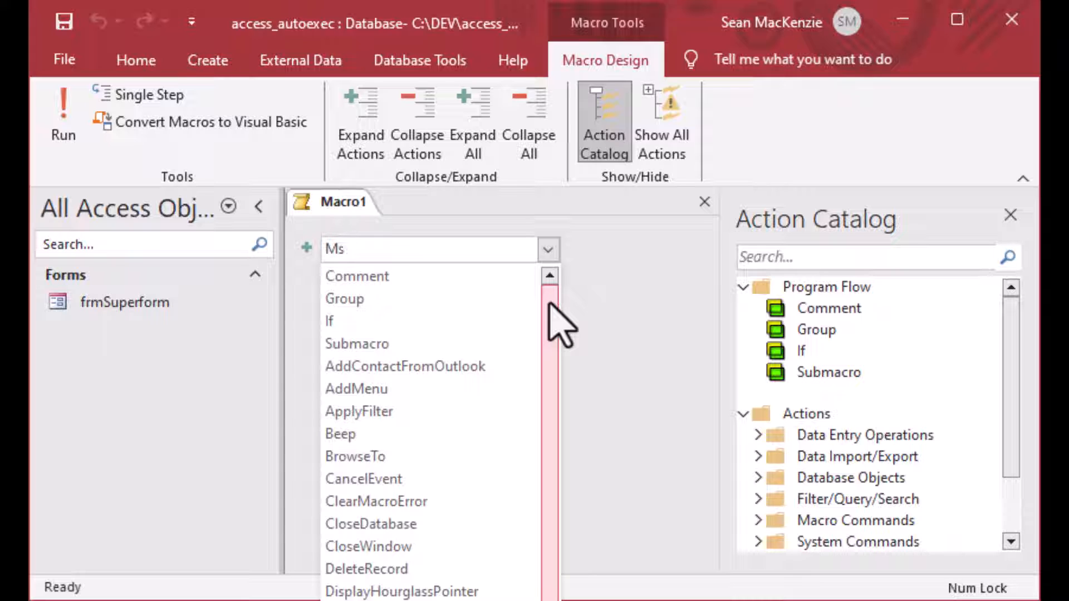
{"action": "type", "text": "essageBox"}
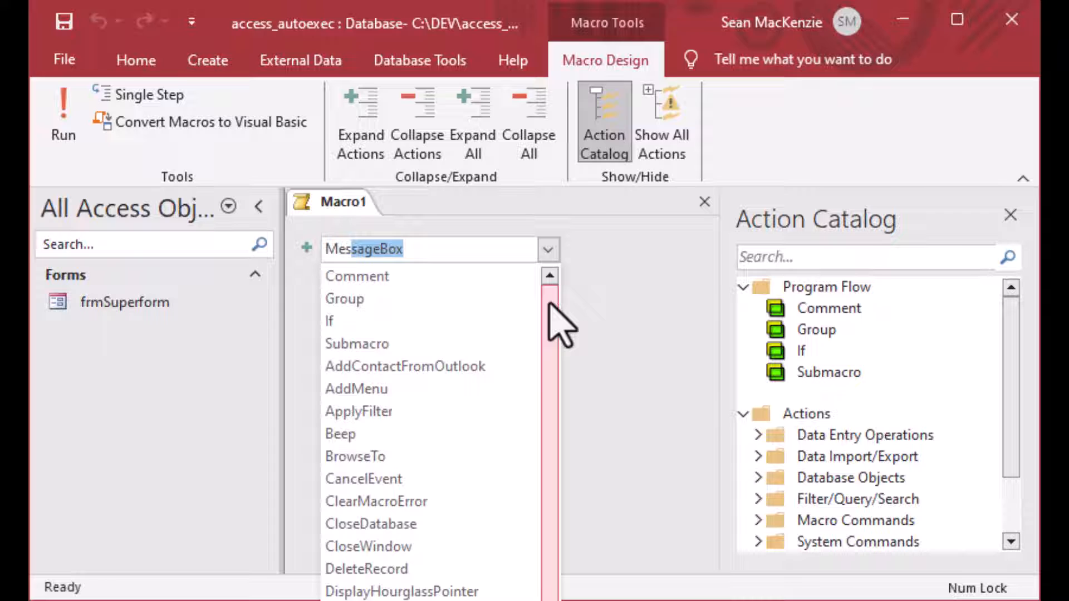
{"action": "left_click", "coordinate": [362, 248]}
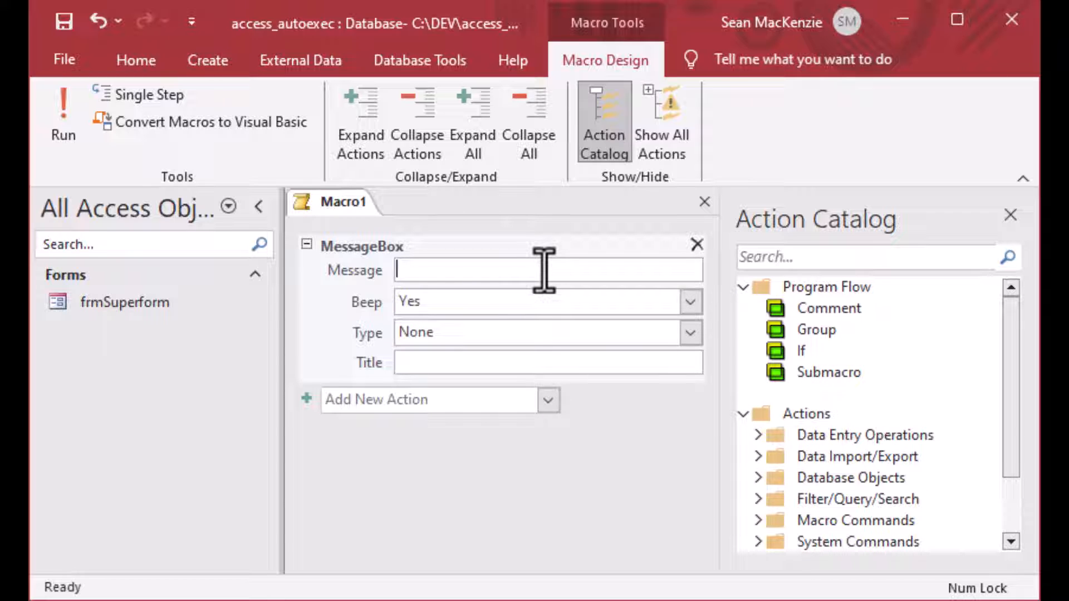
- Enter the message 'This message opened in the Autoexec macro.'
{"action": "type", "text": "This message"}
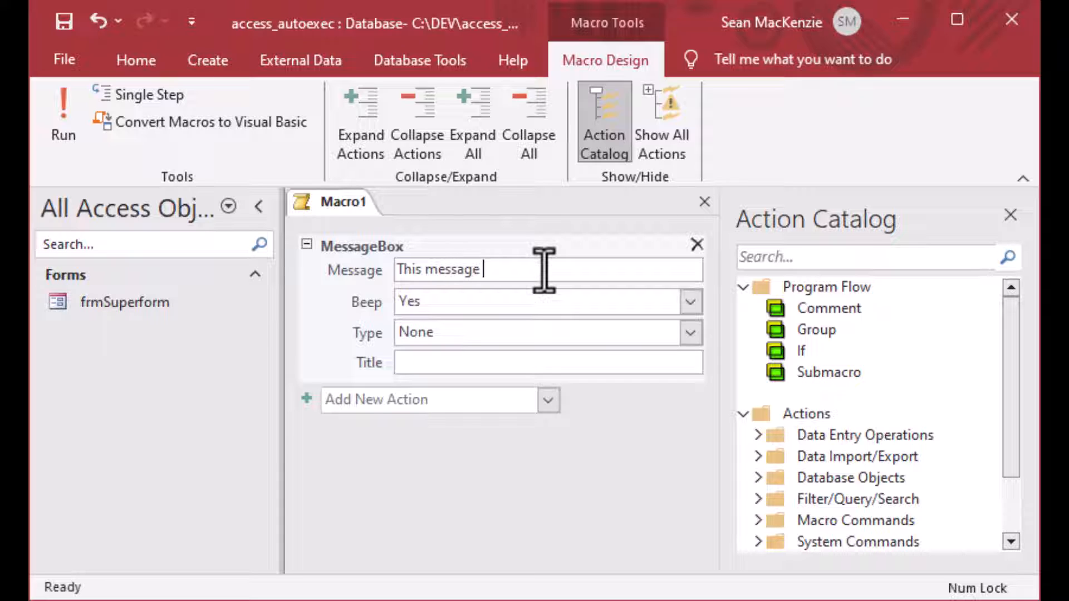
{"action": "type", "text": "opened in"}
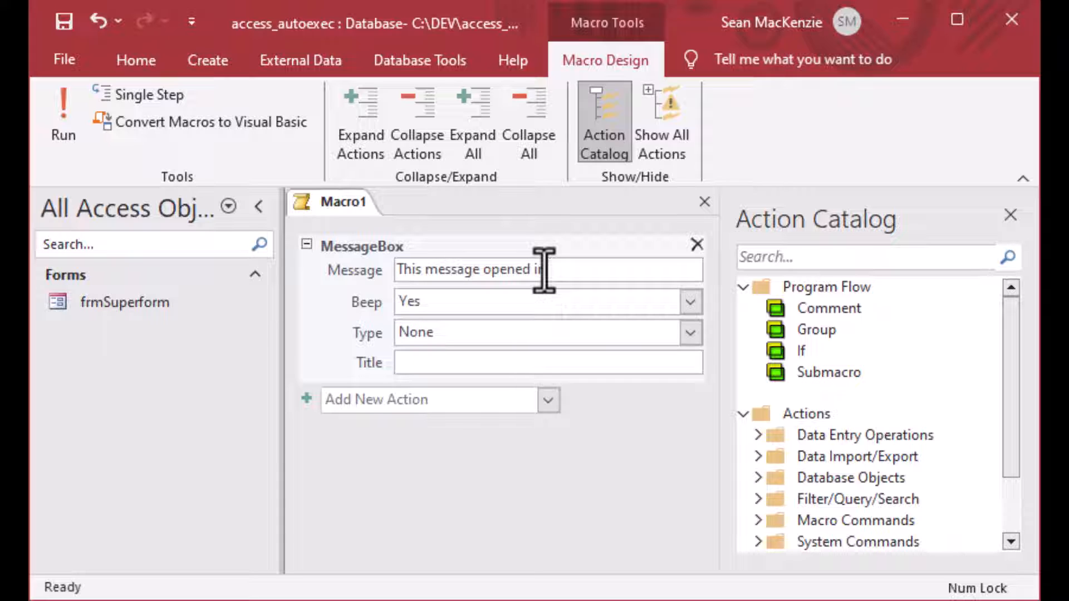
{"action": "type", "text": "the A"}
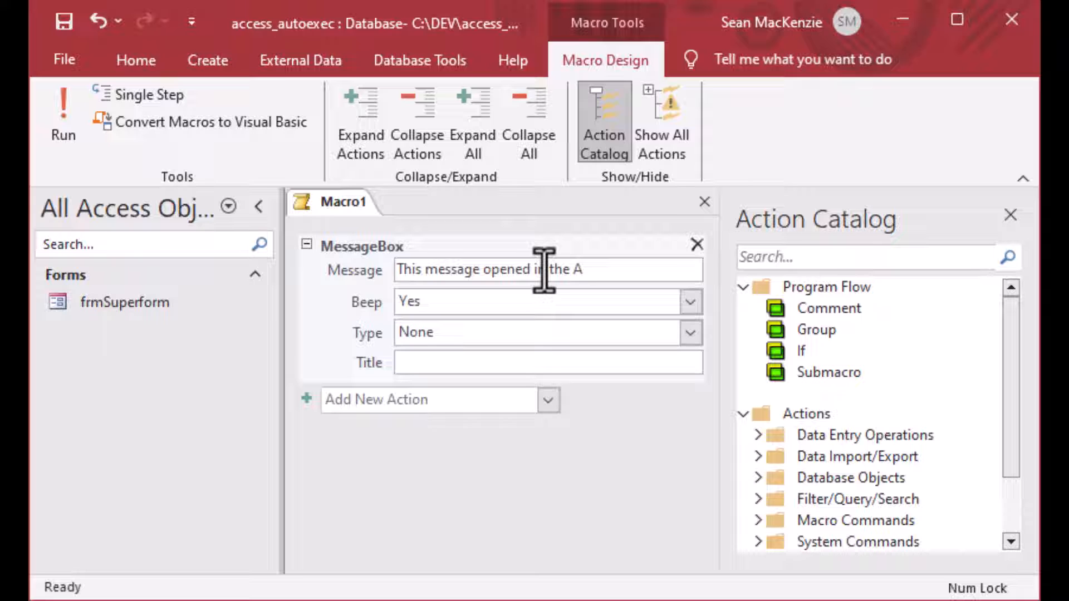
{"action": "type", "text": "utoexec"}
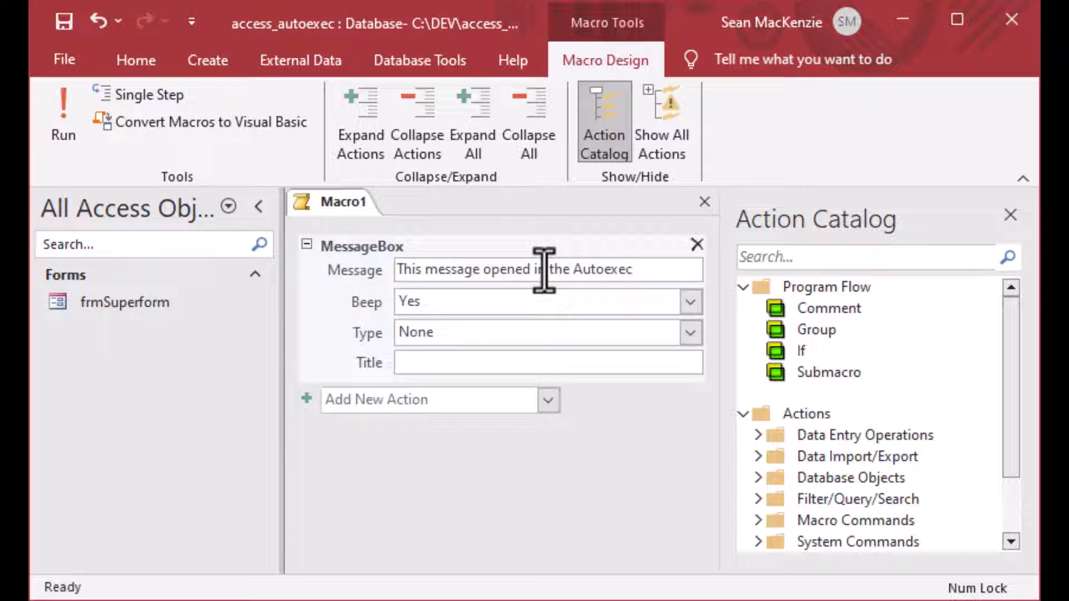
{"action": "type", "text": "macro"}
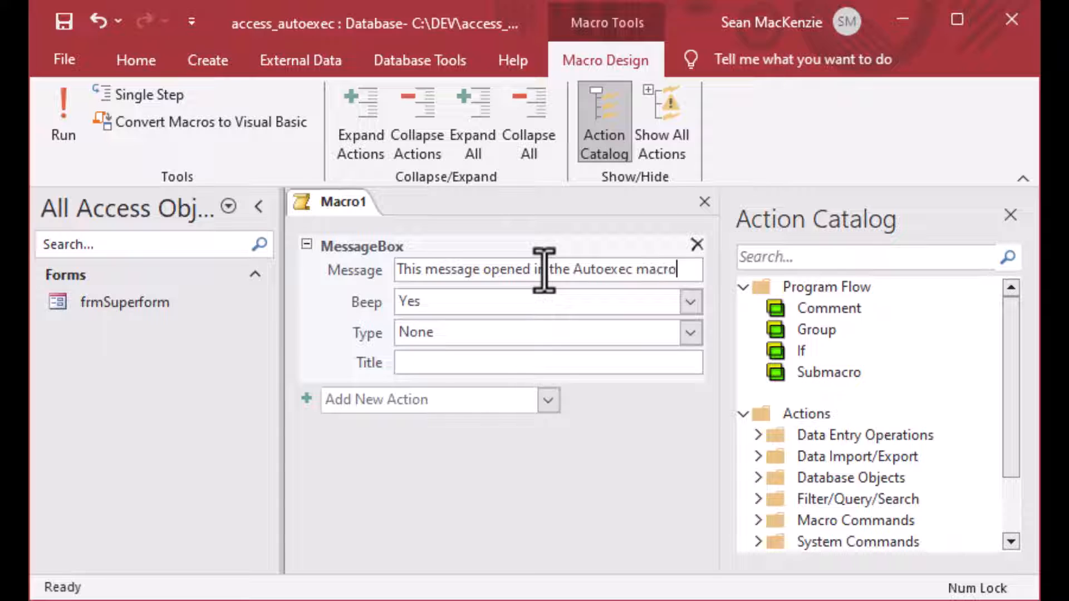
{"action": "type", "text": "."}
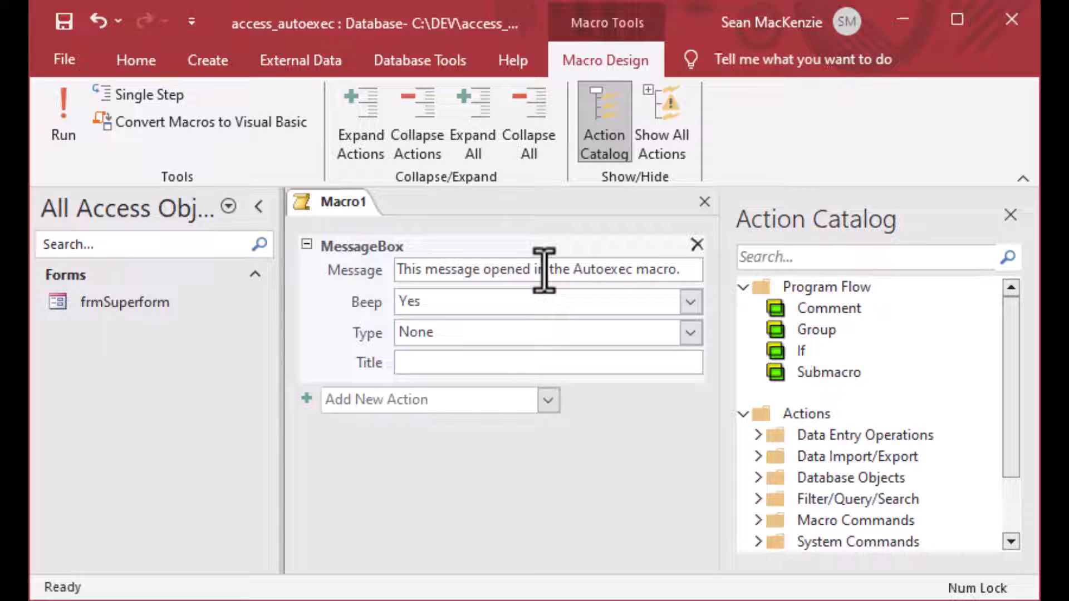
{"action": "mouse_move", "coordinate": [559, 375]}
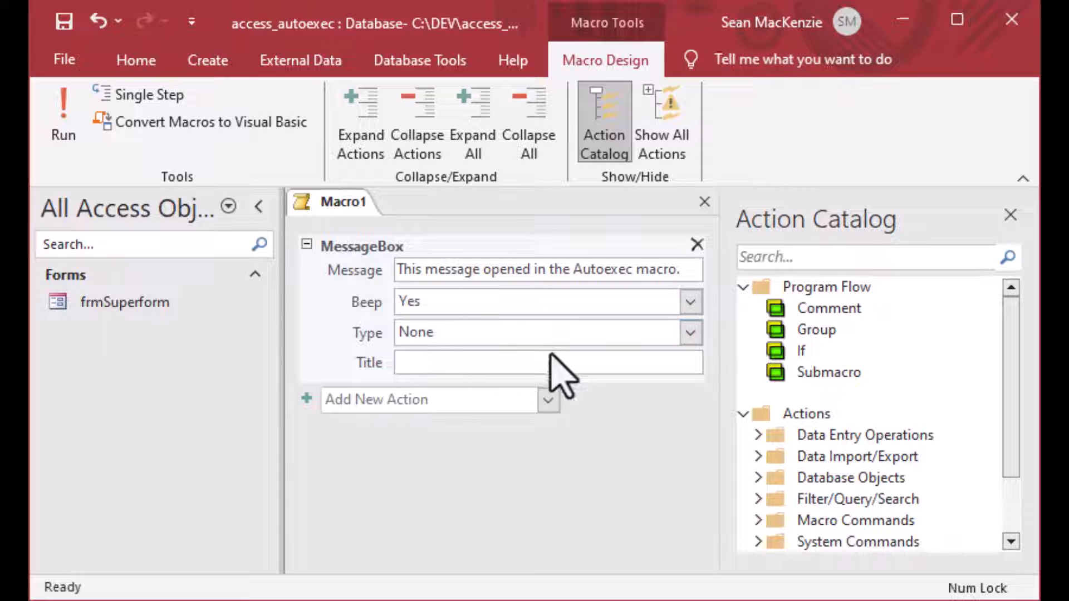
- Set the message type to Information and the title to Auto
{"action": "left_click", "coordinate": [689, 331]}
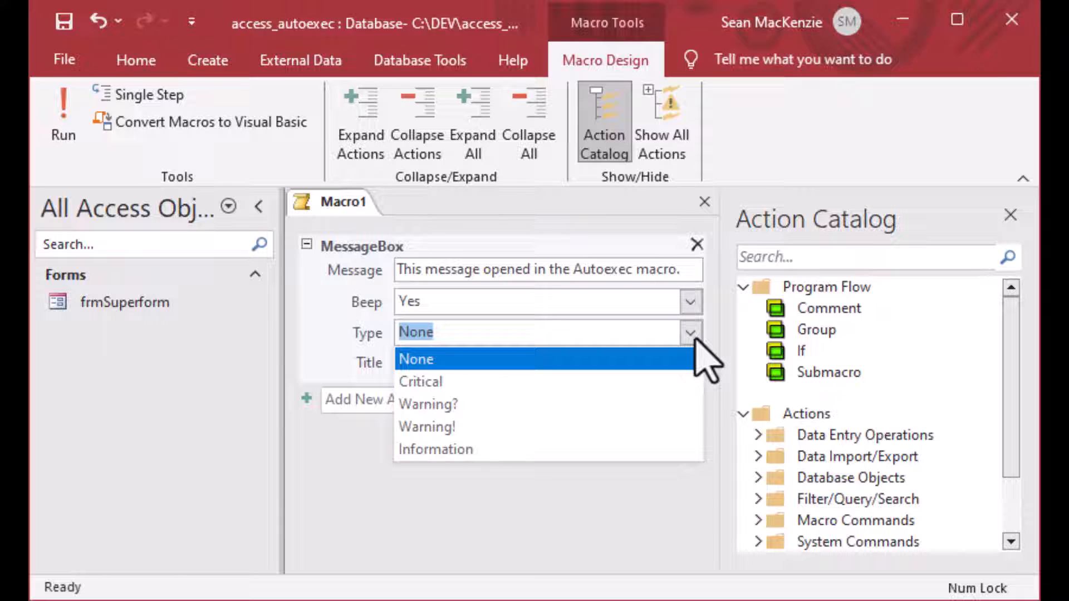
{"action": "left_click", "coordinate": [435, 449]}
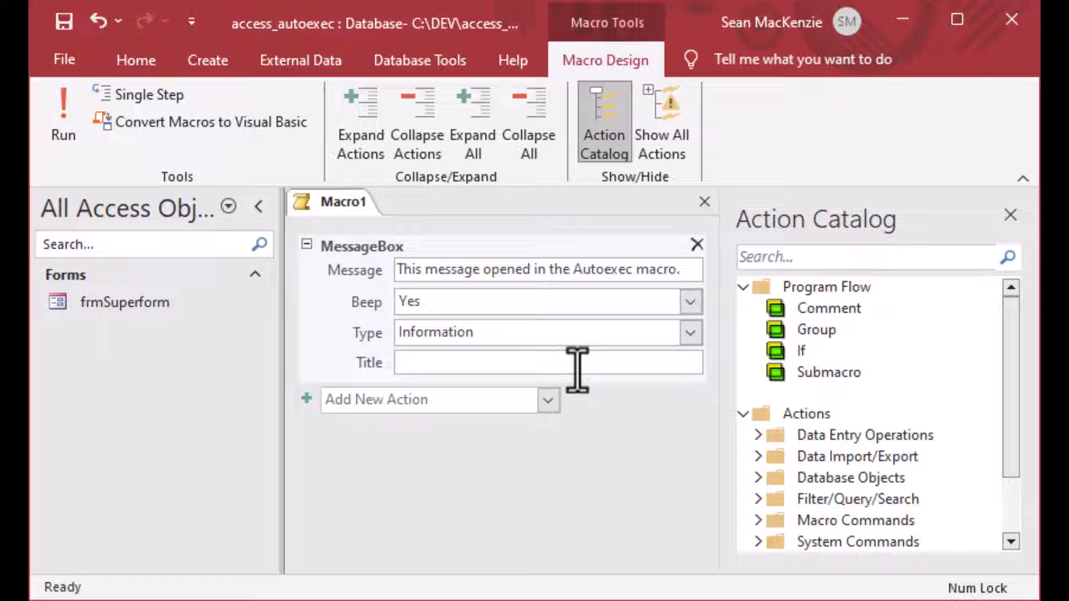
{"action": "type", "text": "Auto"}
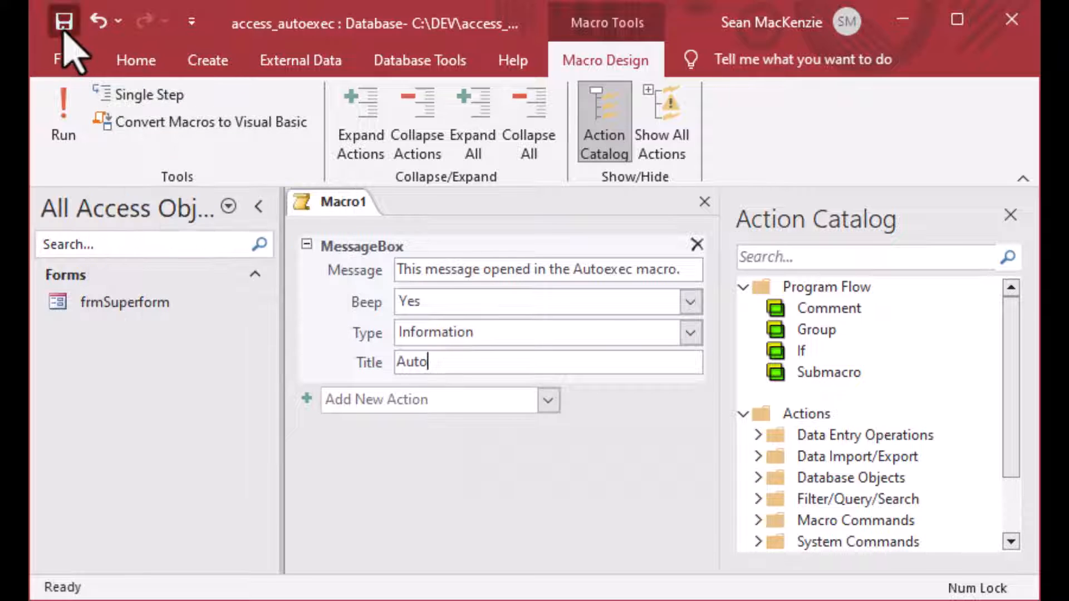
- Save Macro1 as AutoExec and close the macro
{"action": "left_click", "coordinate": [64, 21]}
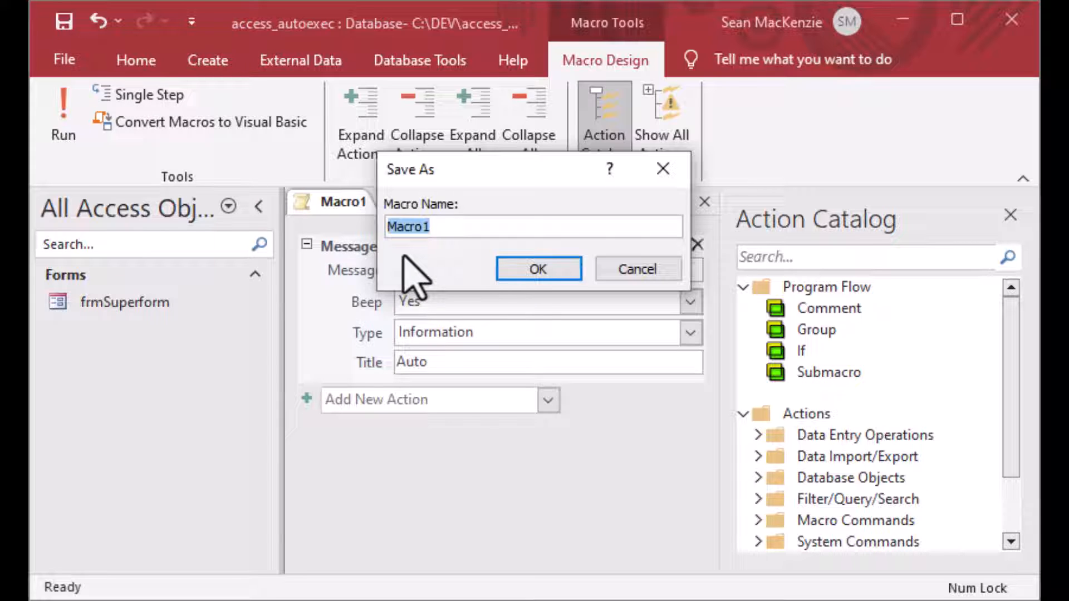
{"action": "type", "text": "Au"}
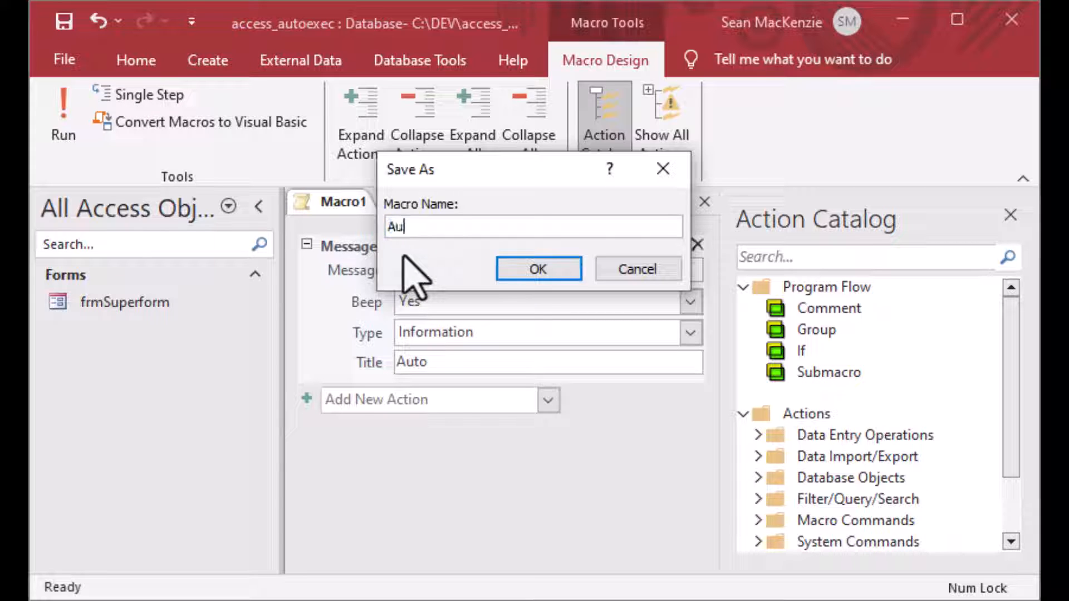
{"action": "type", "text": "toExec"}
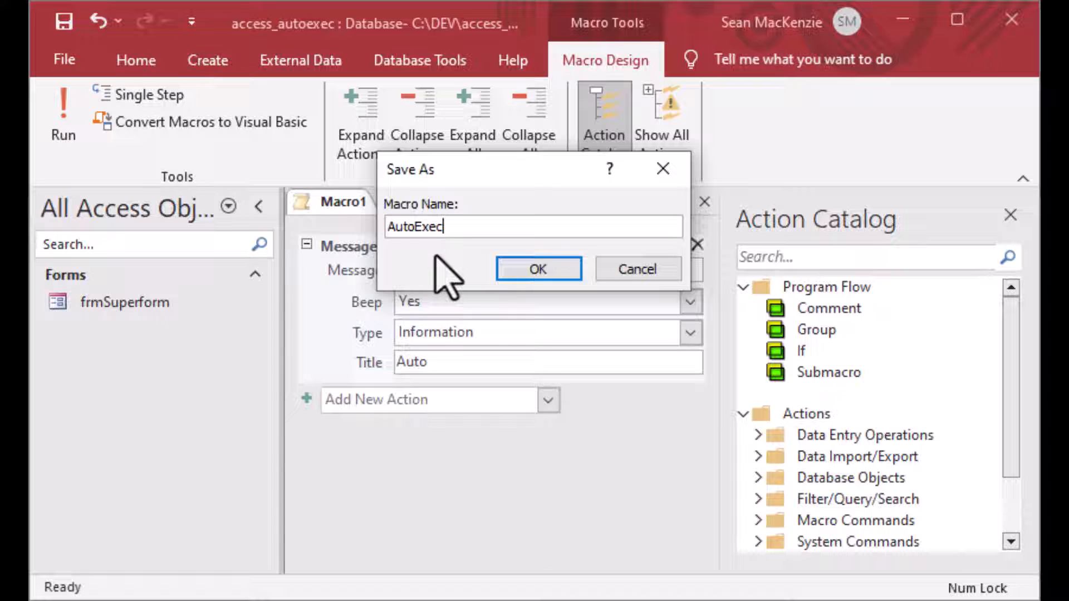
{"action": "mouse_move", "coordinate": [406, 273]}
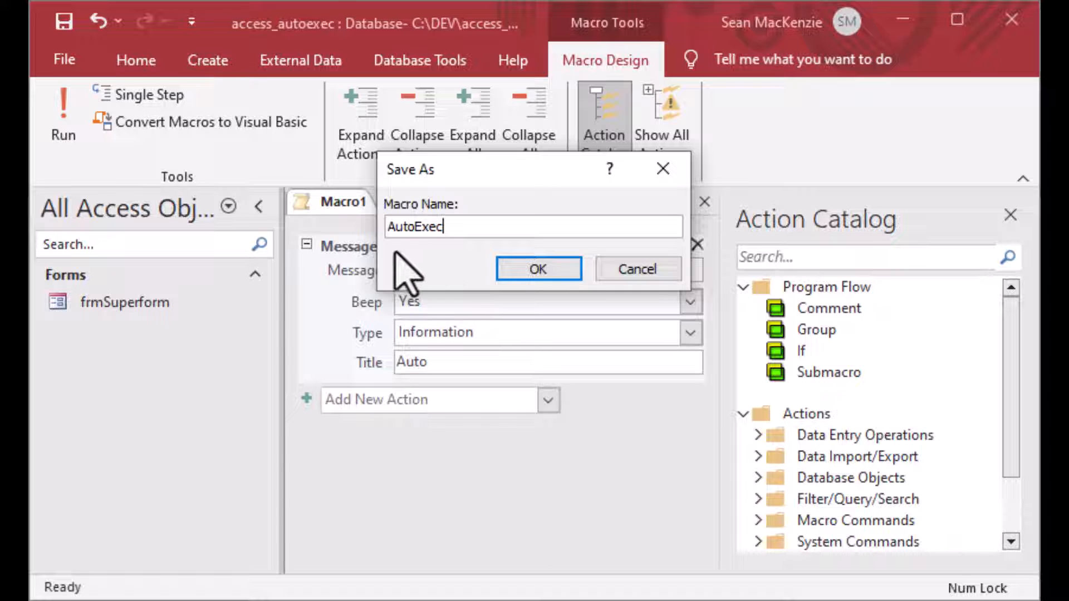
{"action": "left_click", "coordinate": [538, 269]}
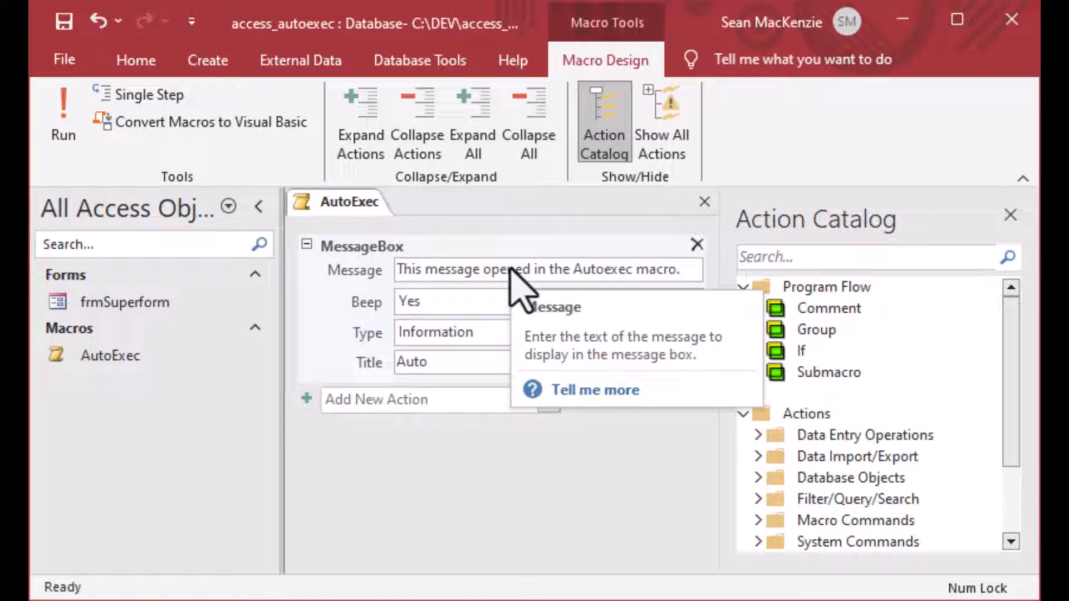
{"action": "mouse_move", "coordinate": [484, 280]}
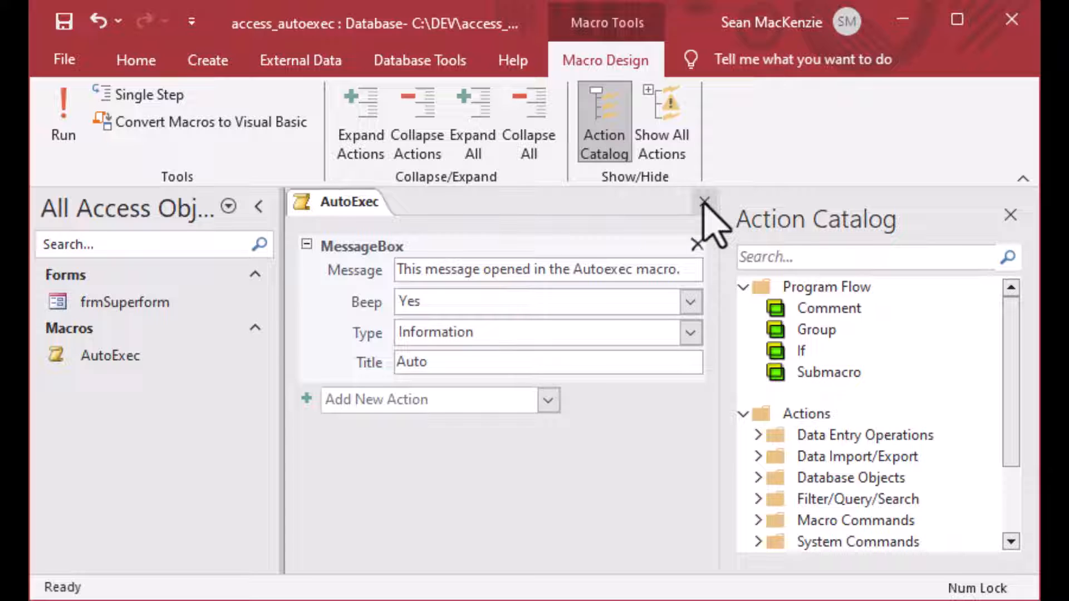
{"action": "left_click", "coordinate": [704, 201]}
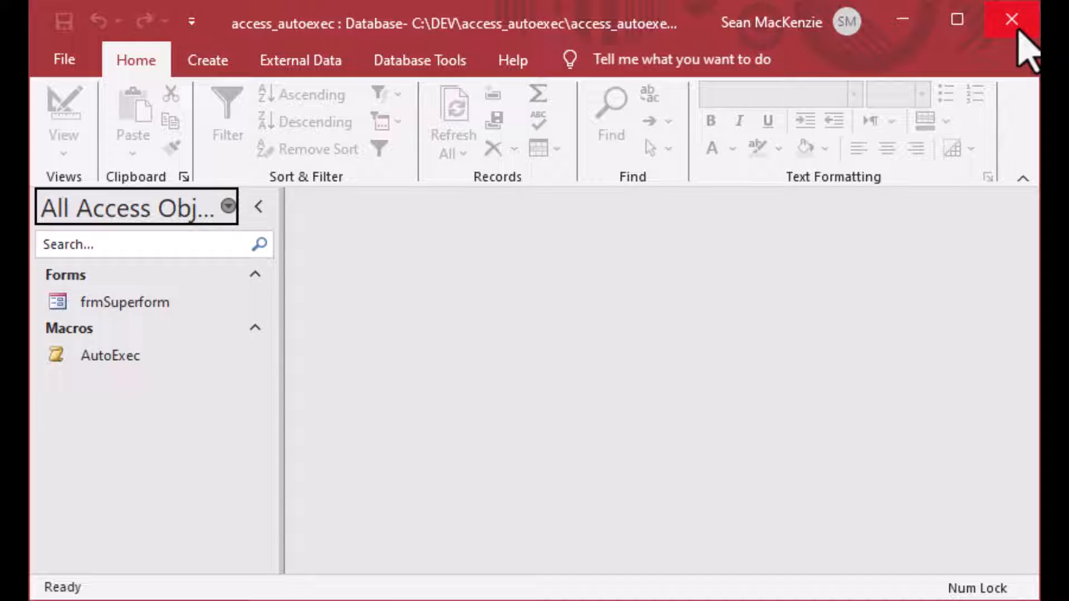
- Quit Access, reopen the access_autoexec database, and dismiss the Auto startup message
{"action": "left_click", "coordinate": [1011, 18]}
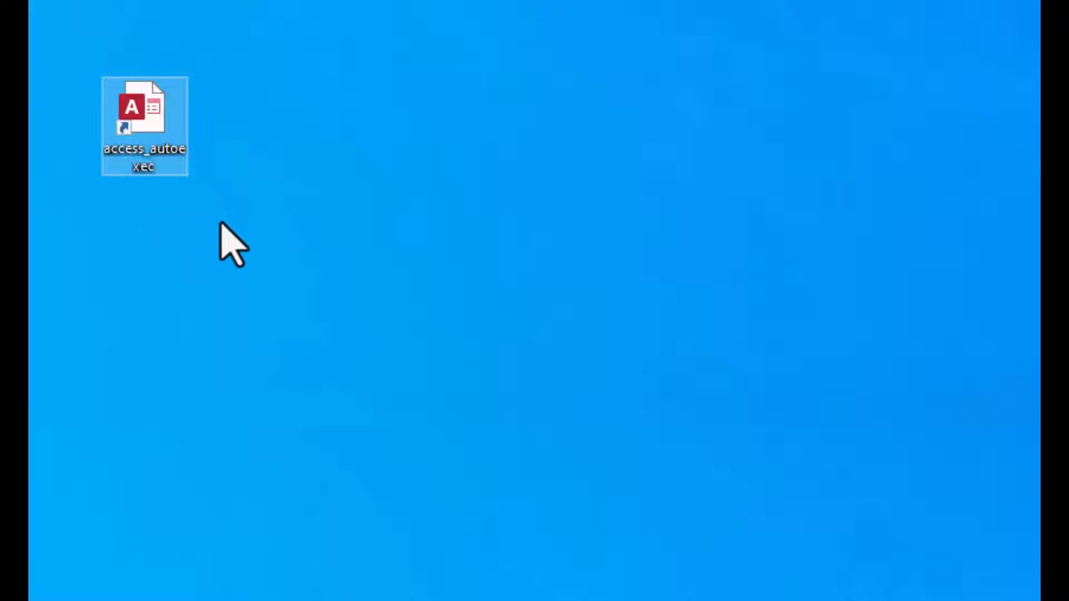
{"action": "double_click", "coordinate": [143, 125]}
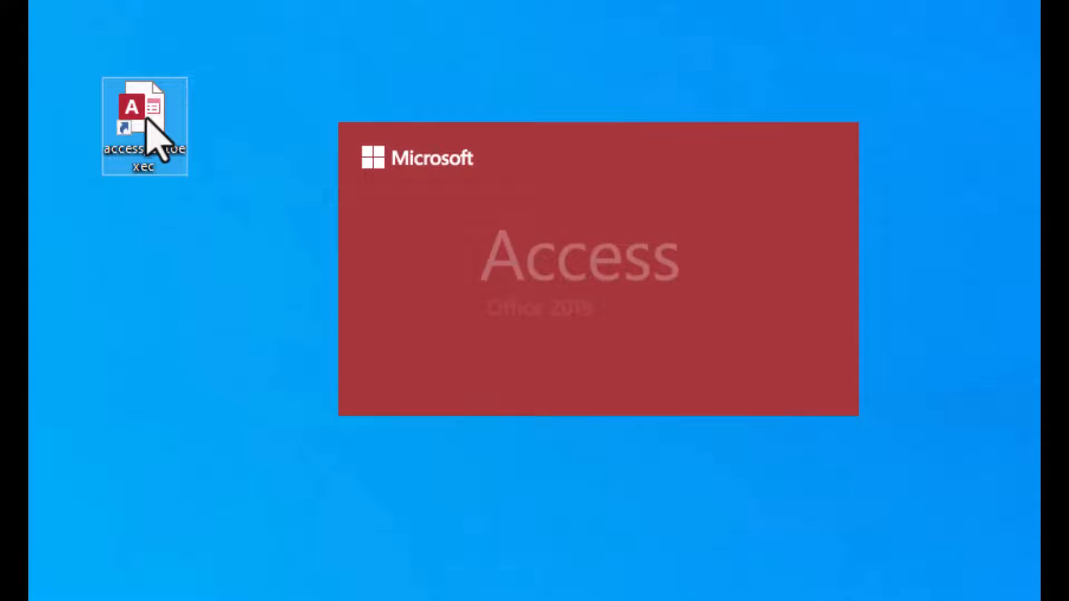
{"action": "double_click", "coordinate": [143, 122]}
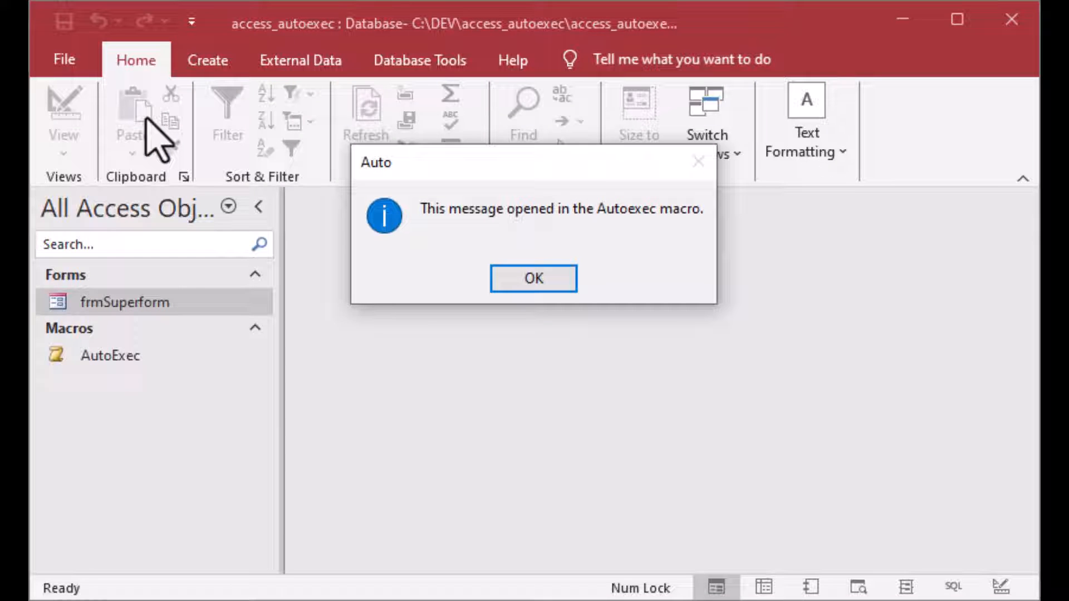
{"action": "mouse_move", "coordinate": [514, 278]}
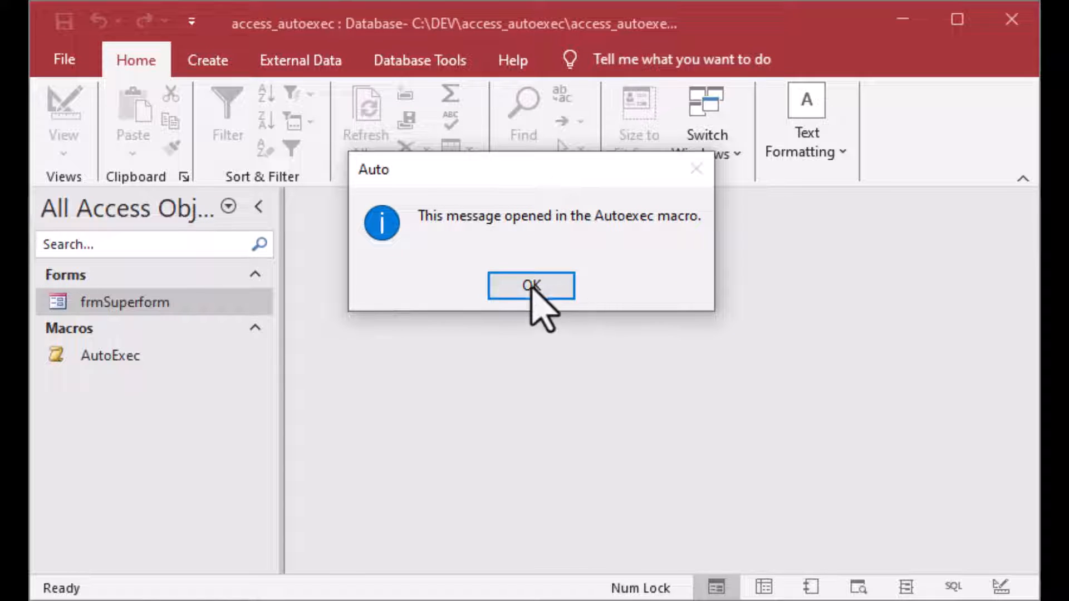
{"action": "left_click", "coordinate": [531, 285]}
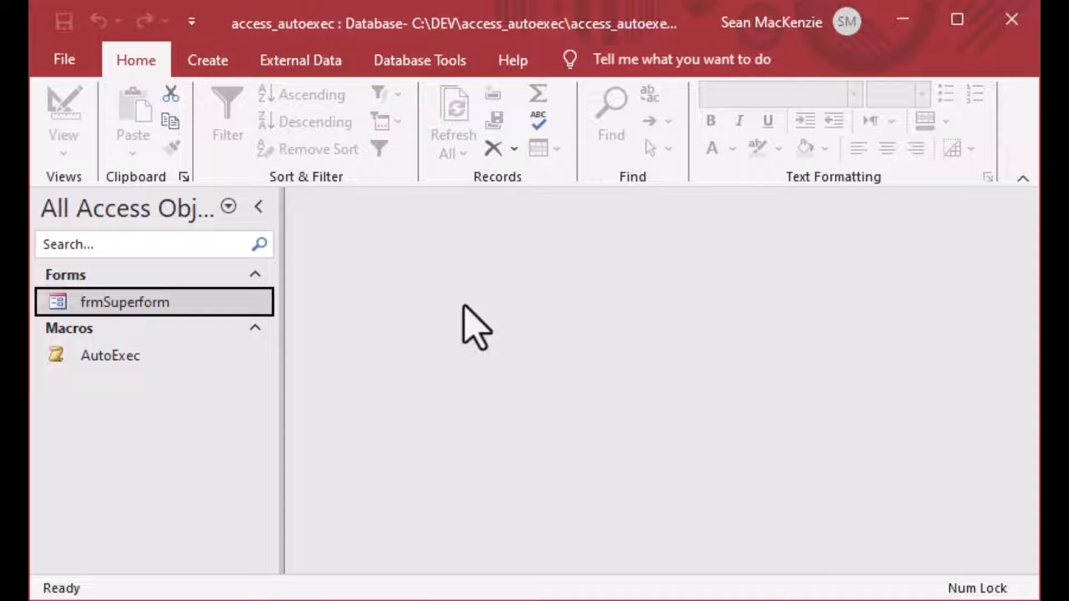
{"action": "mouse_move", "coordinate": [296, 262]}
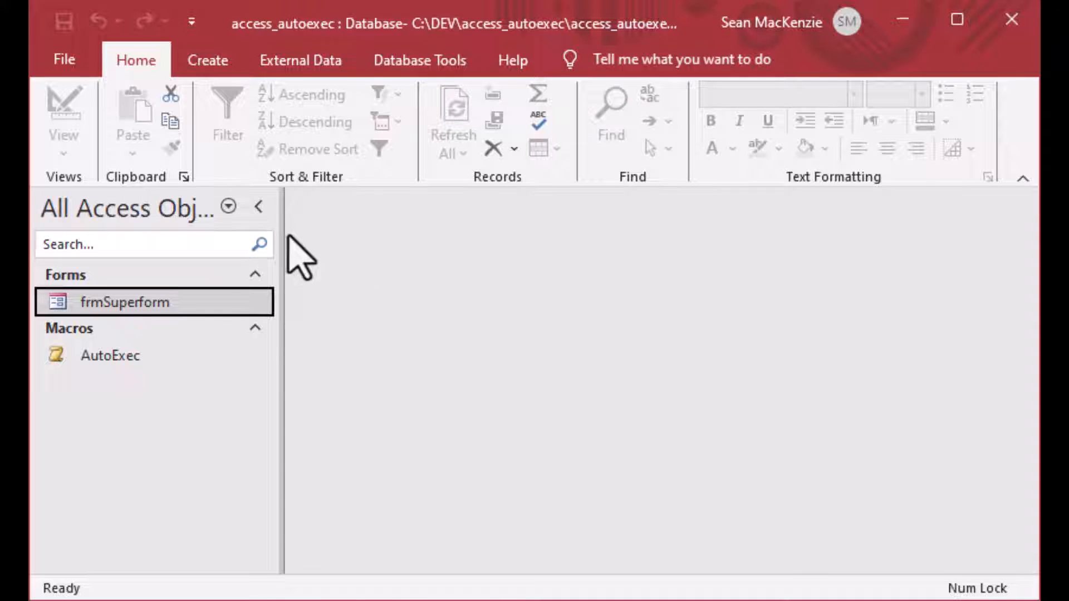
- Open the AutoExec macro and add a SetValue action below the MessageBox
{"action": "left_click", "coordinate": [109, 355]}
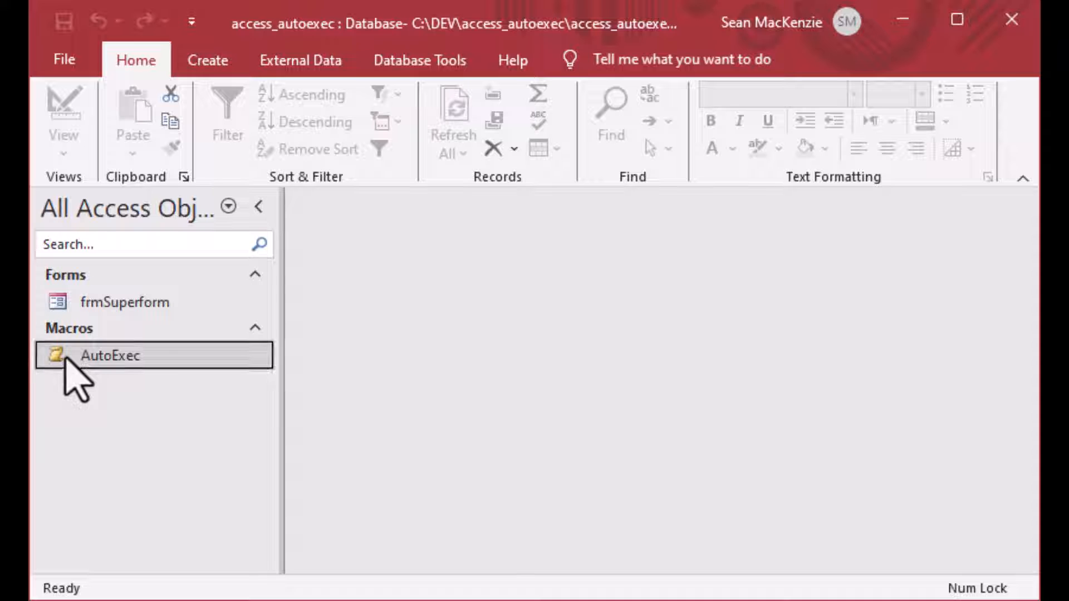
{"action": "double_click", "coordinate": [109, 355]}
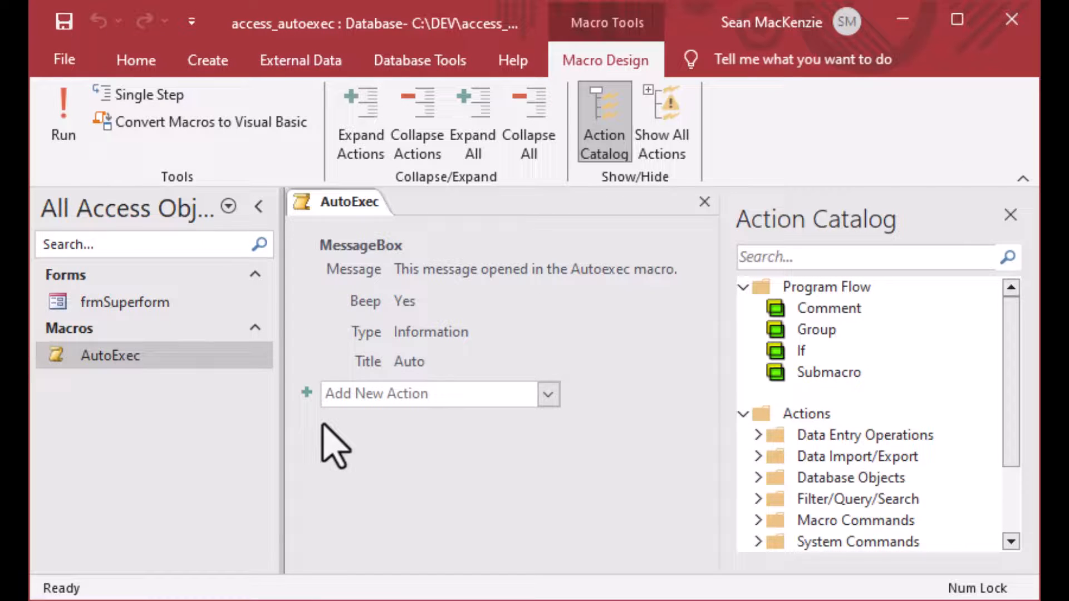
{"action": "mouse_move", "coordinate": [596, 501]}
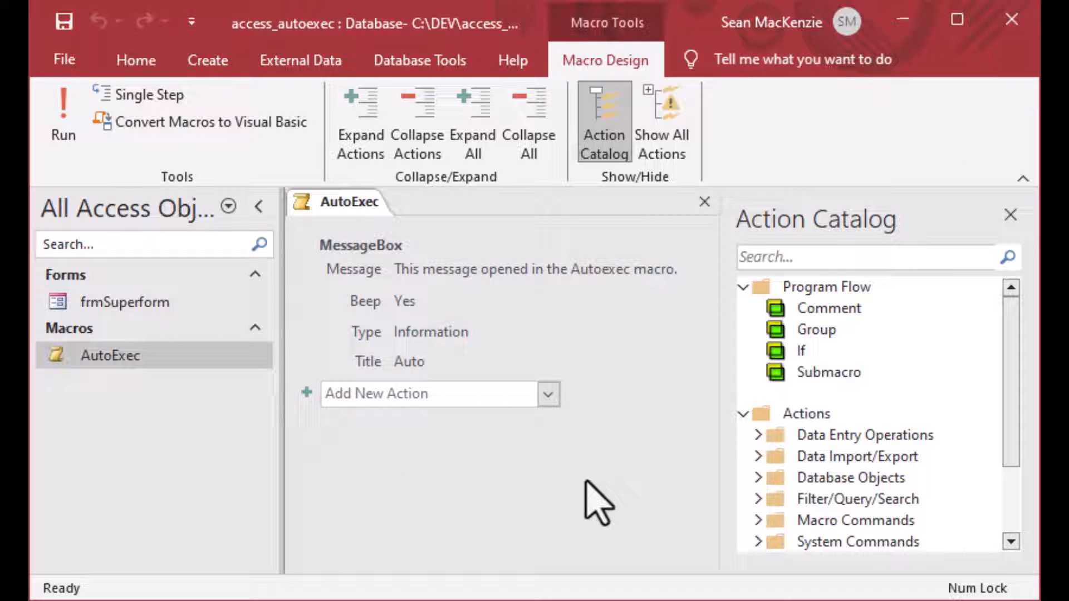
{"action": "mouse_move", "coordinate": [573, 437]}
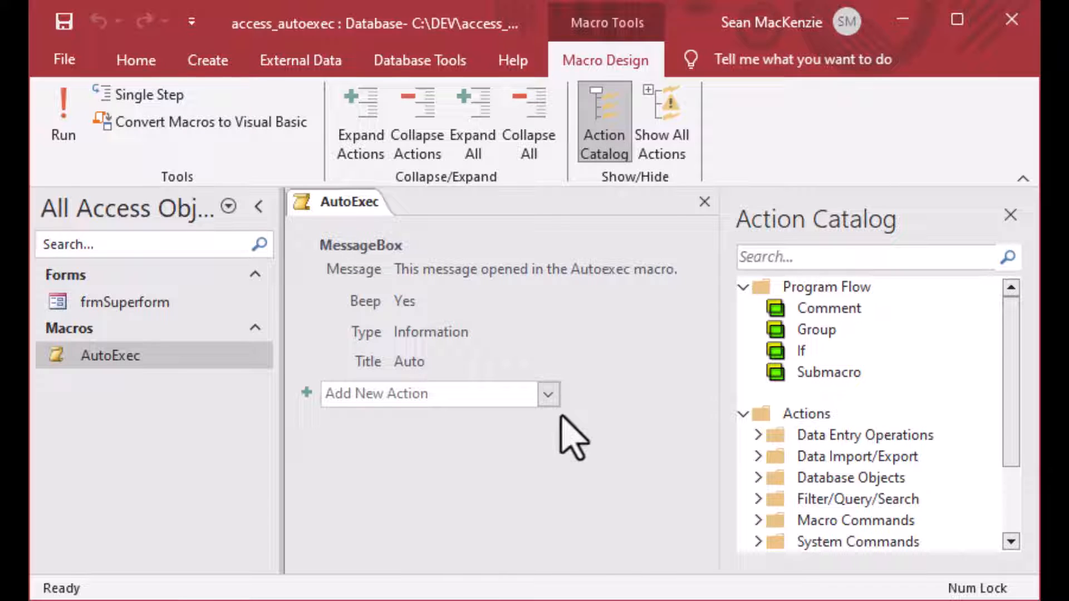
{"action": "left_click", "coordinate": [548, 394]}
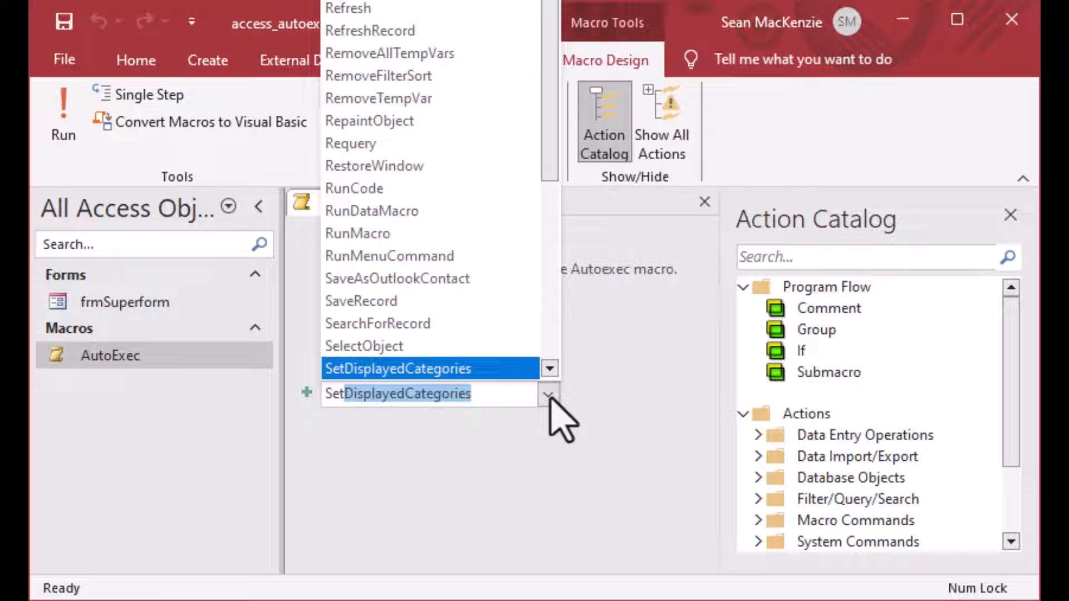
{"action": "type", "text": "Setv"}
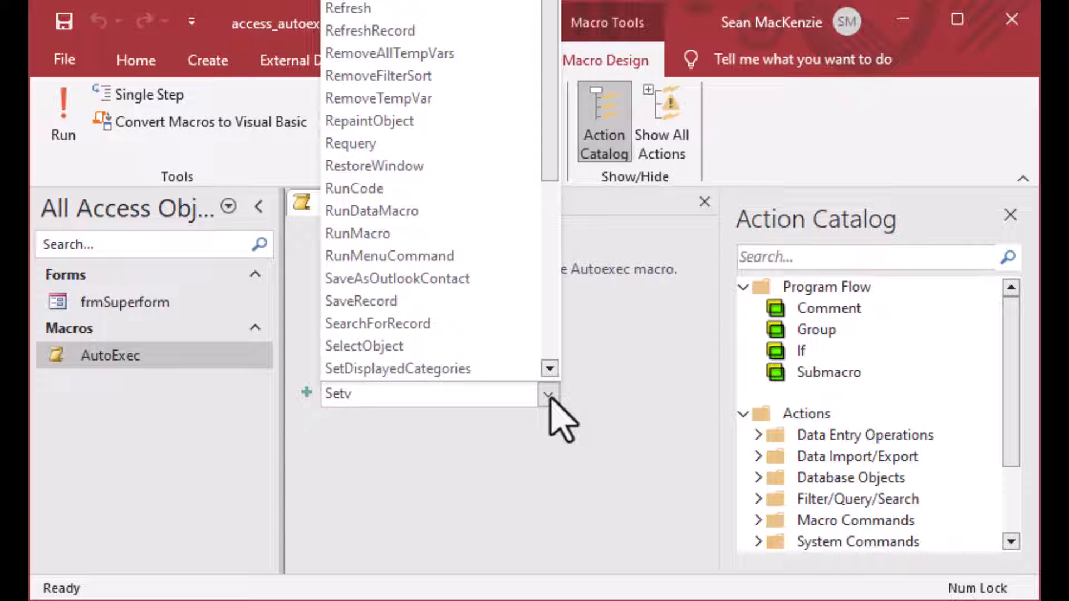
{"action": "key", "text": "Backspace"}
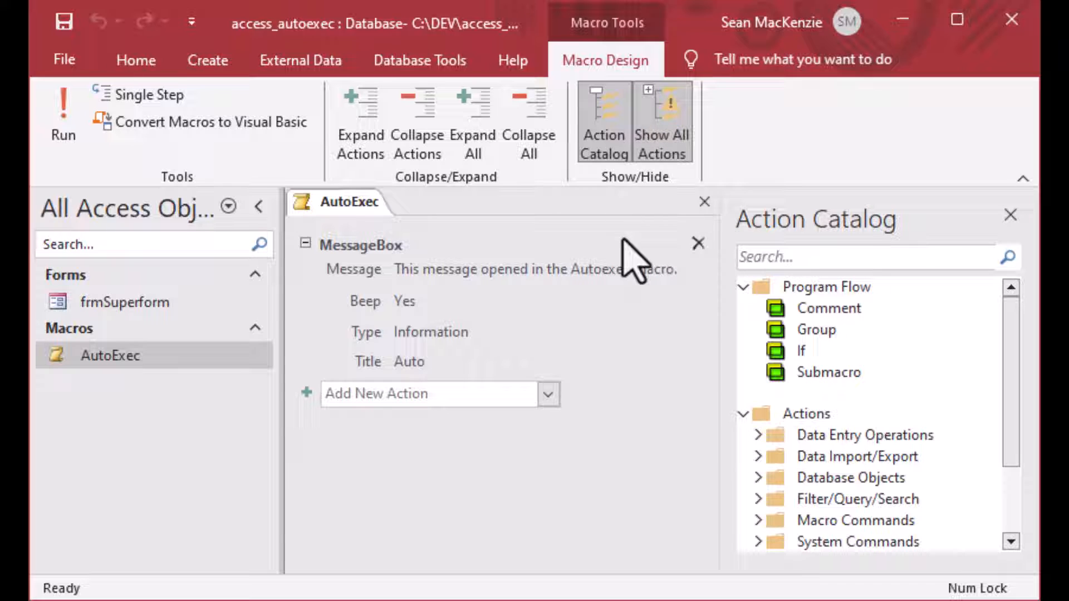
{"action": "left_click", "coordinate": [429, 394]}
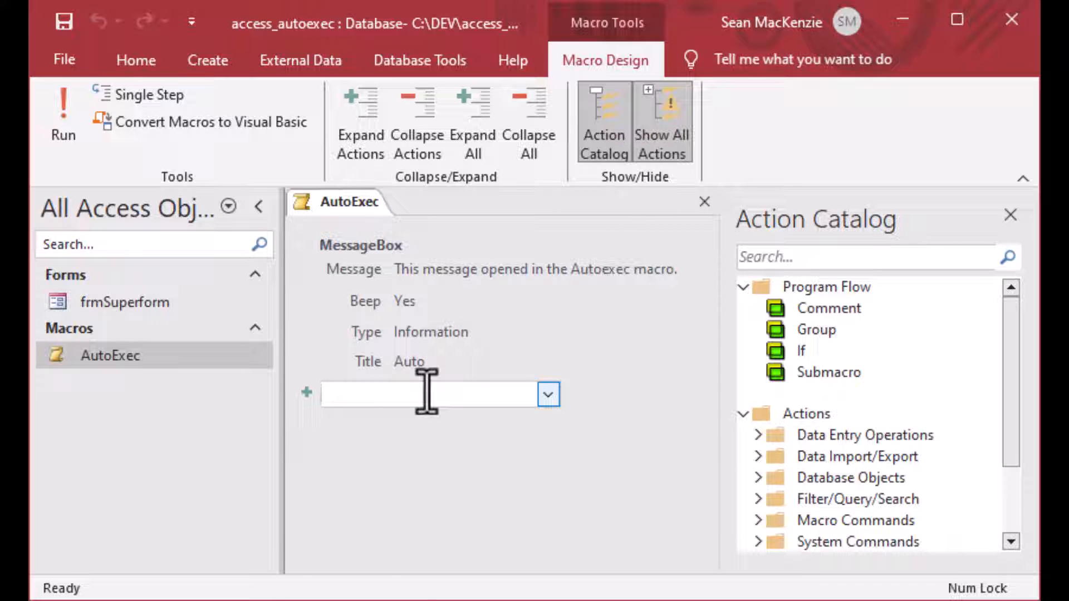
{"action": "type", "text": "SetValue"}
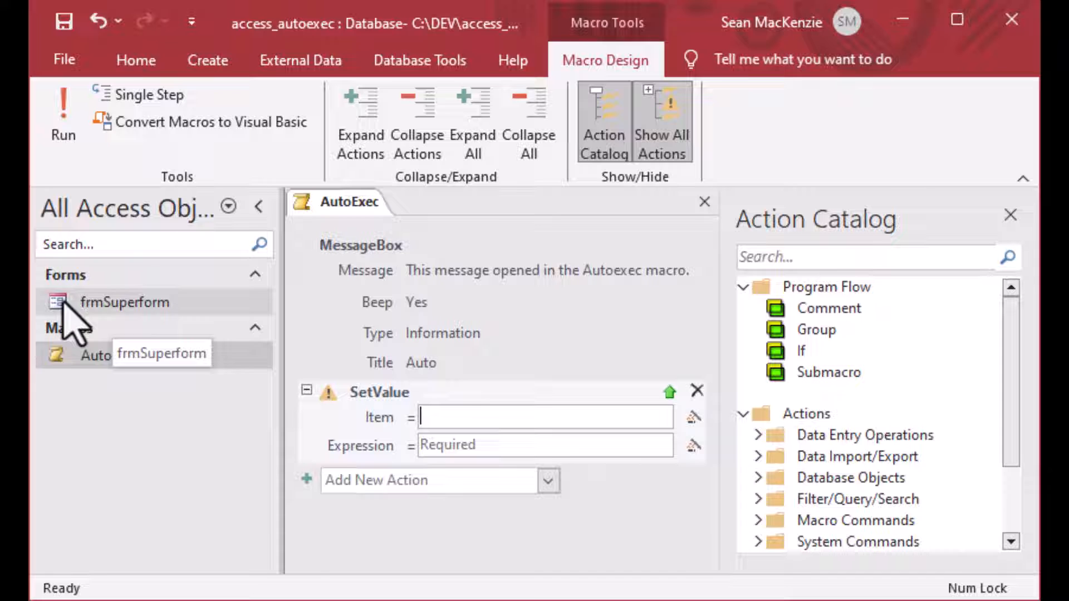
- Open frmSuperform in Design View and rename its text box to txtDate
{"action": "right_click", "coordinate": [124, 301]}
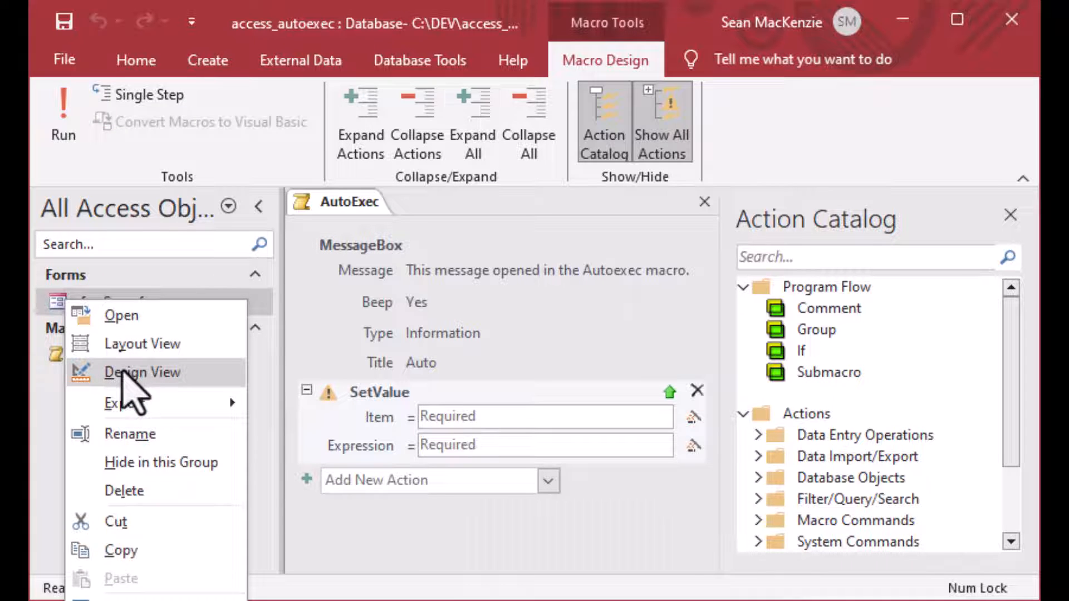
{"action": "left_click", "coordinate": [142, 373]}
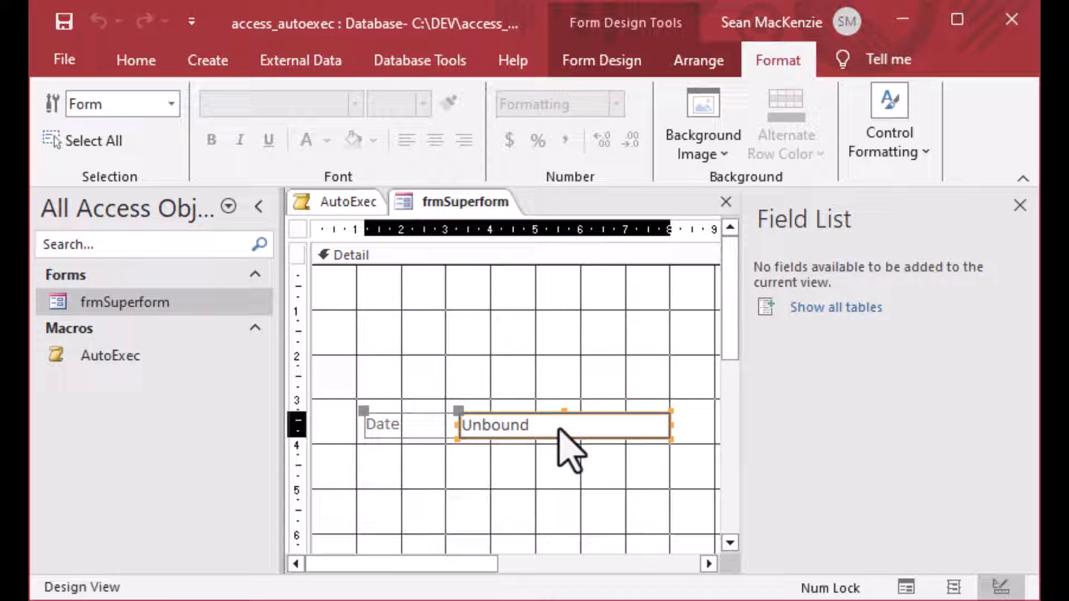
{"action": "right_click", "coordinate": [535, 425]}
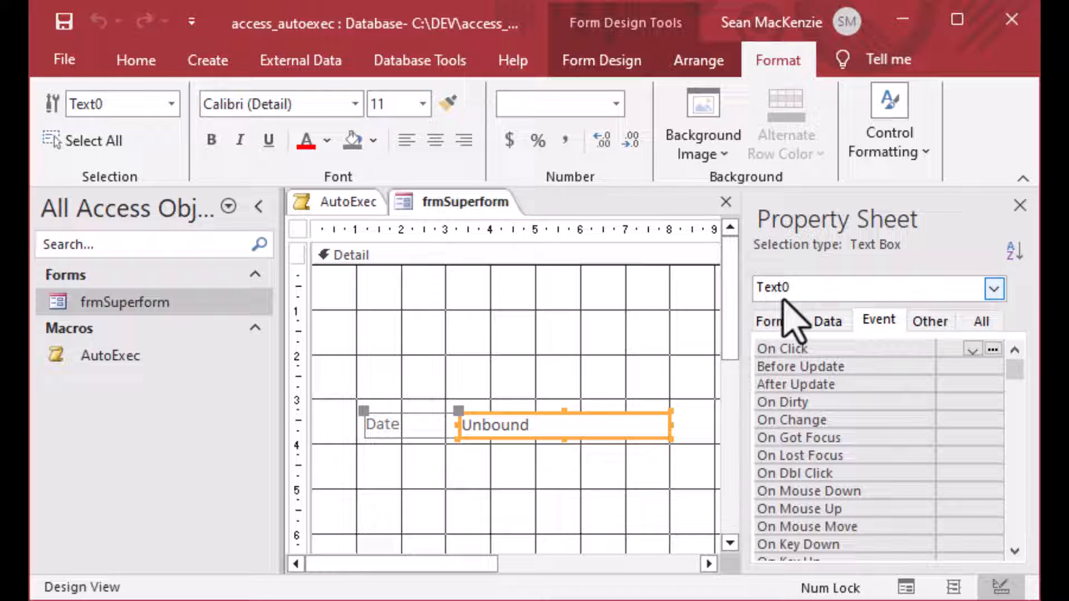
{"action": "left_click", "coordinate": [930, 322]}
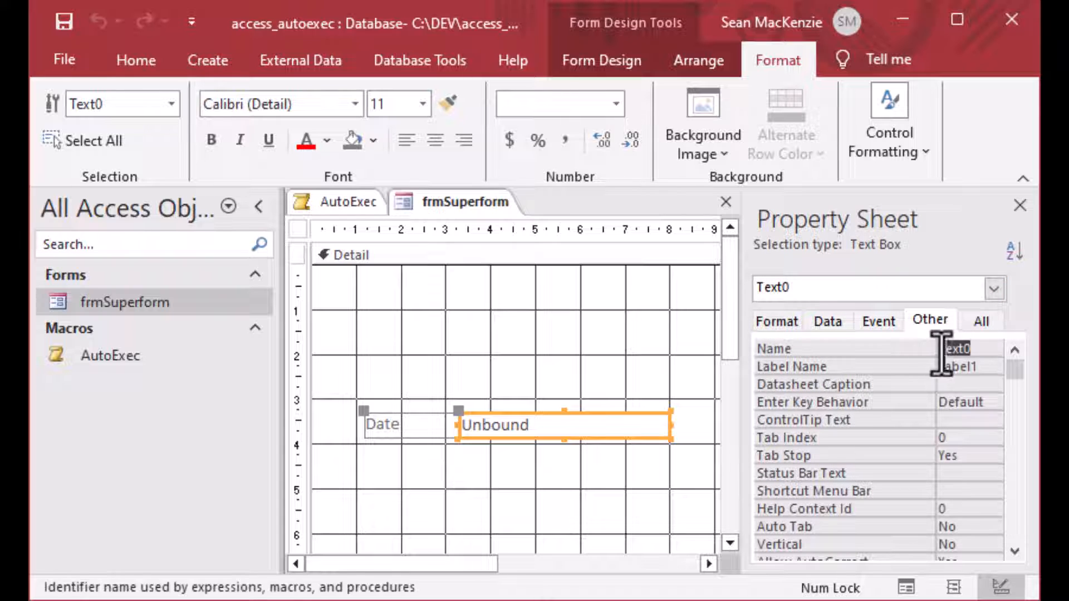
{"action": "type", "text": "txtDate"}
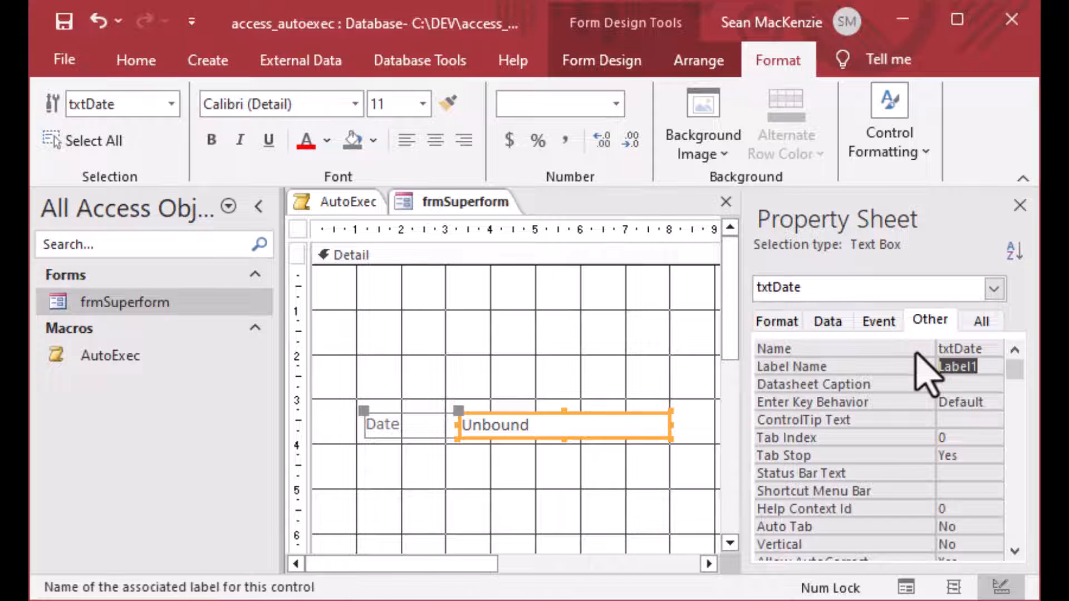
{"action": "mouse_move", "coordinate": [825, 368]}
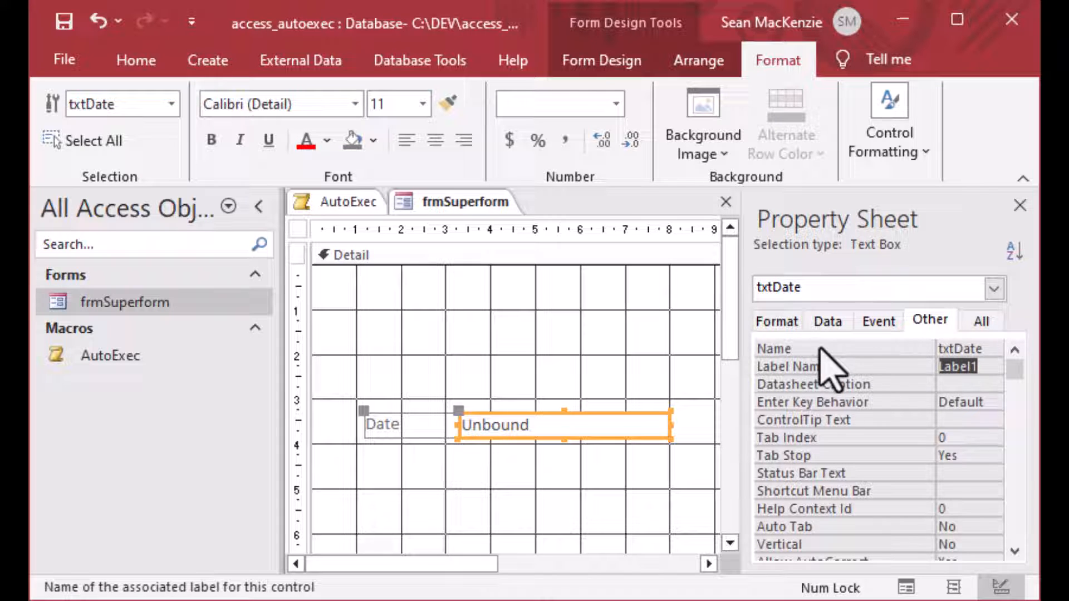
- Give the txtDate text box the Medium Date format
{"action": "left_click", "coordinate": [775, 321]}
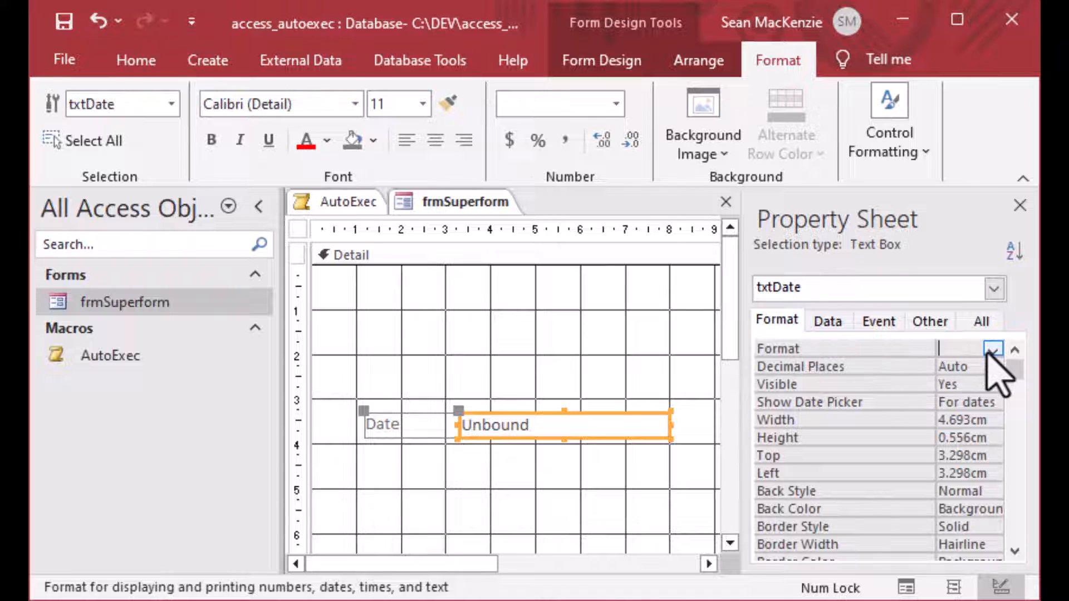
{"action": "left_click", "coordinate": [993, 349]}
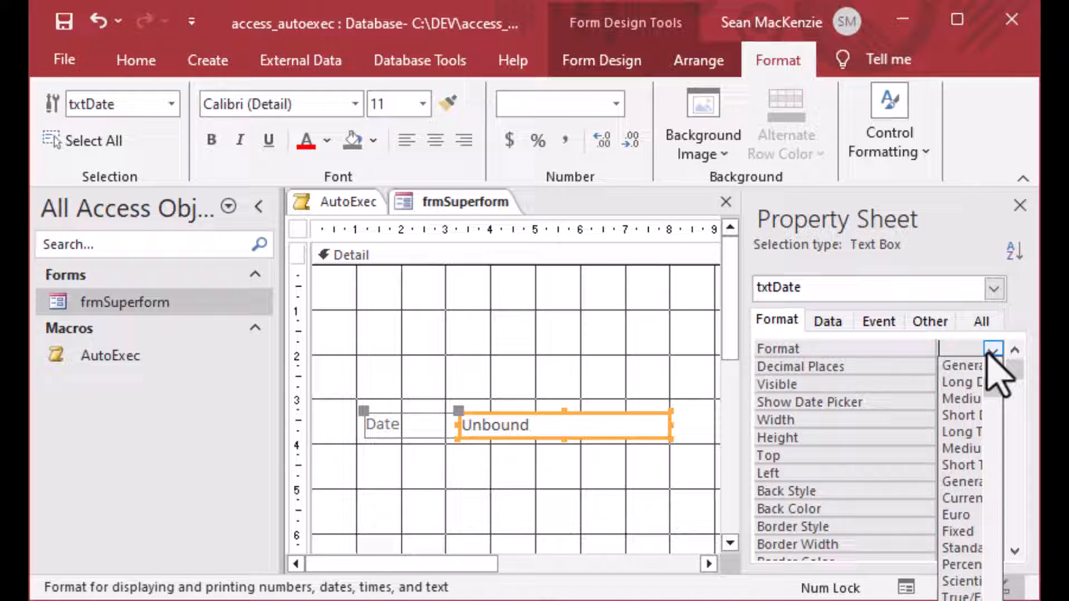
{"action": "left_click", "coordinate": [961, 380]}
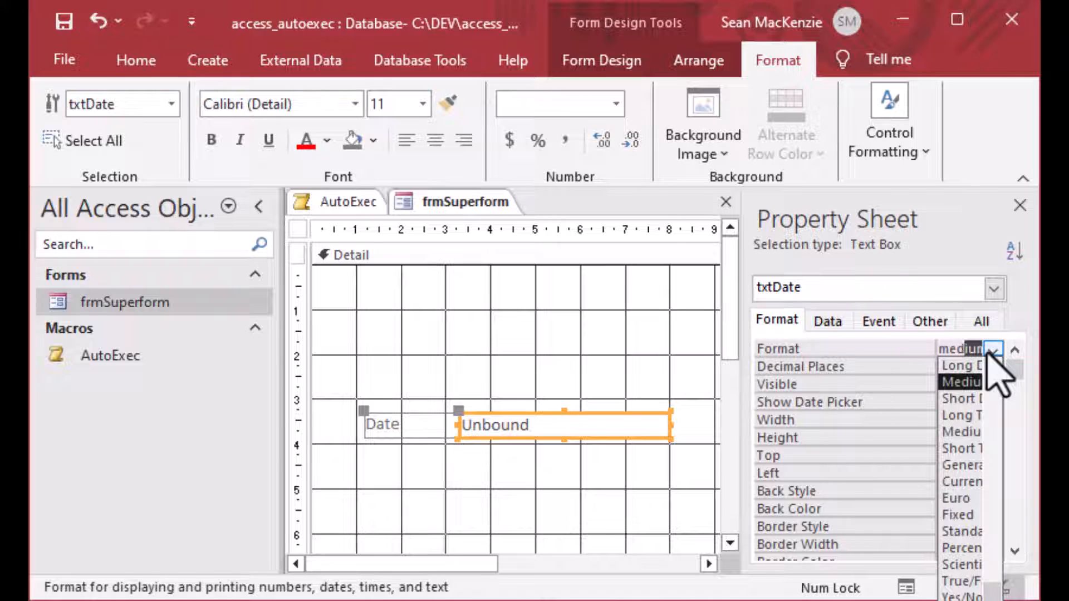
{"action": "left_click", "coordinate": [962, 380]}
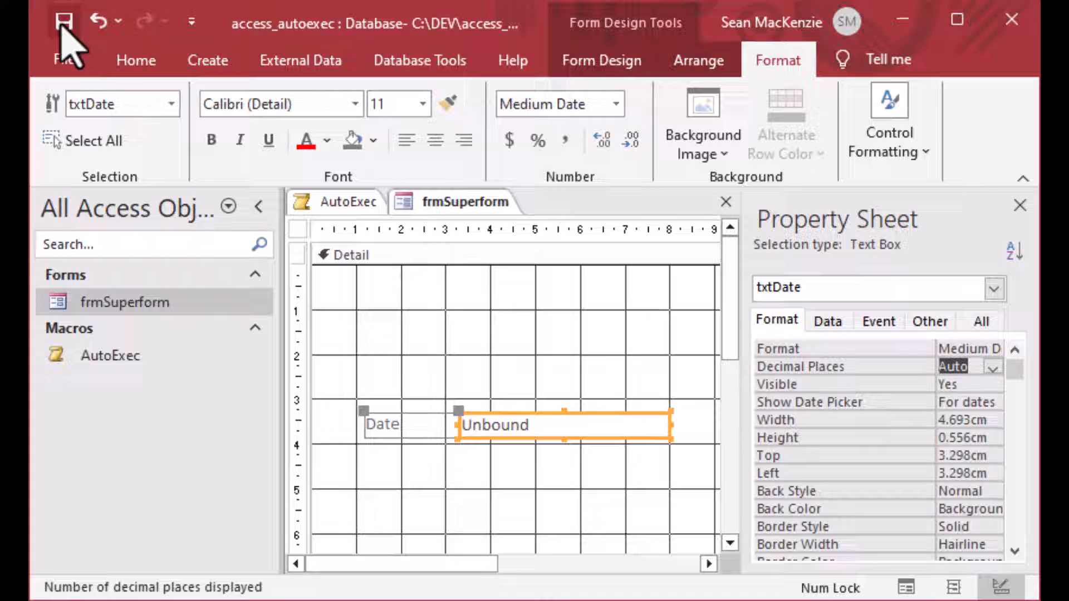
{"action": "mouse_move", "coordinate": [770, 334]}
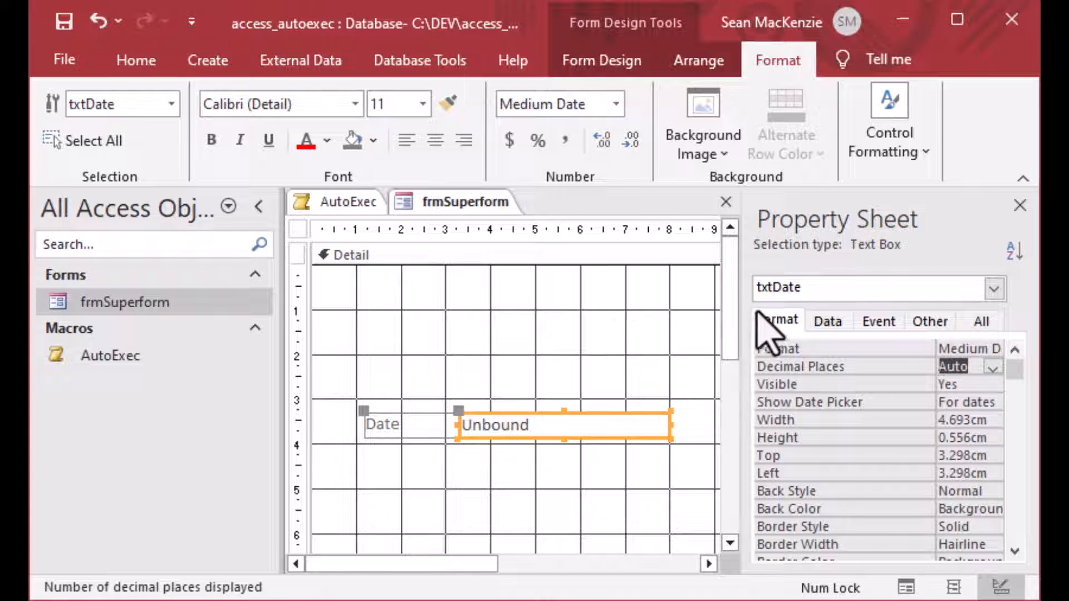
{"action": "mouse_move", "coordinate": [811, 331]}
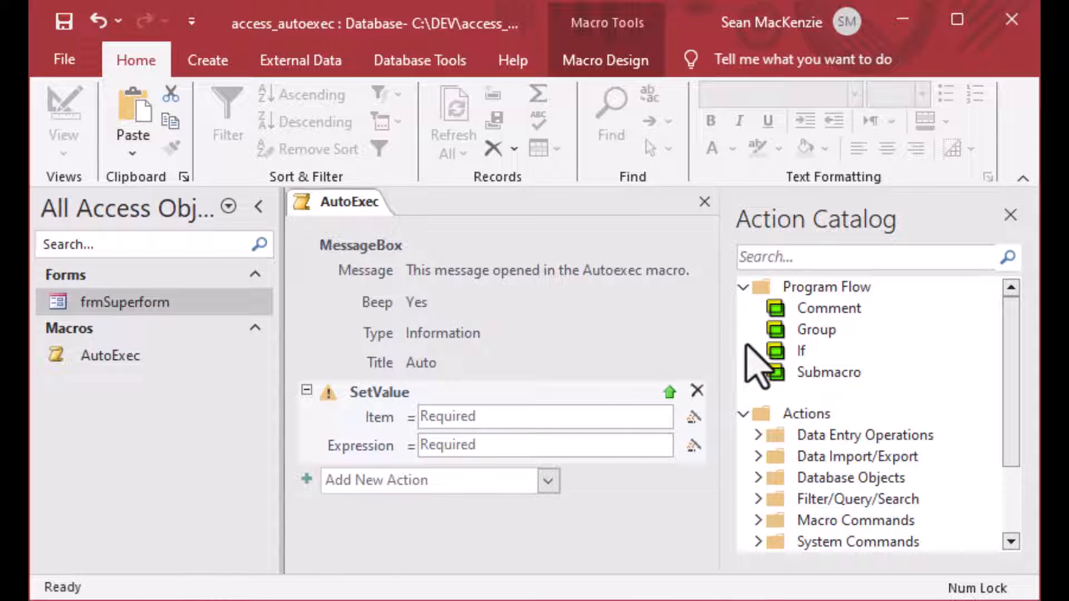
- Set SetValue's Item to Forms!frmSuperform!txtDate and its Expression to Now()
{"action": "left_click", "coordinate": [544, 417]}
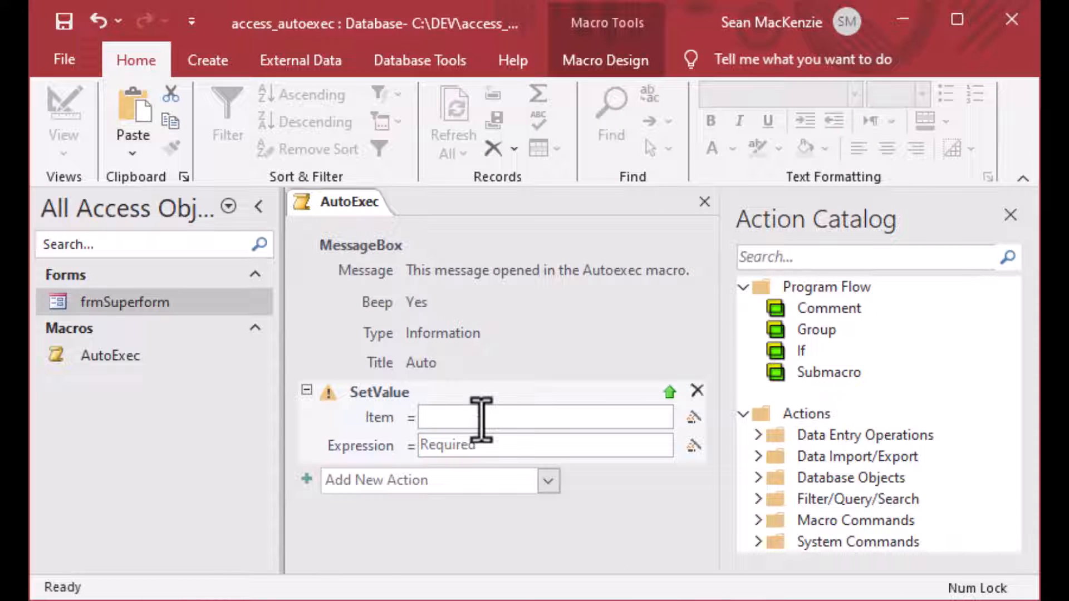
{"action": "type", "text": "F"}
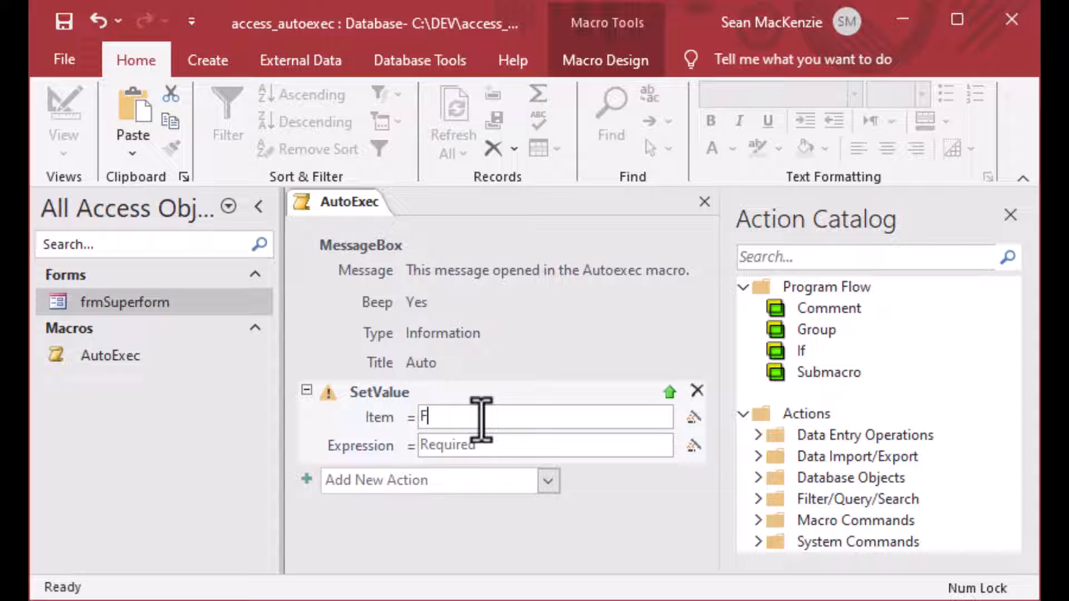
{"action": "type", "text": "orms!"}
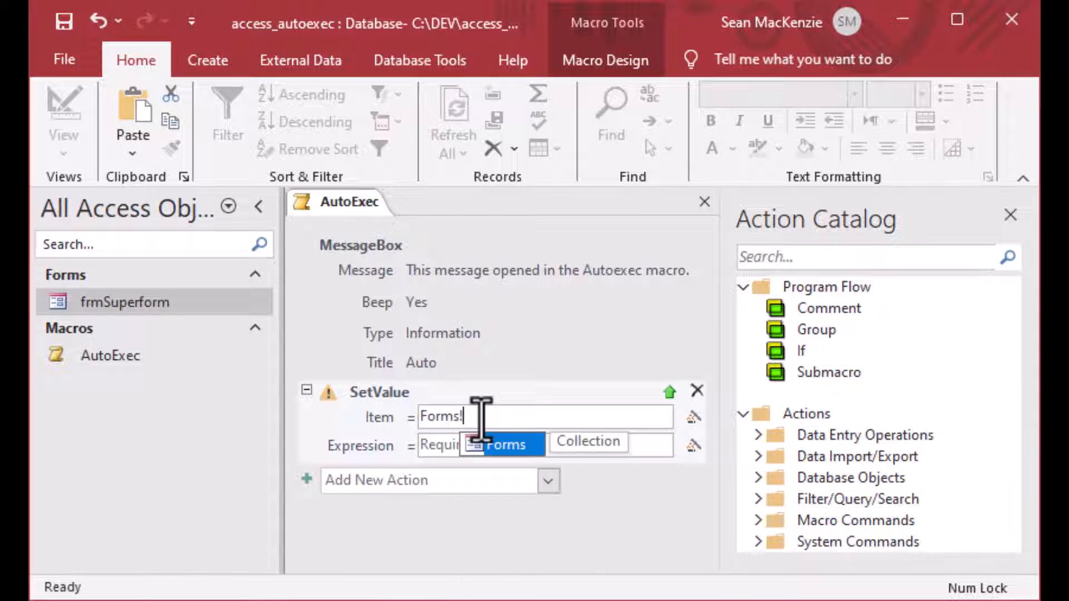
{"action": "type", "text": "frmSuperform!"}
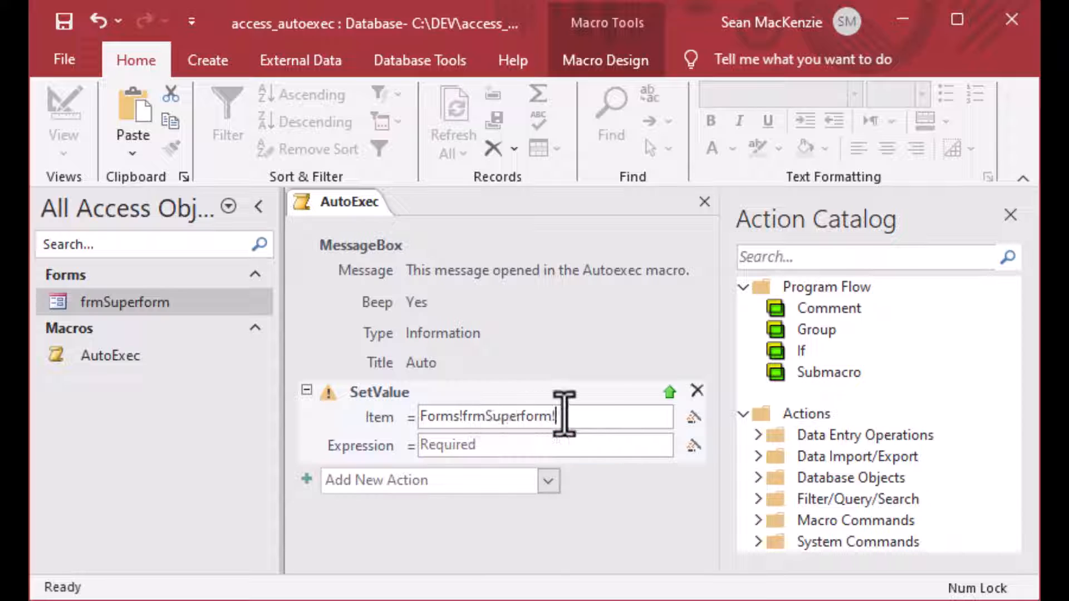
{"action": "type", "text": "txtDate"}
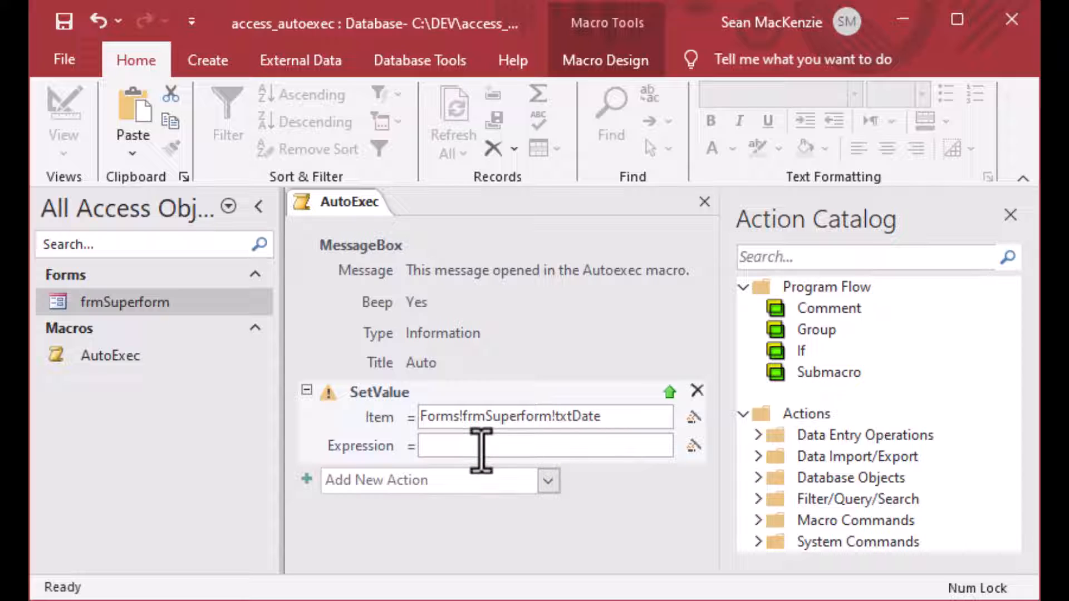
{"action": "type", "text": "Now"}
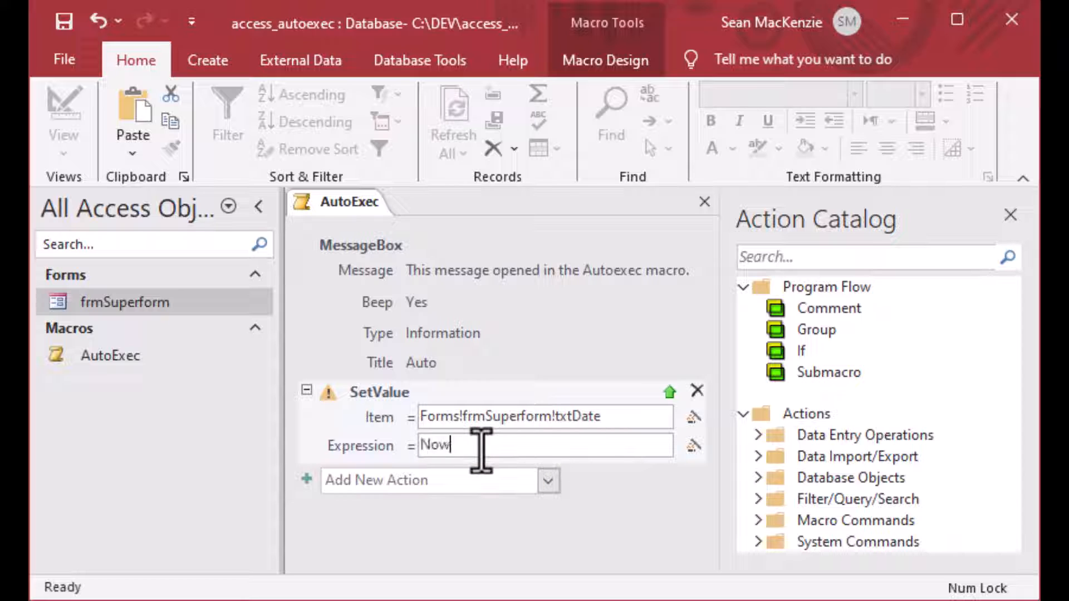
{"action": "type", "text": "()"}
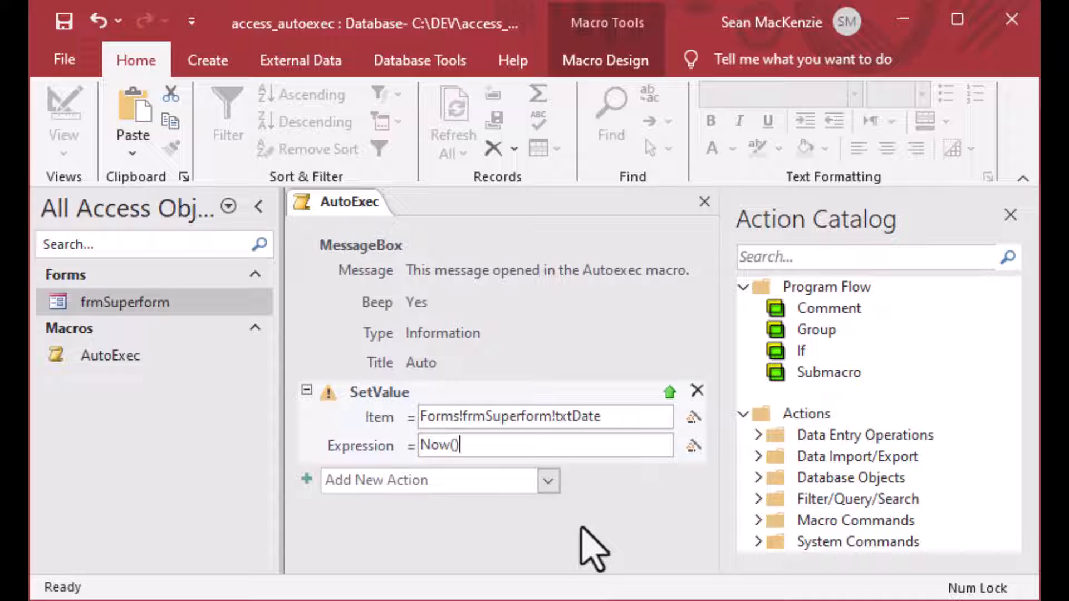
{"action": "mouse_move", "coordinate": [197, 150]}
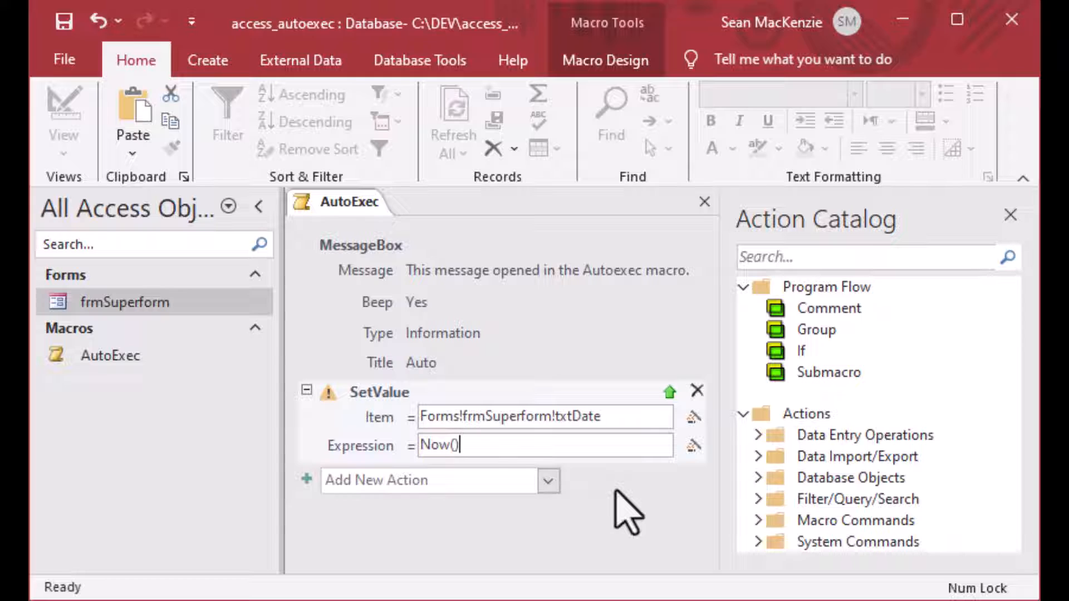
{"action": "mouse_move", "coordinate": [706, 203]}
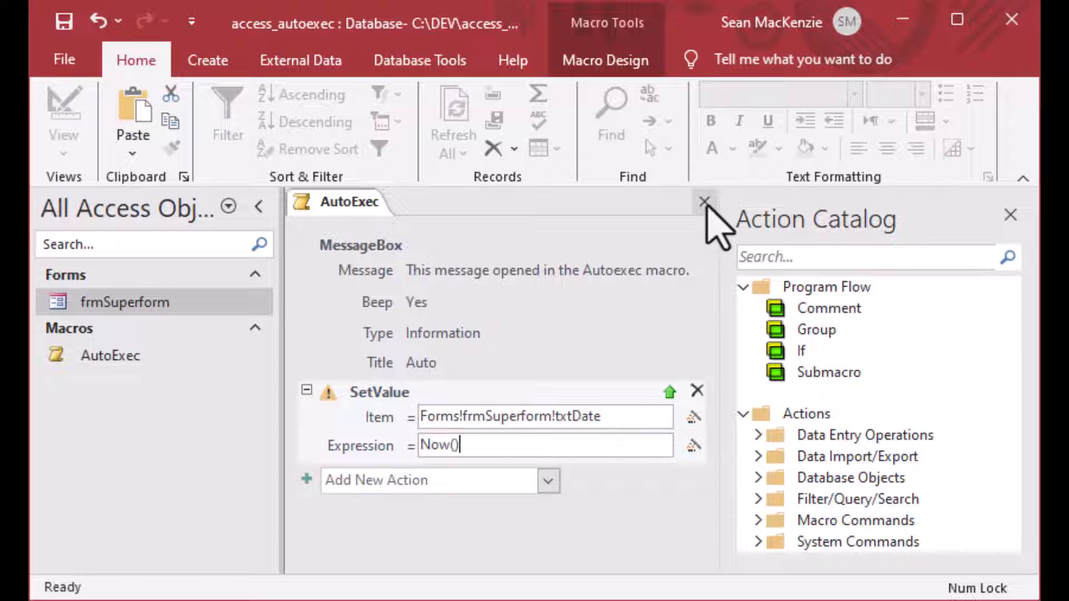
{"action": "mouse_move", "coordinate": [705, 202]}
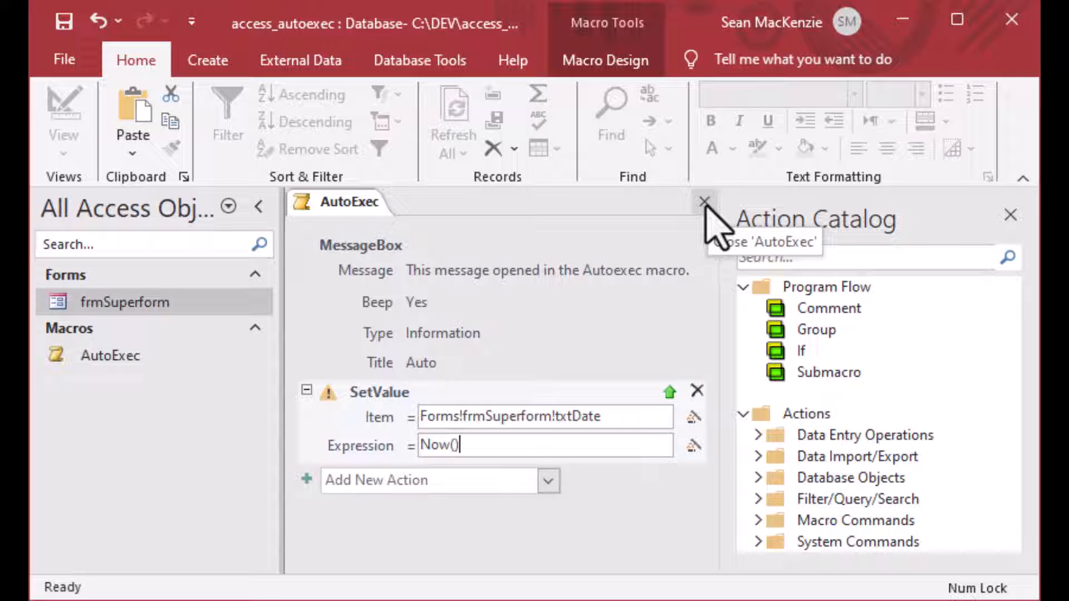
- Close the AutoExec macro and open Access Options from the File menu
{"action": "left_click", "coordinate": [704, 201]}
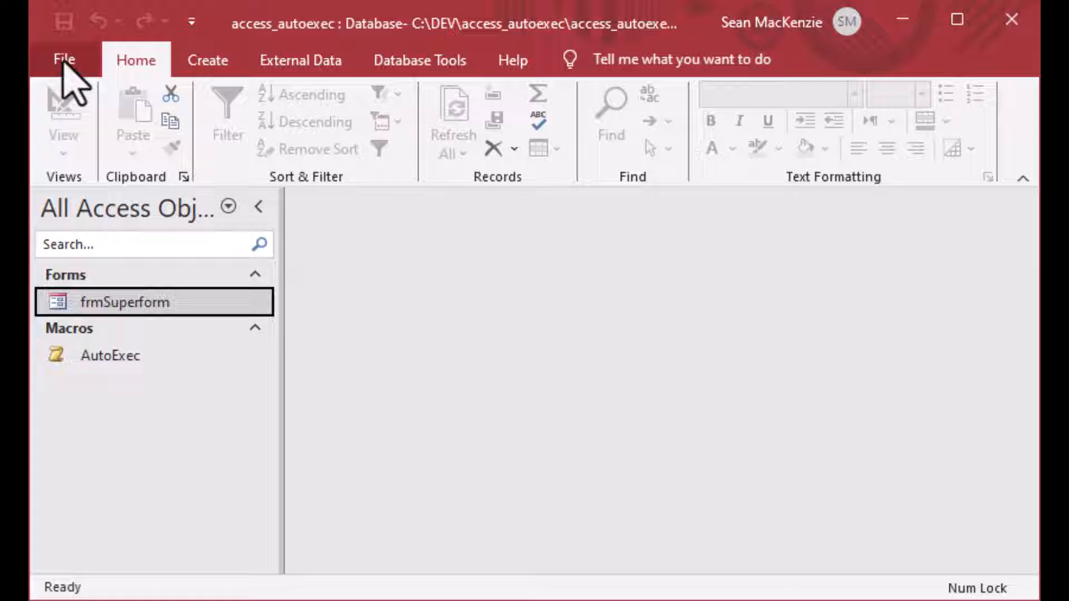
{"action": "left_click", "coordinate": [64, 59]}
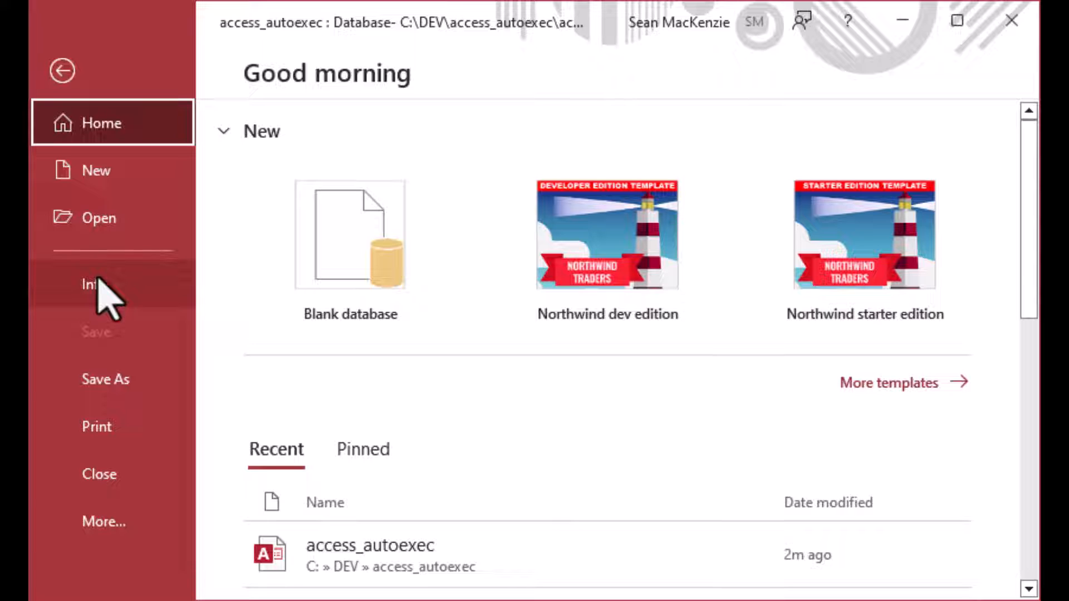
{"action": "left_click", "coordinate": [103, 521]}
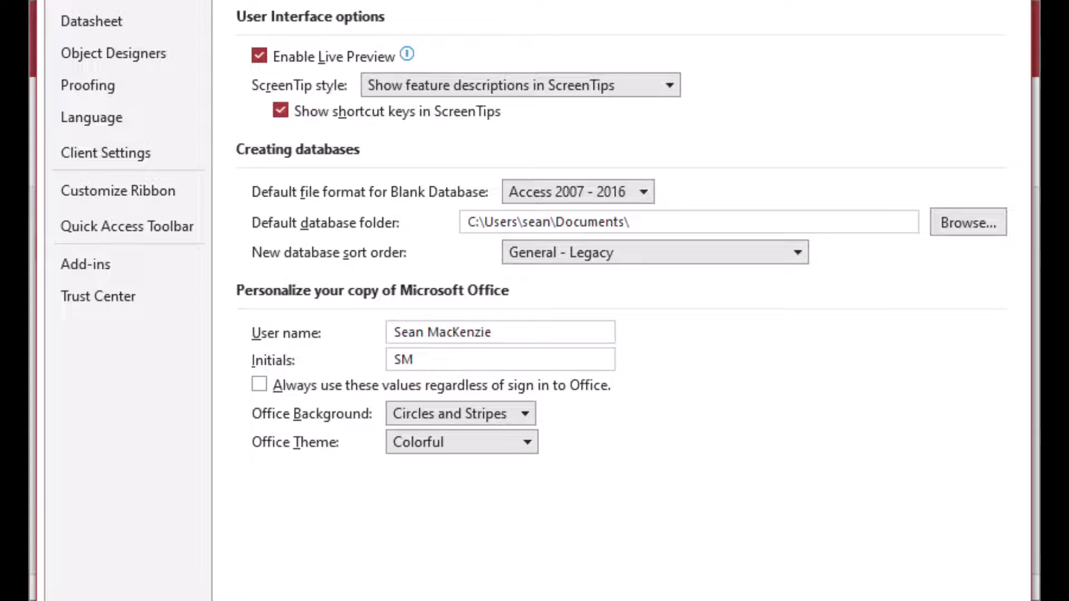
- In Current Database options, set the application title to 'Super App!'
{"action": "scroll", "scroll_direction": "down", "scroll_amount": 3}
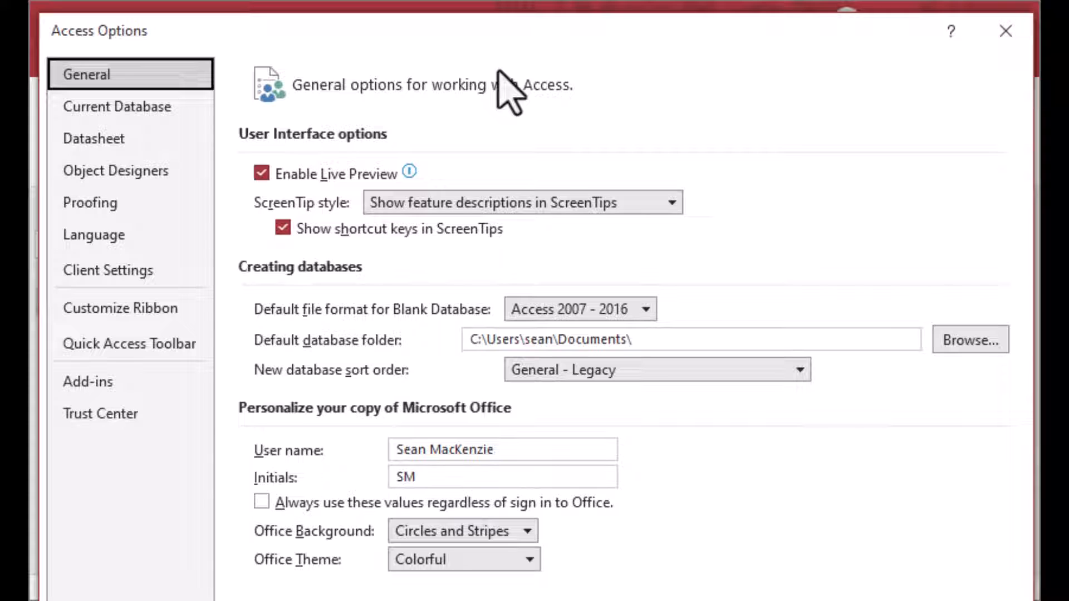
{"action": "mouse_move", "coordinate": [443, 276]}
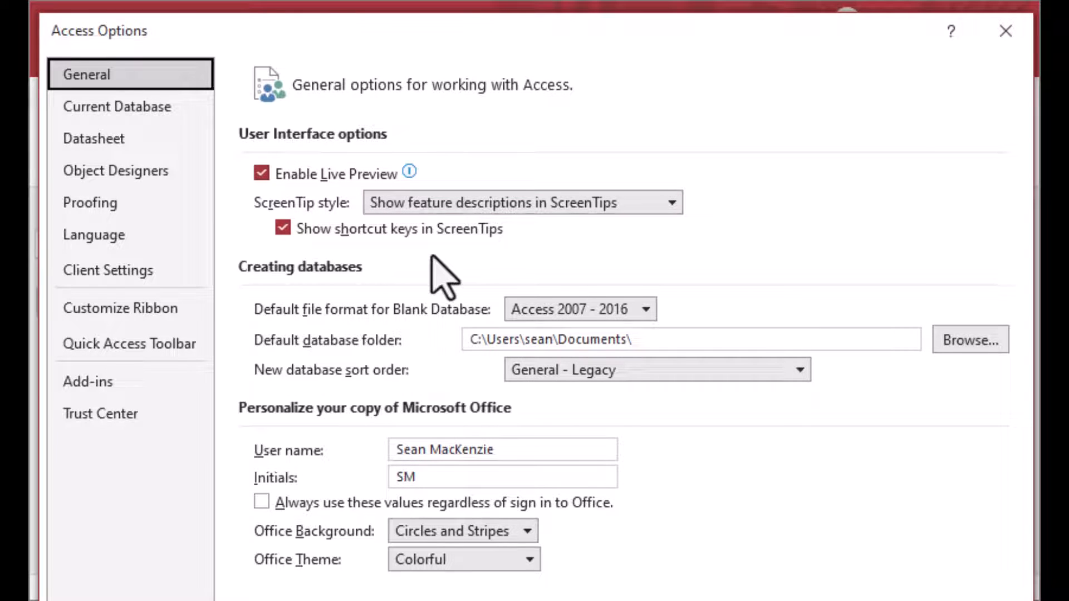
{"action": "mouse_move", "coordinate": [440, 272]}
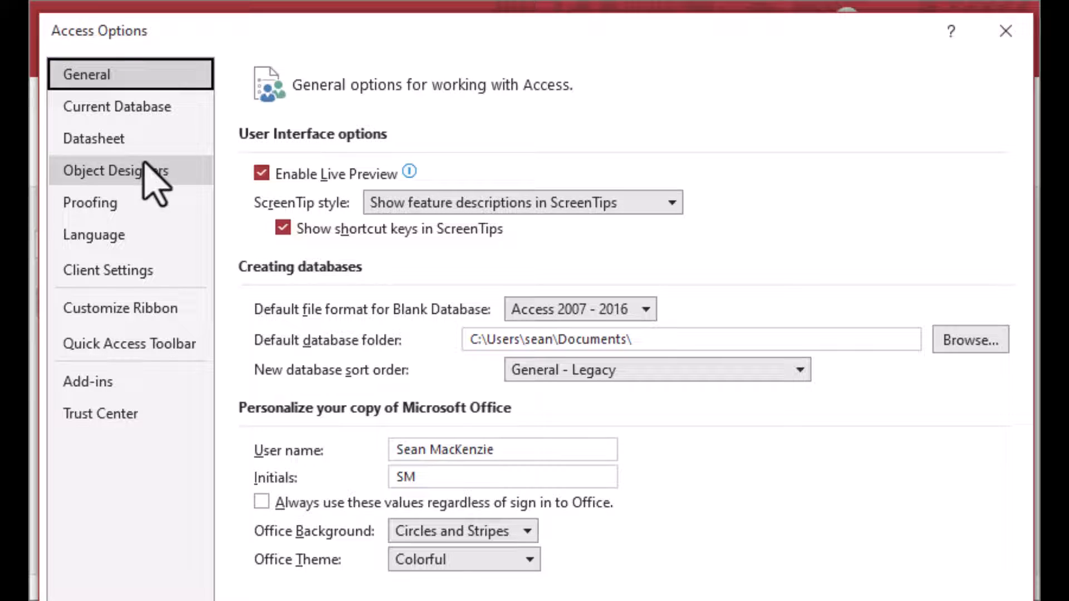
{"action": "left_click", "coordinate": [118, 106]}
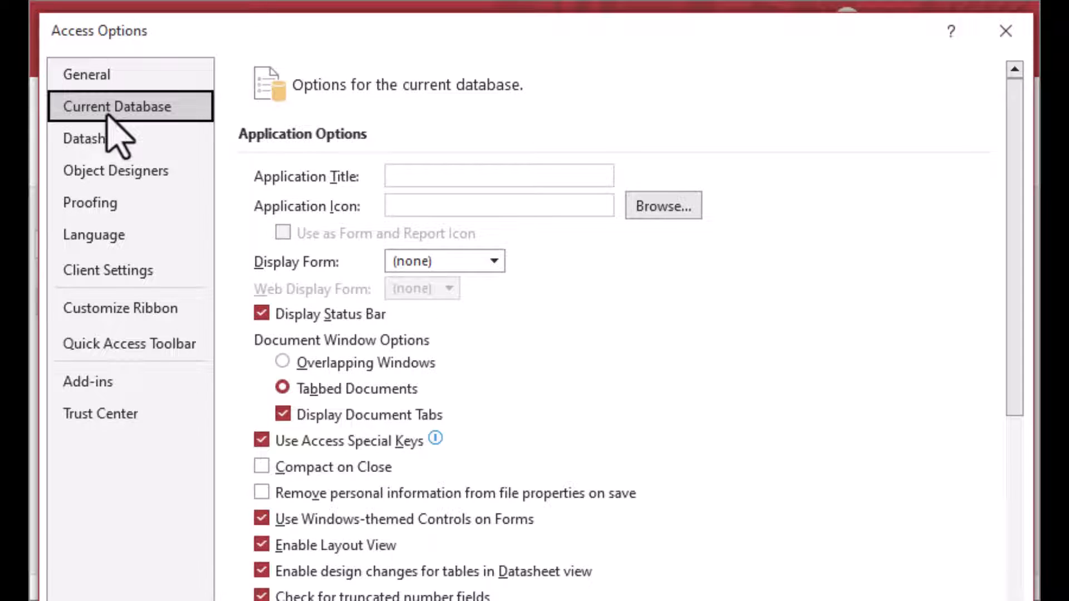
{"action": "left_click", "coordinate": [498, 176]}
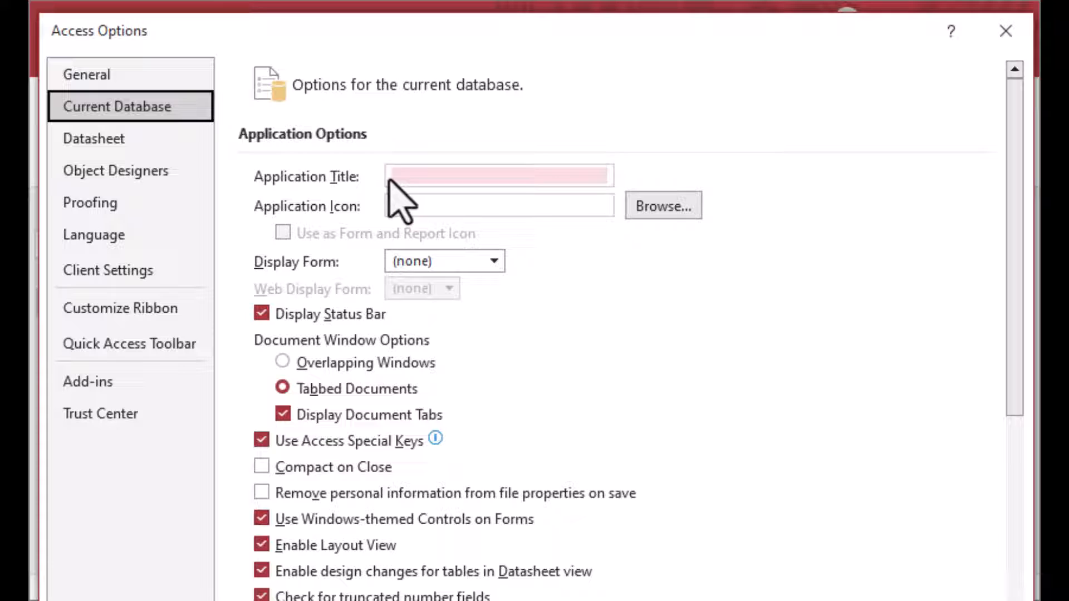
{"action": "left_click", "coordinate": [498, 176]}
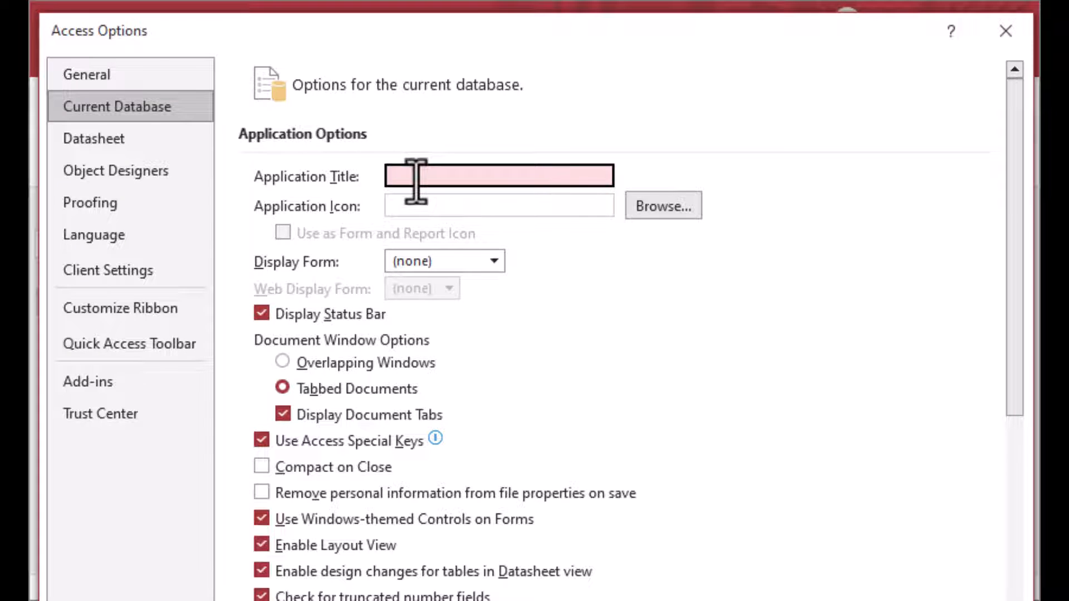
{"action": "type", "text": "Super Apl"}
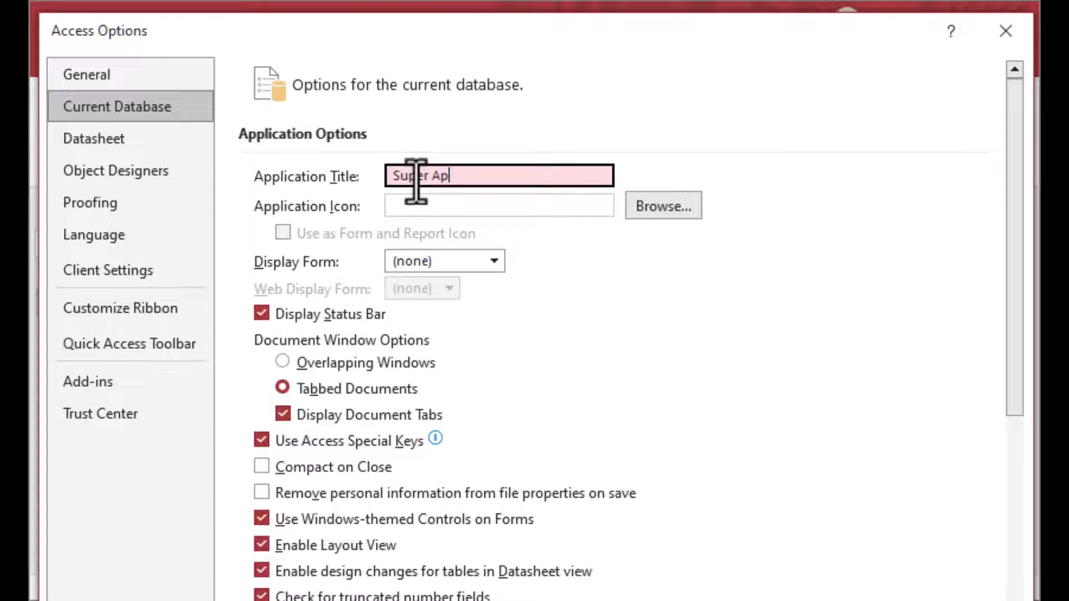
{"action": "type", "text": "p!"}
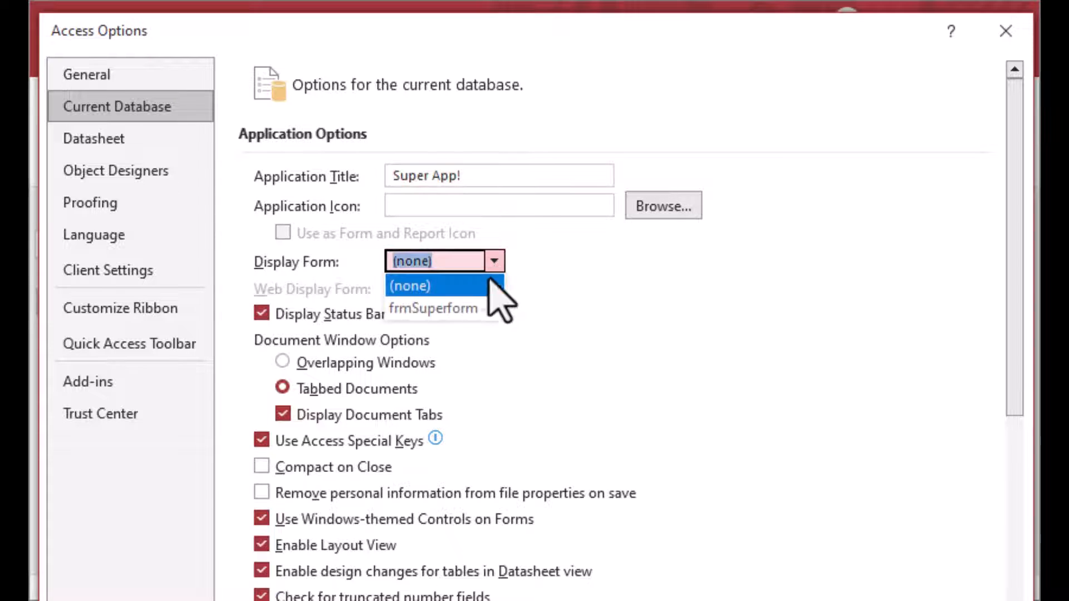
- Set Display Form to frmSuperform, confirm the options, and close Access
{"action": "left_click", "coordinate": [433, 308]}
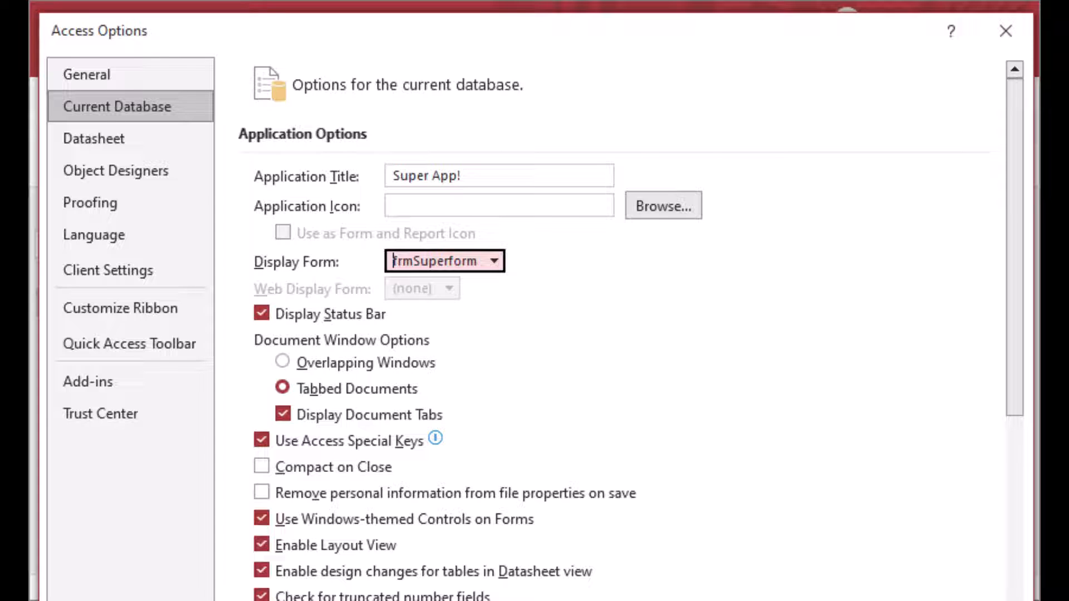
{"action": "scroll", "scroll_direction": "down", "scroll_amount": 3}
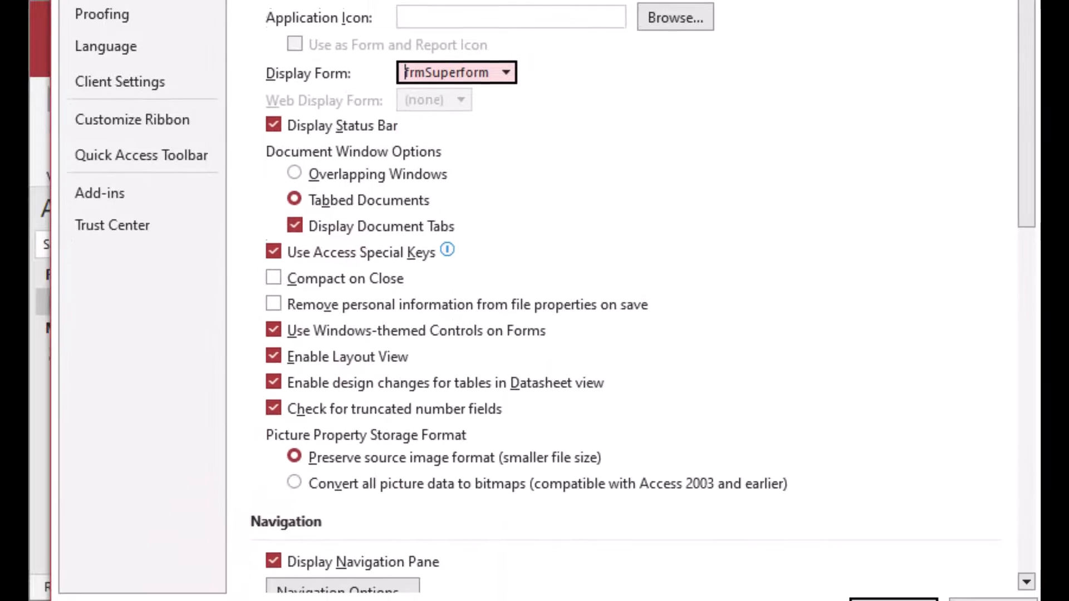
{"action": "left_click", "coordinate": [880, 545]}
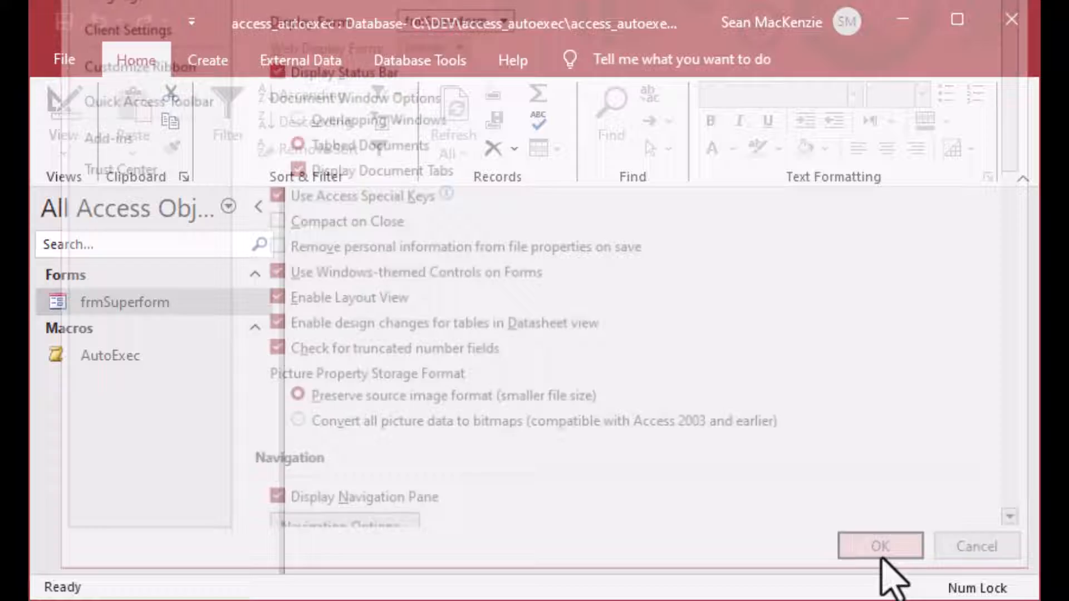
{"action": "left_click", "coordinate": [879, 546]}
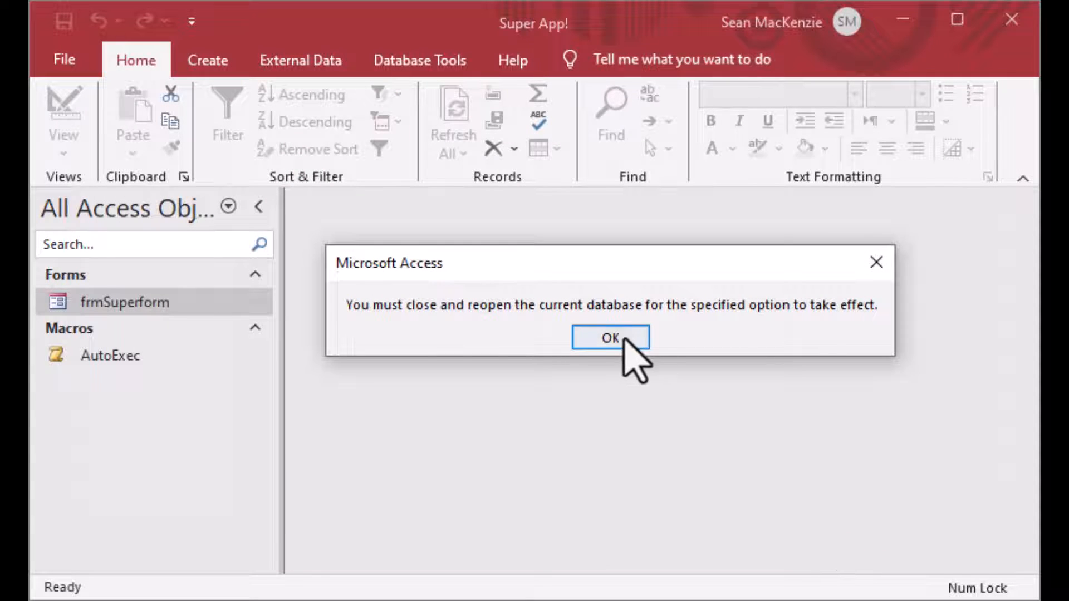
{"action": "left_click", "coordinate": [609, 338]}
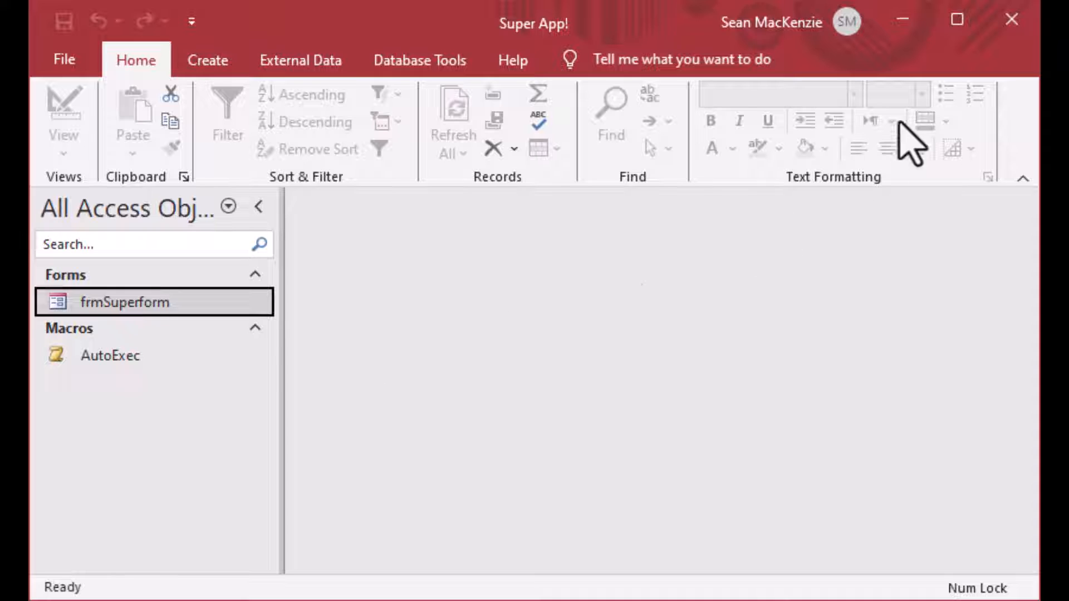
{"action": "left_click", "coordinate": [1012, 19]}
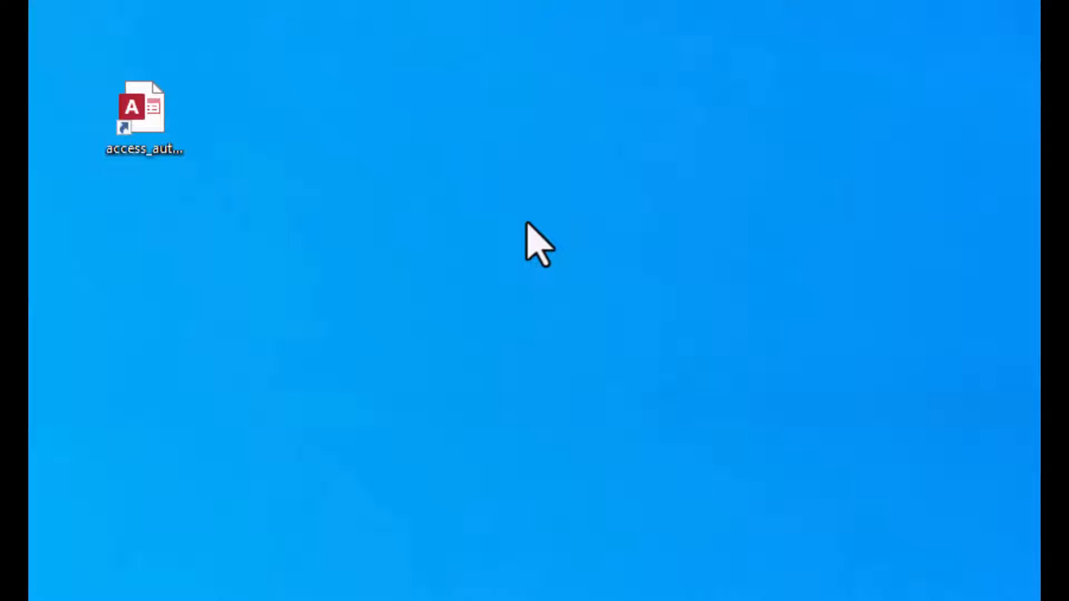
- Reopen the database, dismiss the AutoExec message, and close frmSuperform after checking its date
{"action": "double_click", "coordinate": [144, 109]}
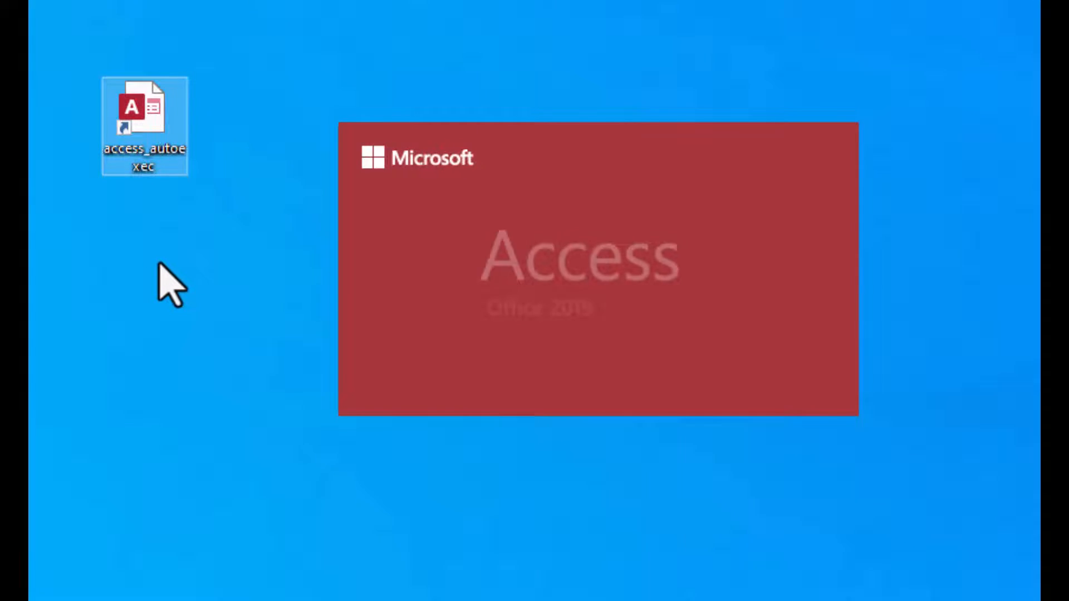
{"action": "double_click", "coordinate": [143, 109]}
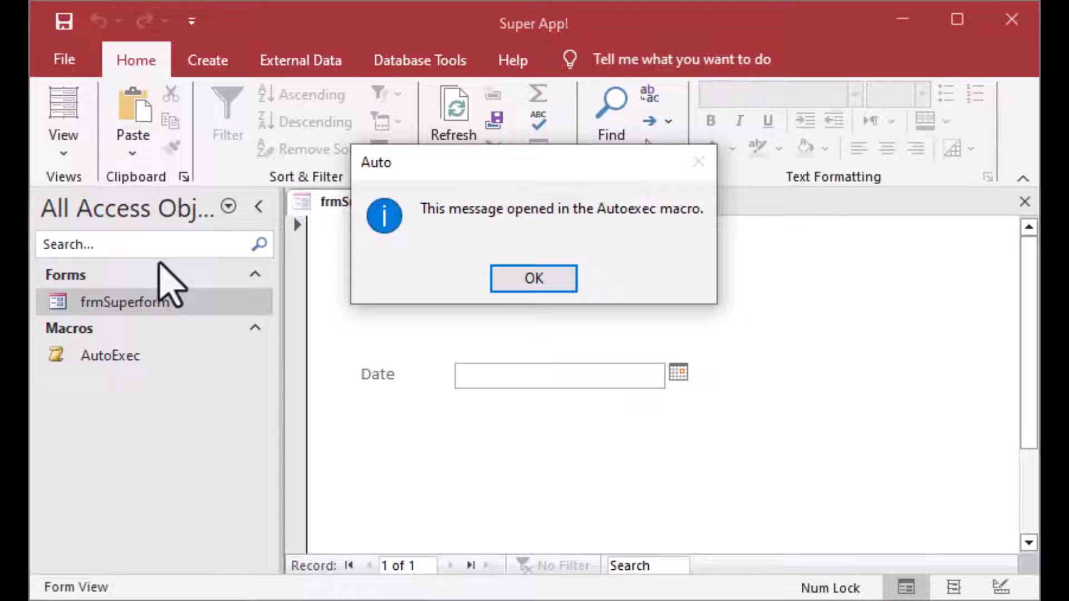
{"action": "mouse_move", "coordinate": [371, 276]}
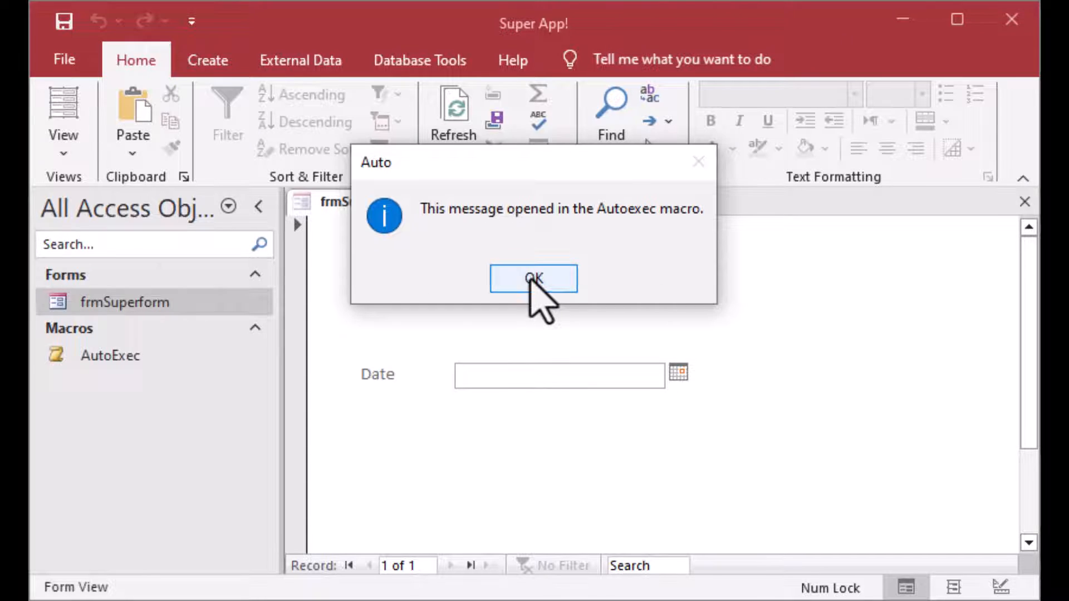
{"action": "left_click", "coordinate": [532, 278]}
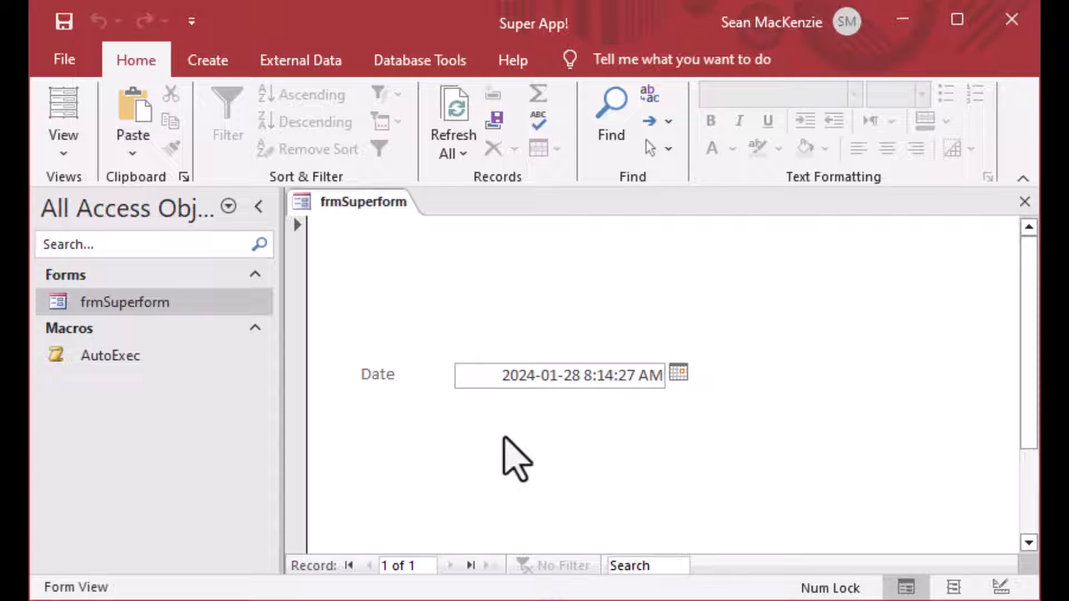
{"action": "mouse_move", "coordinate": [708, 471]}
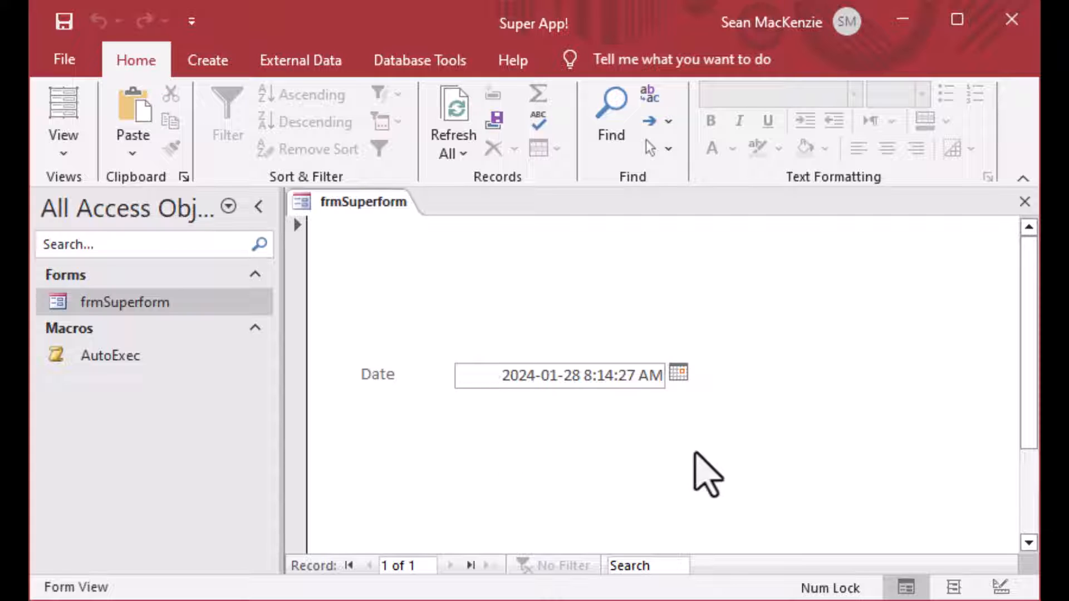
{"action": "mouse_move", "coordinate": [835, 358]}
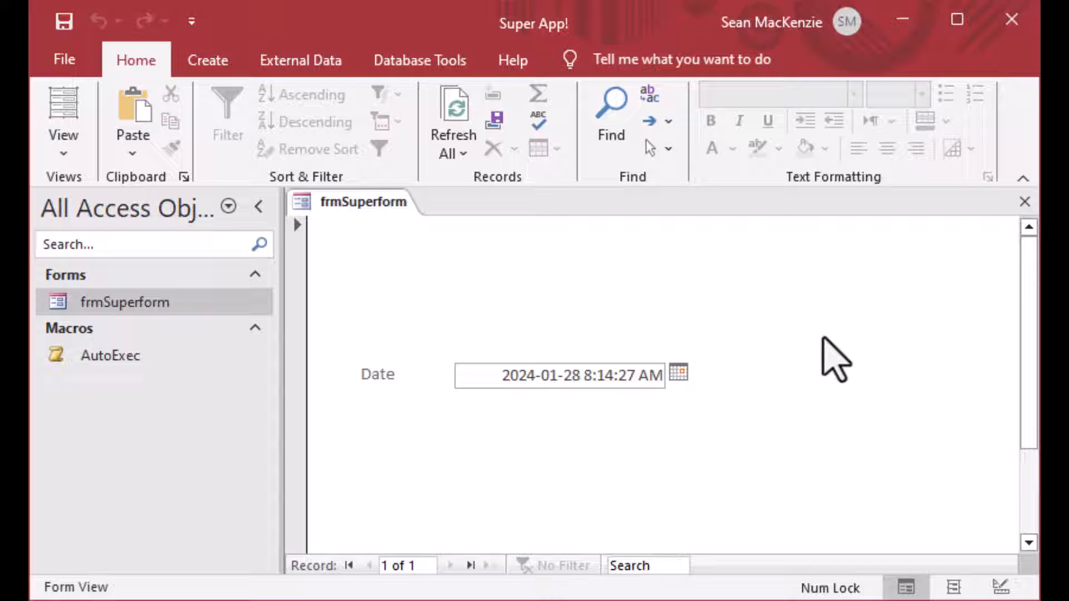
{"action": "left_click", "coordinate": [508, 376]}
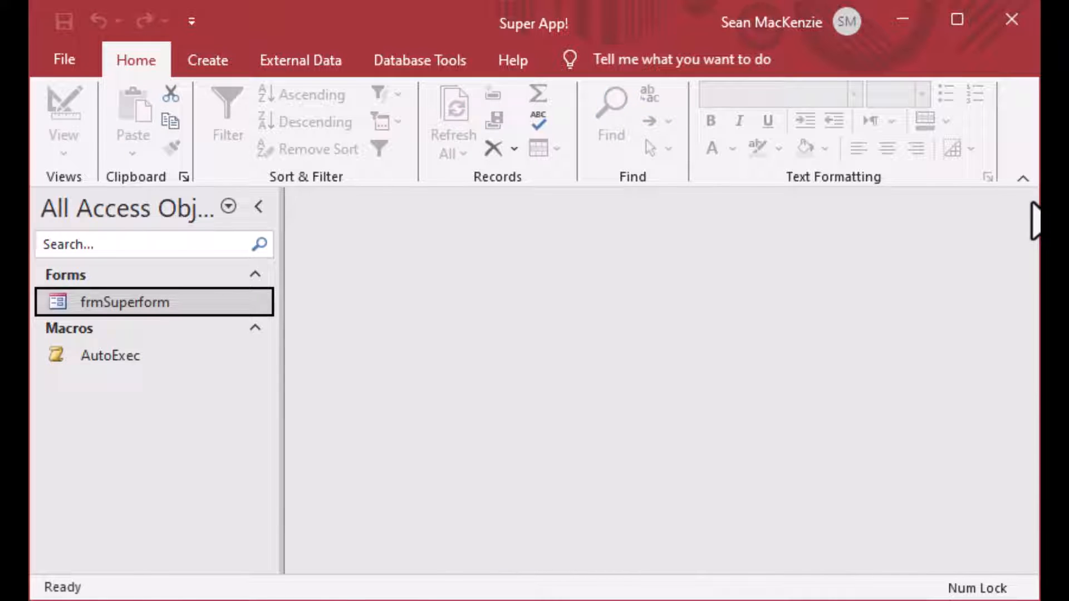
{"action": "mouse_move", "coordinate": [948, 293]}
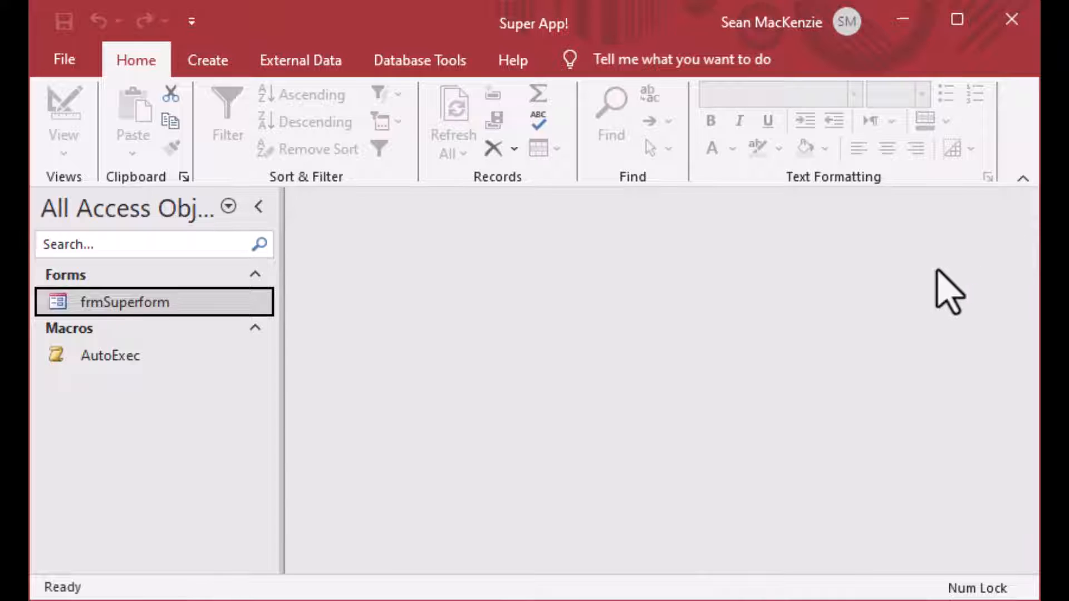
{"action": "mouse_move", "coordinate": [891, 307]}
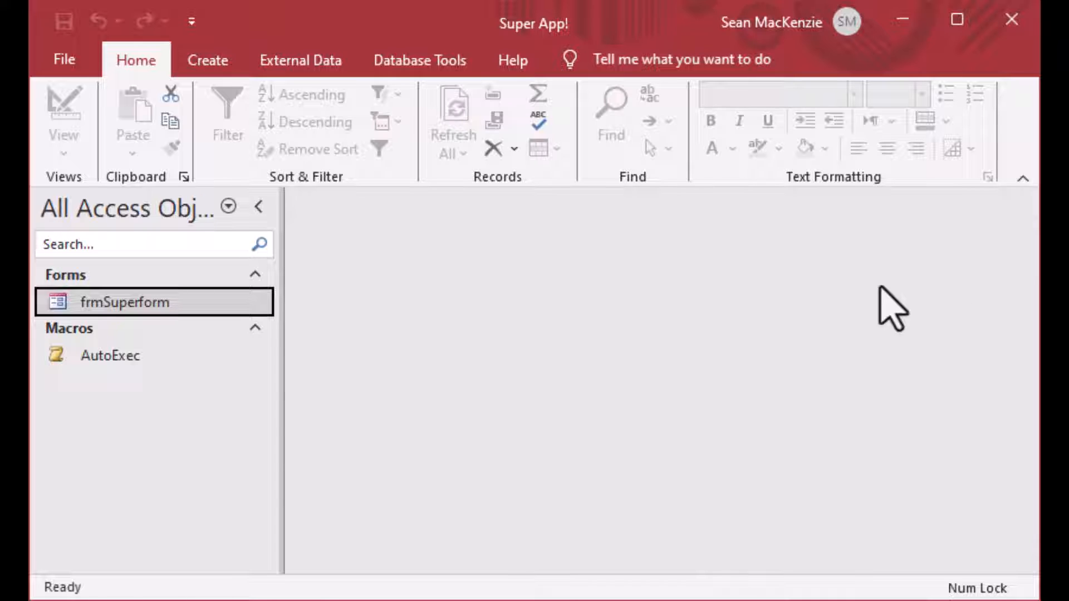
{"action": "mouse_move", "coordinate": [306, 368]}
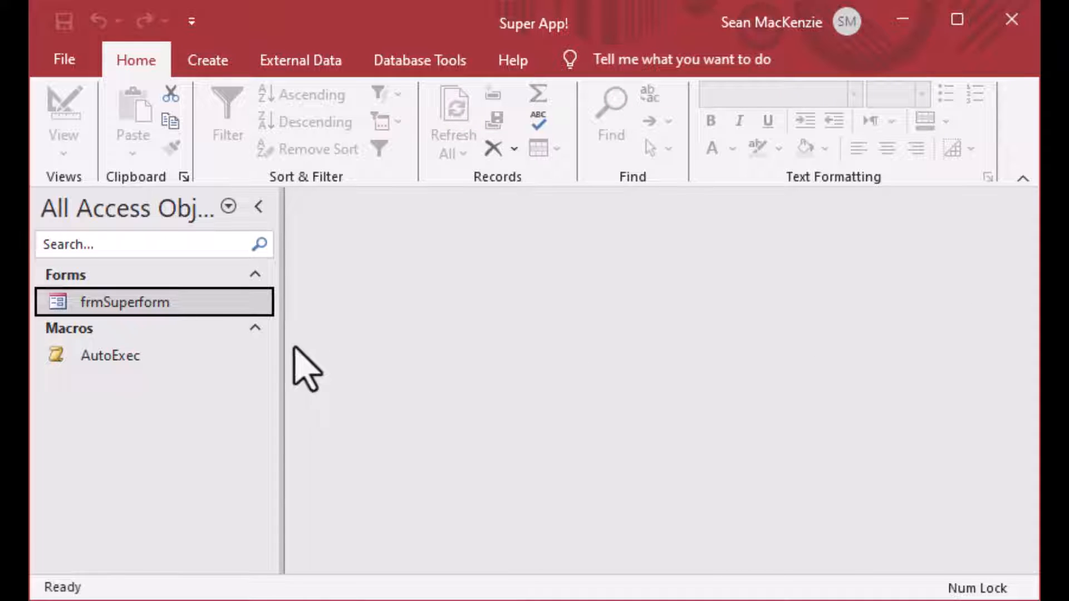
{"action": "left_click", "coordinate": [110, 355]}
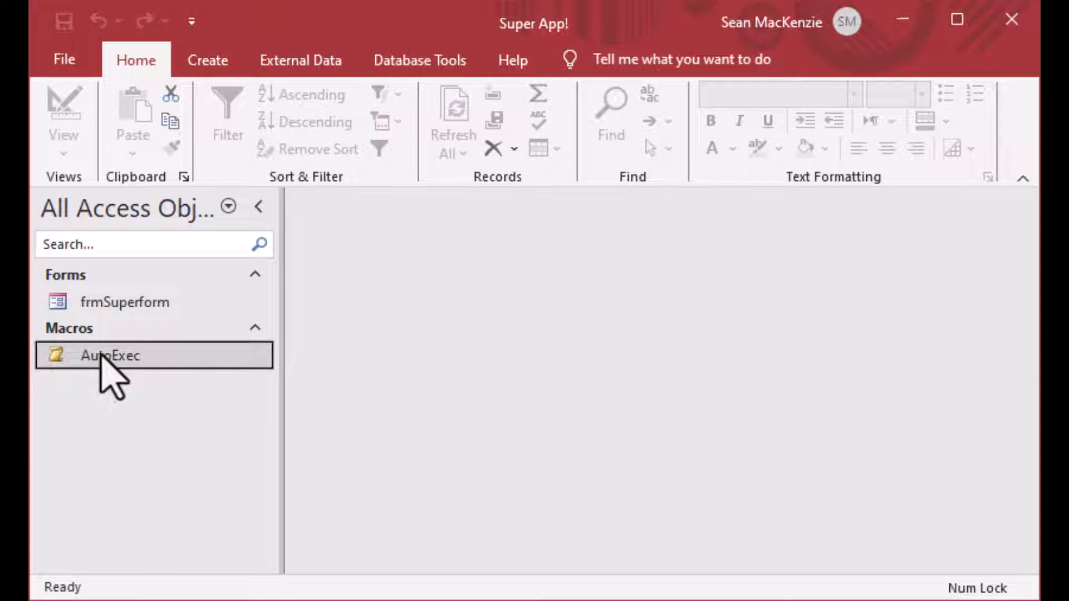
- Reopen AutoExec and append an OpenForm action with Form Name frmSuperform
{"action": "double_click", "coordinate": [109, 355]}
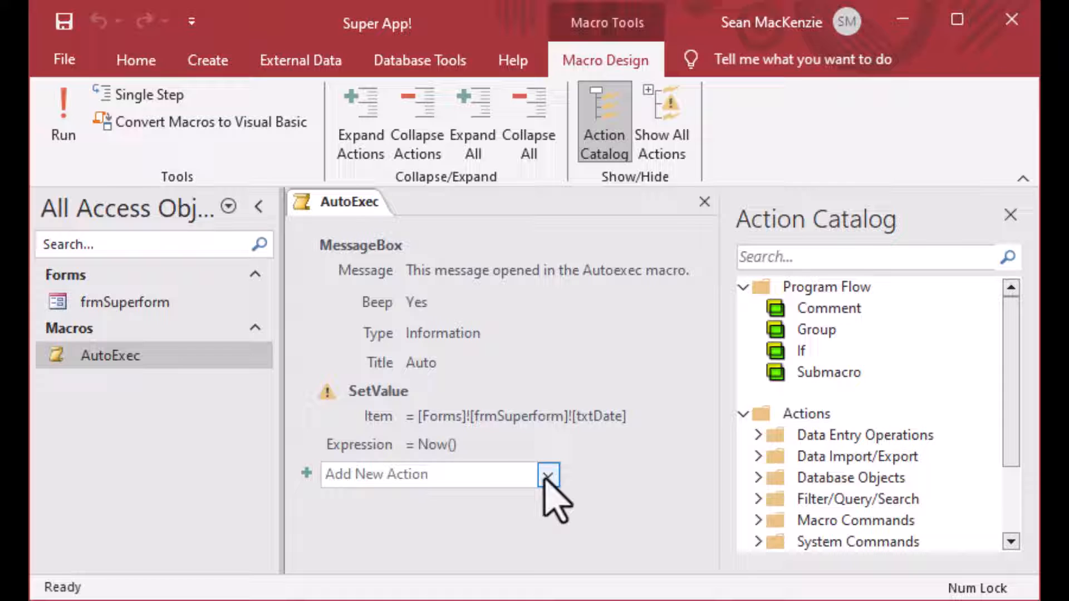
{"action": "left_click", "coordinate": [429, 475]}
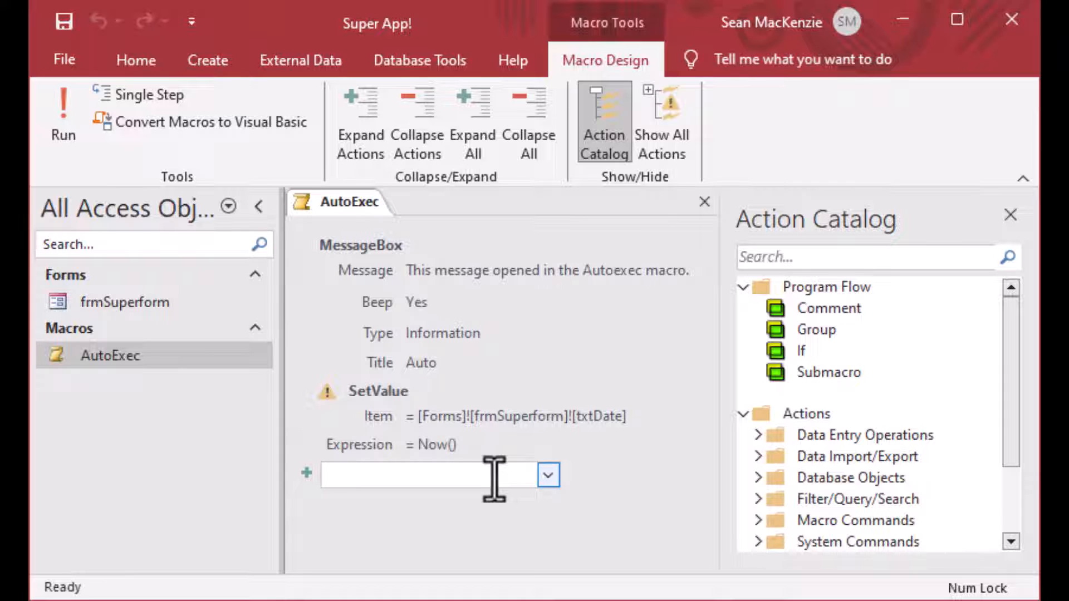
{"action": "type", "text": "OpenForm"}
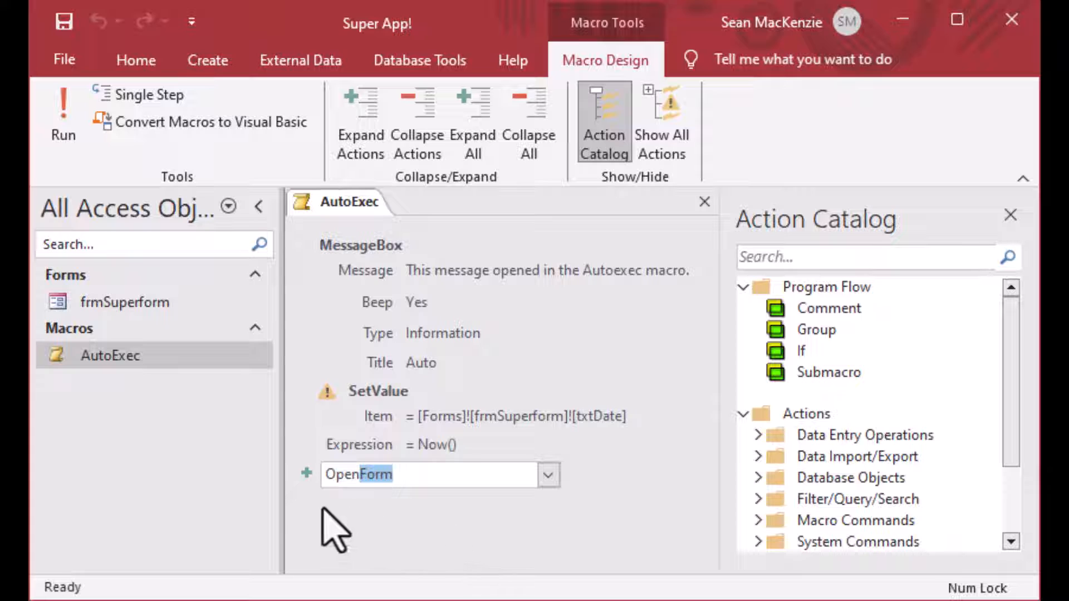
{"action": "mouse_move", "coordinate": [429, 532]}
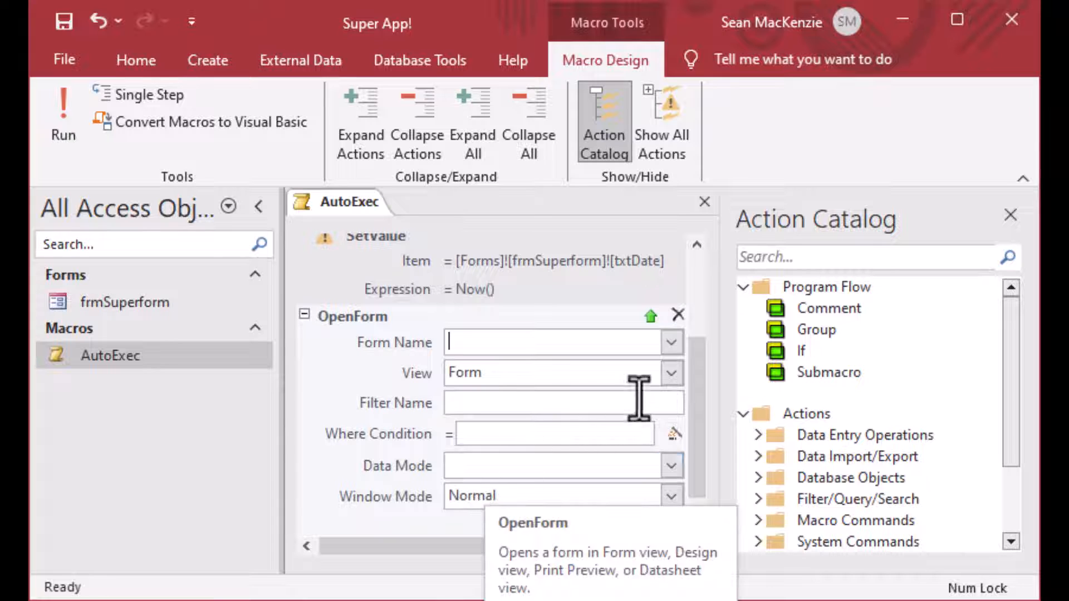
{"action": "type", "text": "frmSuperform"}
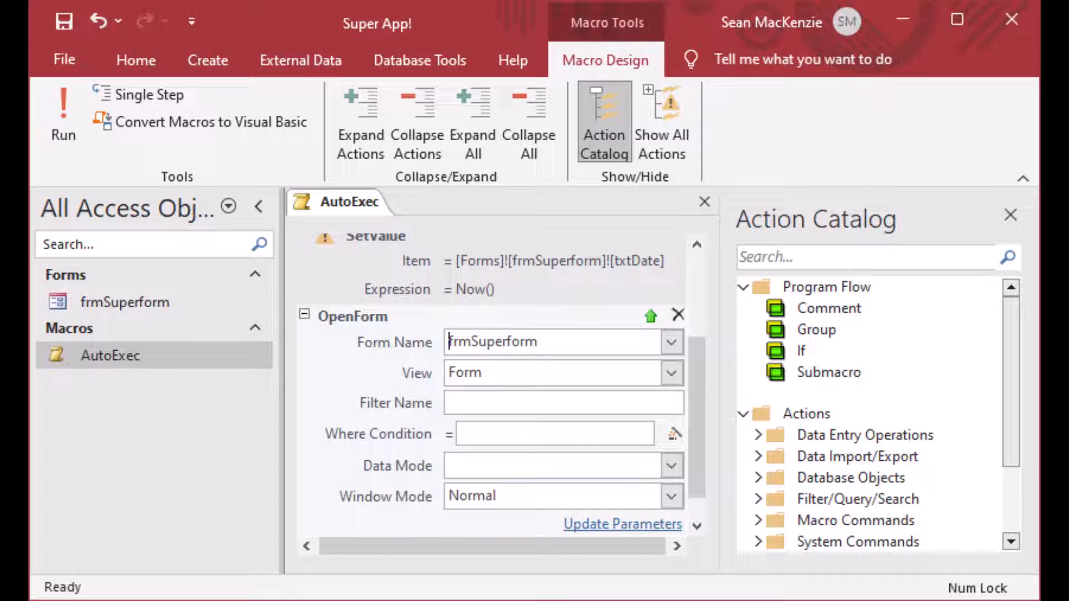
{"action": "mouse_move", "coordinate": [63, 21]}
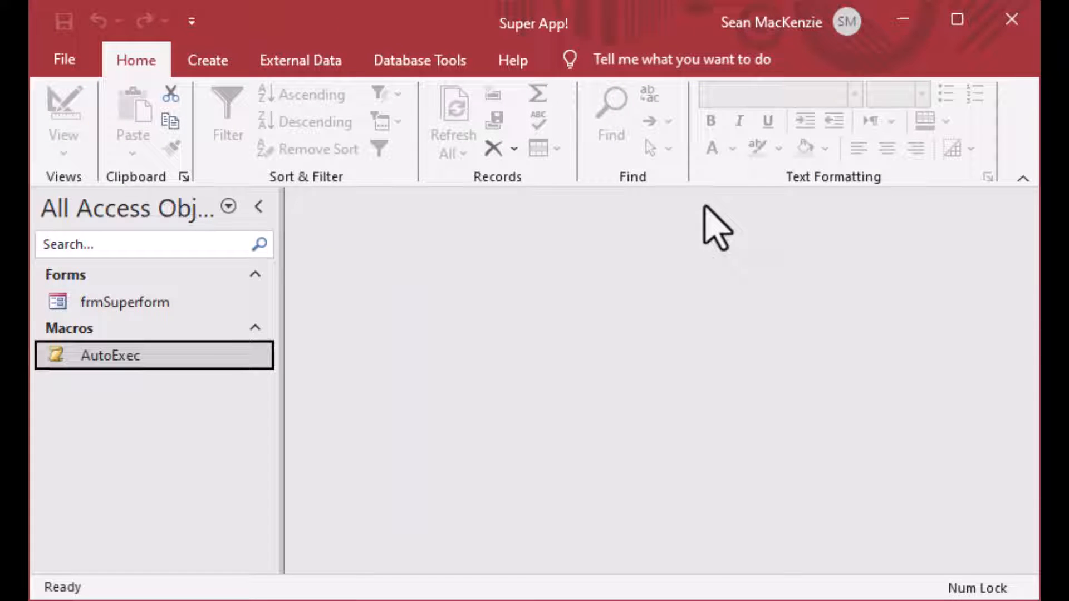
{"action": "mouse_move", "coordinate": [501, 273]}
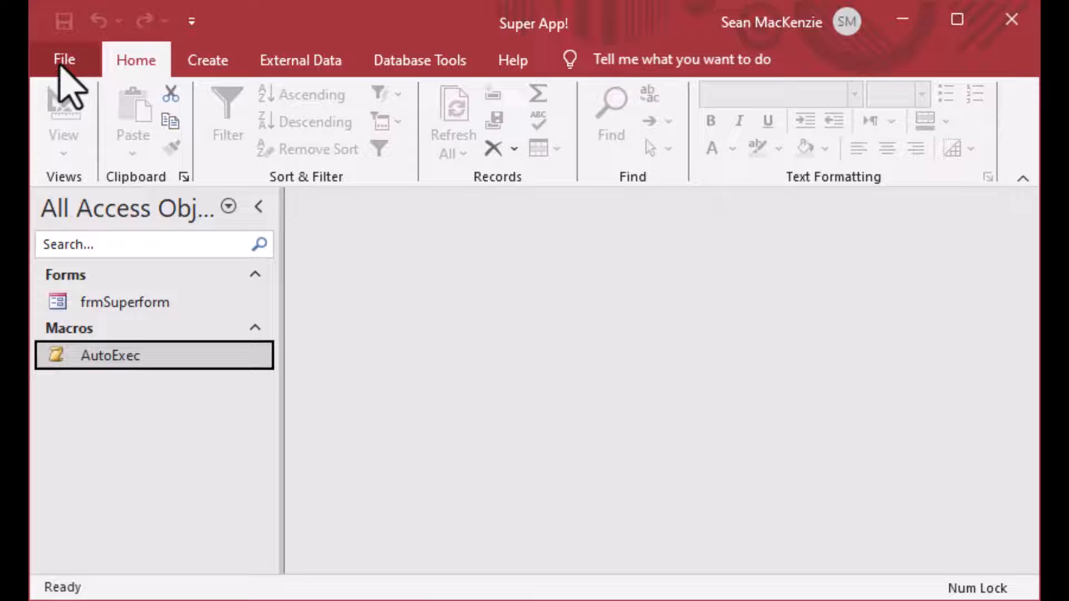
- Reset the Current Database Display Form option to (none) and confirm the options
{"action": "left_click", "coordinate": [63, 60]}
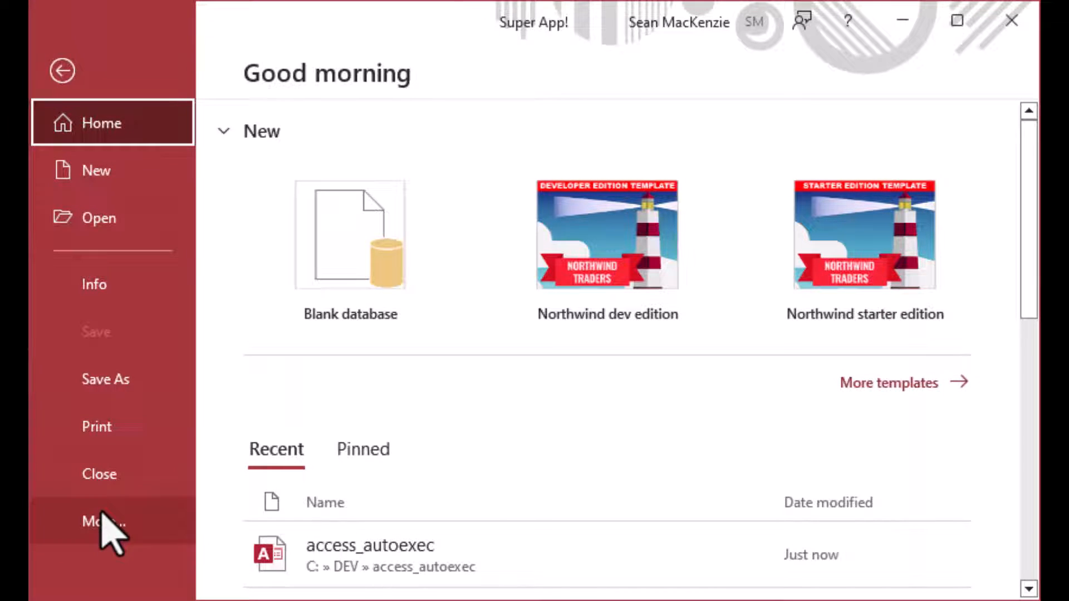
{"action": "left_click", "coordinate": [106, 522]}
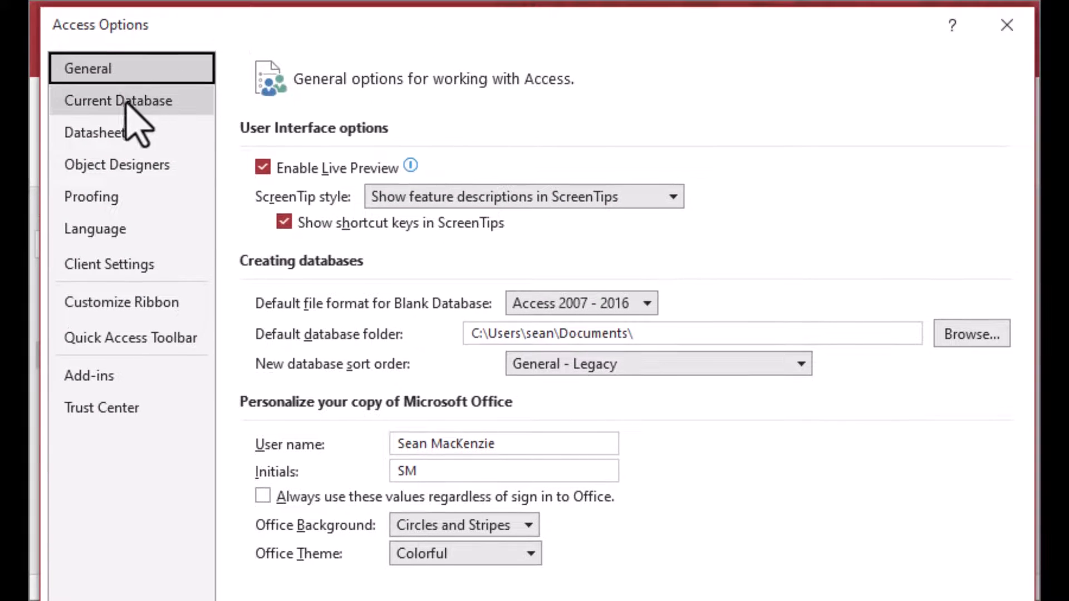
{"action": "left_click", "coordinate": [118, 100]}
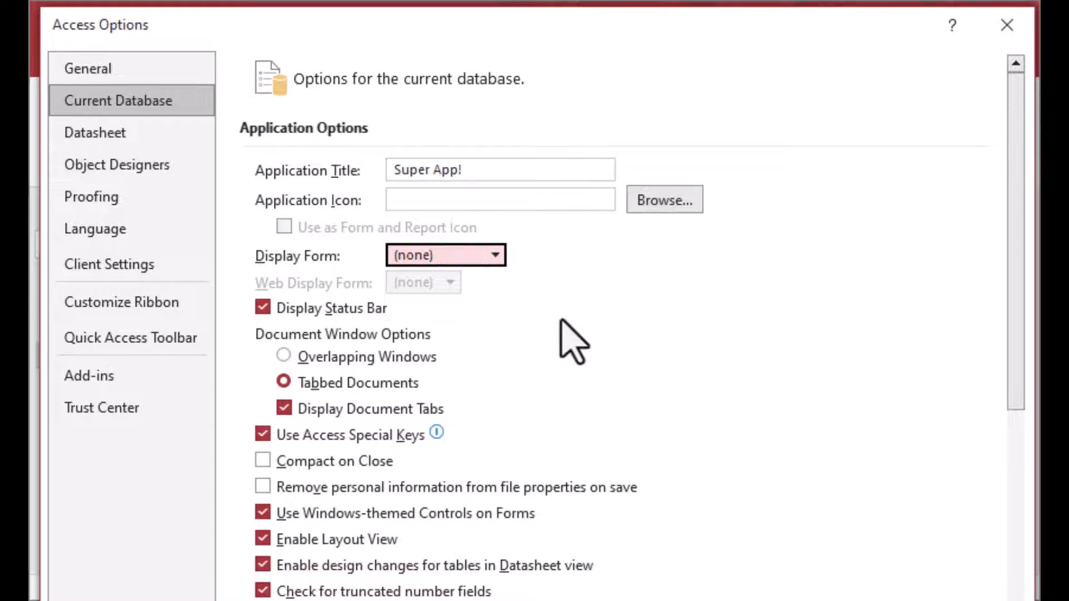
{"action": "scroll", "scroll_direction": "down", "scroll_amount": 3}
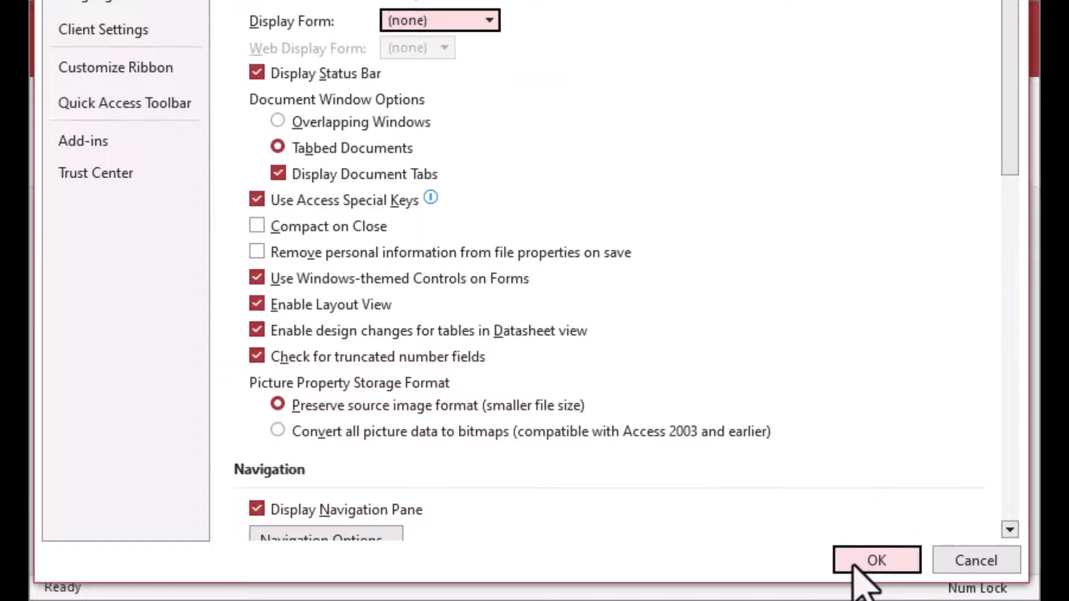
{"action": "left_click", "coordinate": [875, 560]}
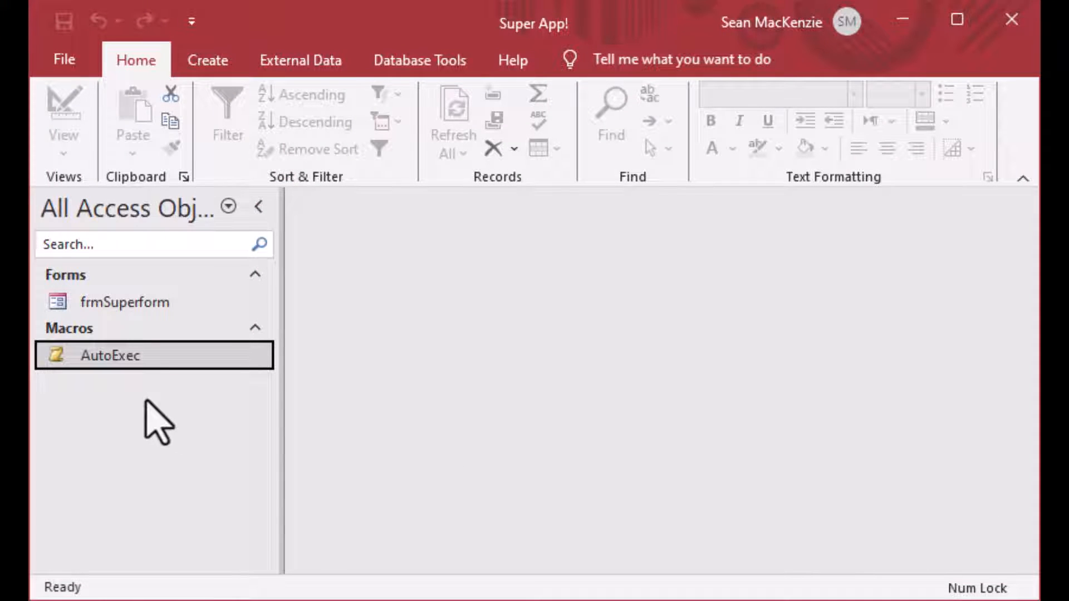
- Open AutoExec in Design View, place OpenForm before SetValue, and save the macro
{"action": "right_click", "coordinate": [109, 356]}
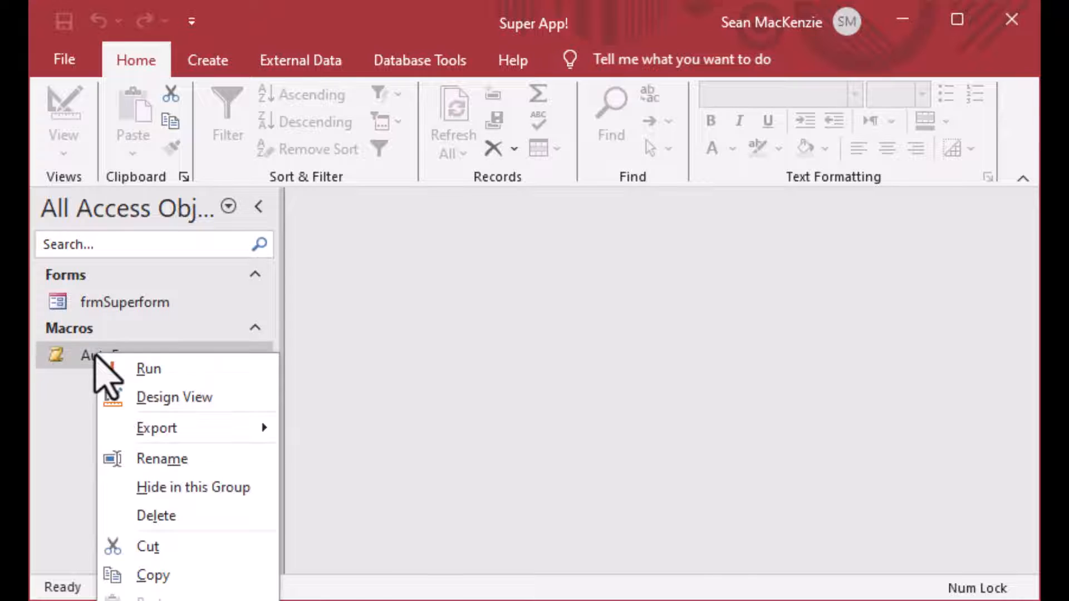
{"action": "left_click", "coordinate": [173, 397]}
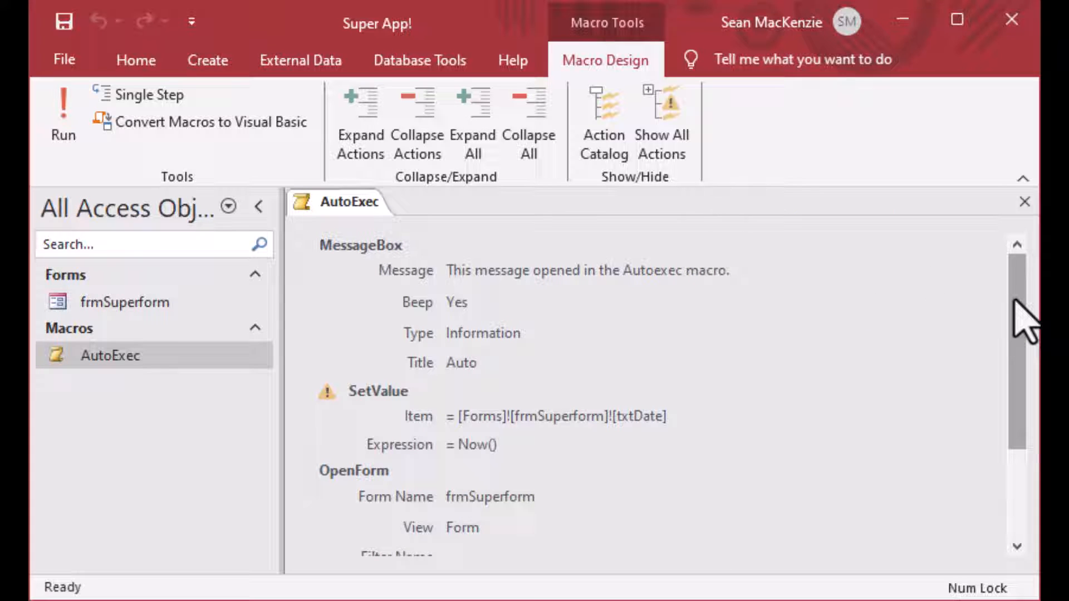
{"action": "scroll", "scroll_direction": "down", "scroll_amount": 3}
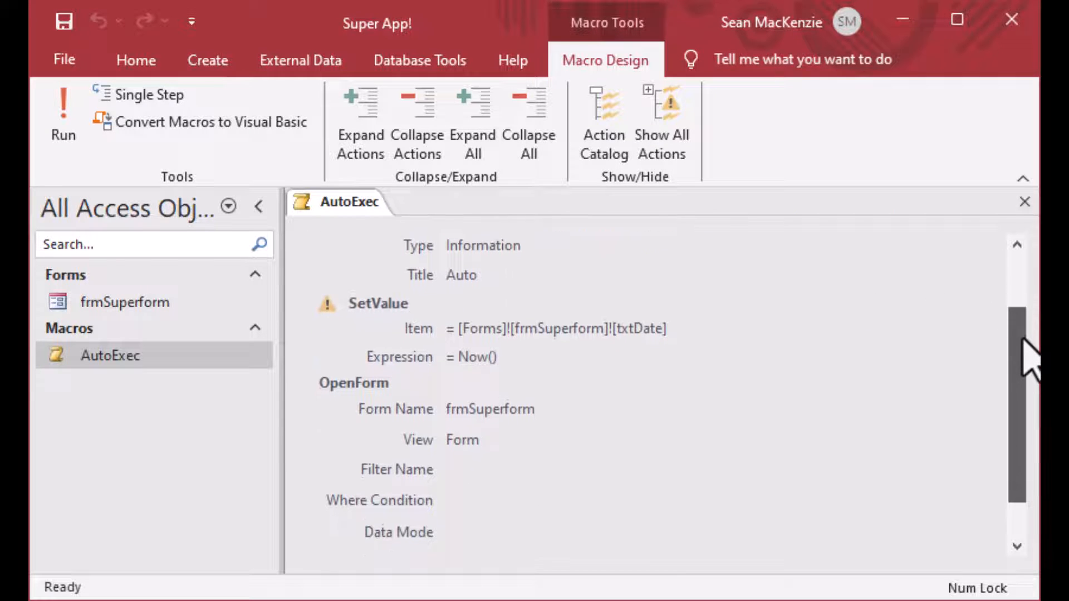
{"action": "scroll", "scroll_direction": "down", "scroll_amount": 3}
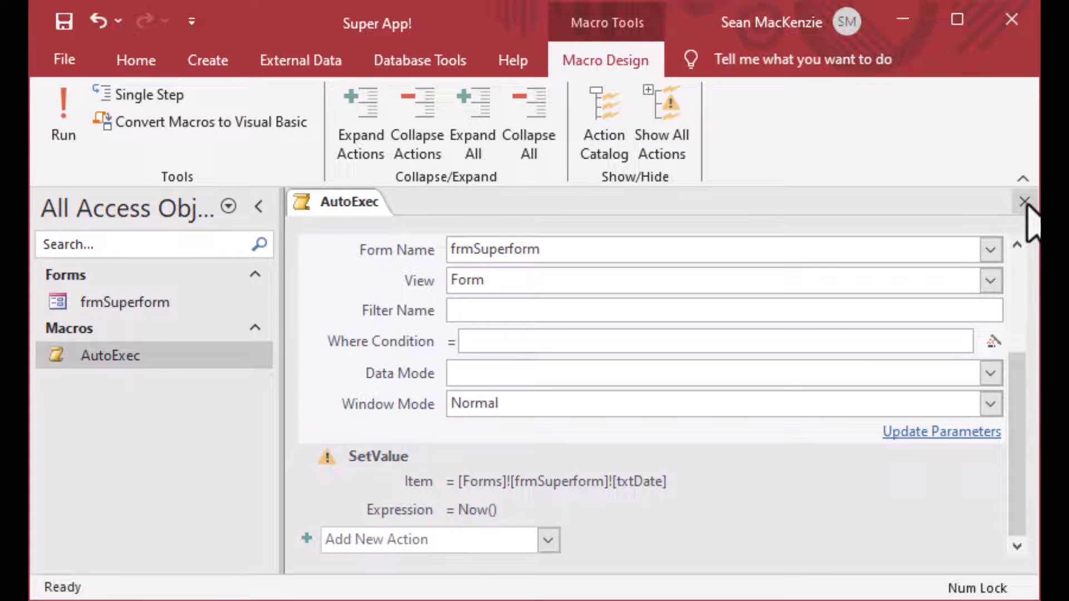
{"action": "left_click", "coordinate": [1022, 202]}
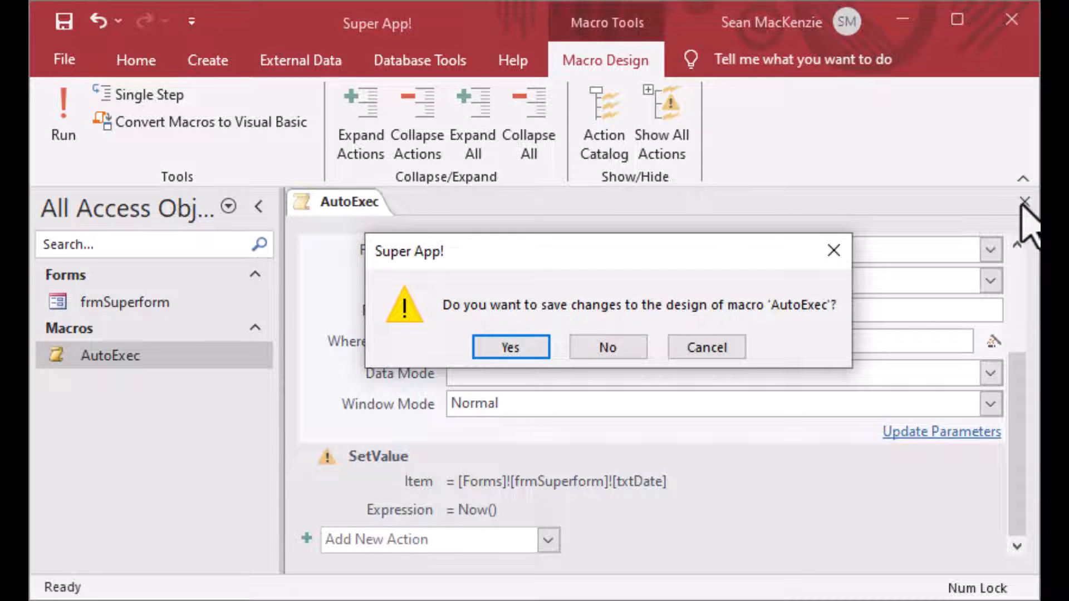
{"action": "left_click", "coordinate": [510, 346]}
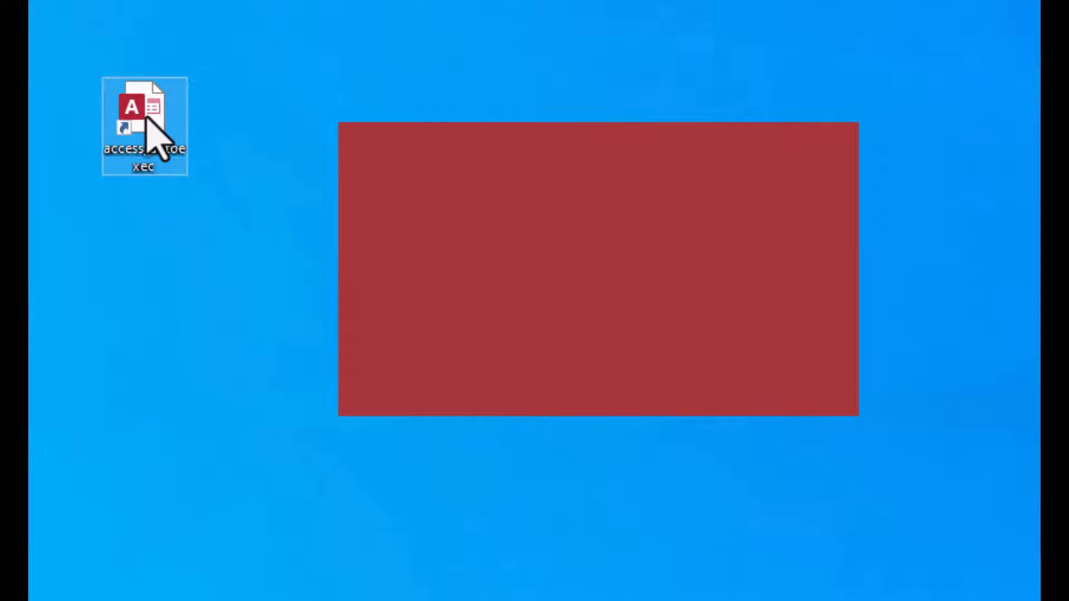
- Reopen the database, dismiss the startup message, and view frmSuperform's date 28-Jan-24
{"action": "double_click", "coordinate": [144, 125]}
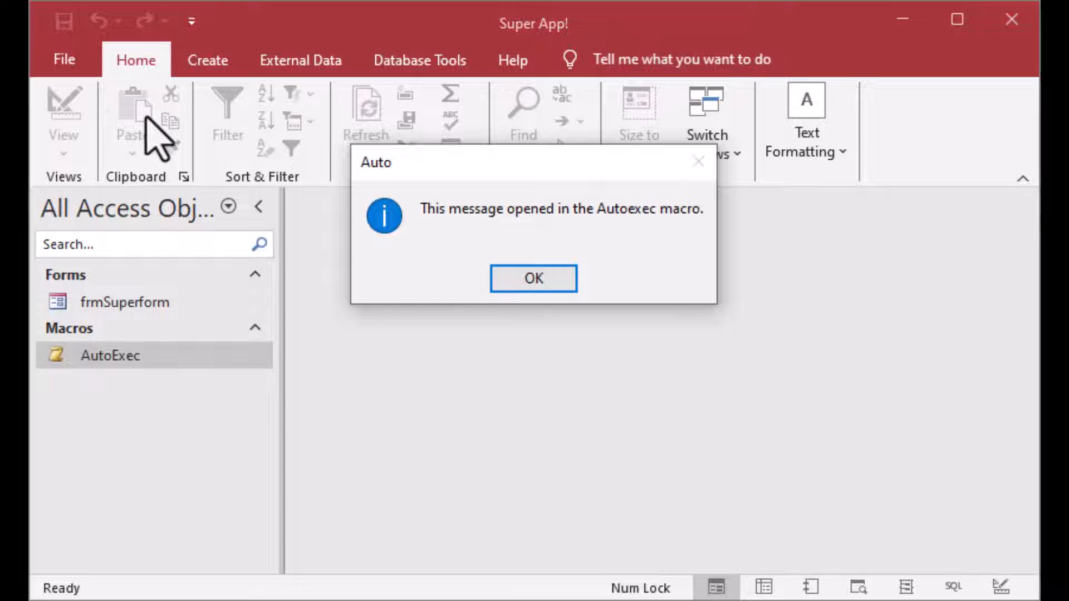
{"action": "left_click", "coordinate": [533, 279]}
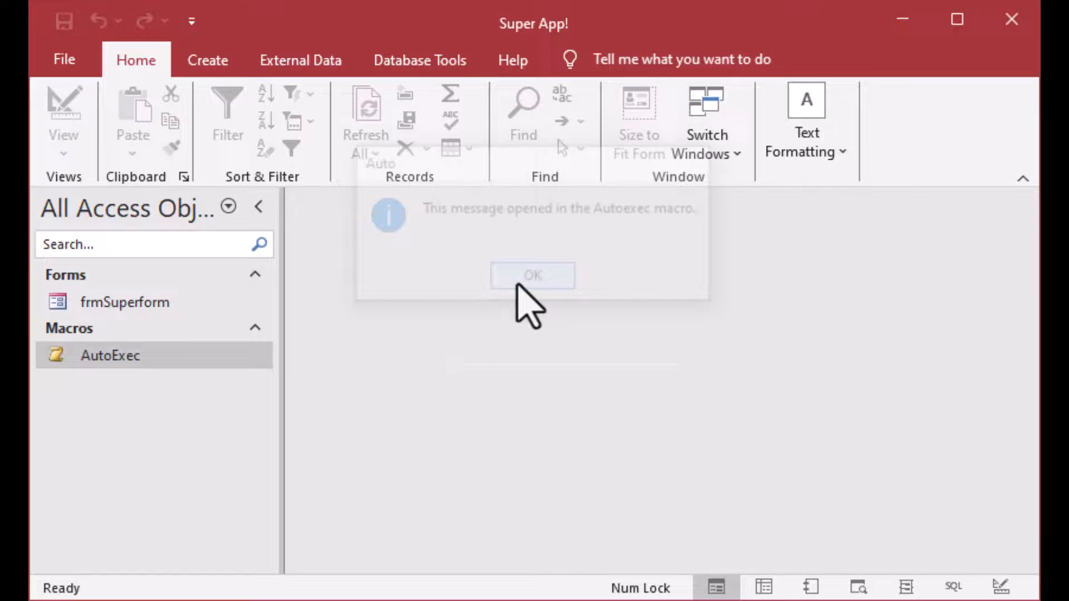
{"action": "left_click", "coordinate": [532, 276]}
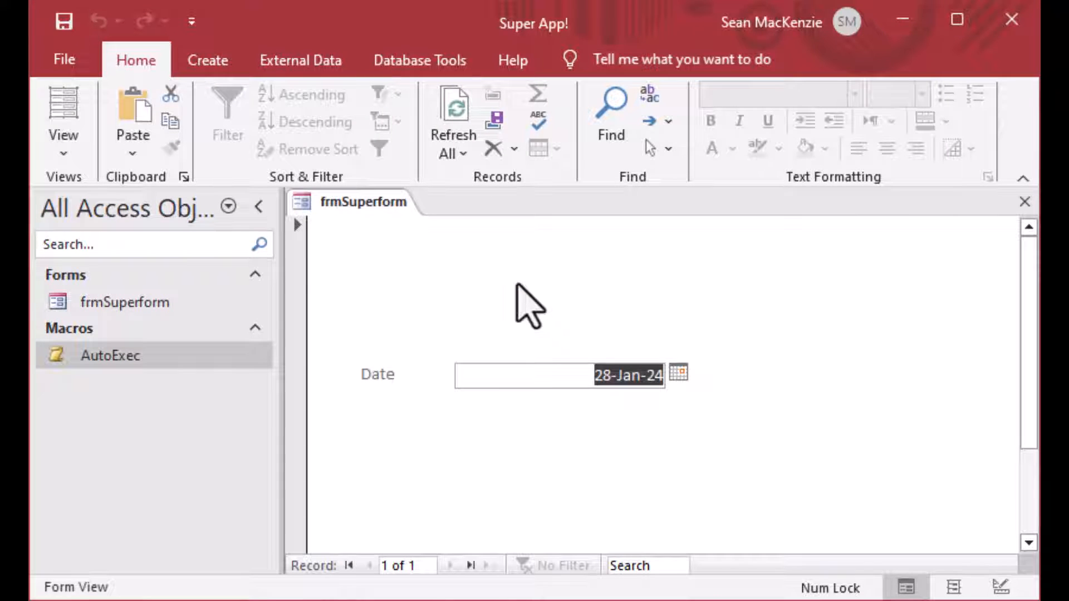
{"action": "mouse_move", "coordinate": [577, 276]}
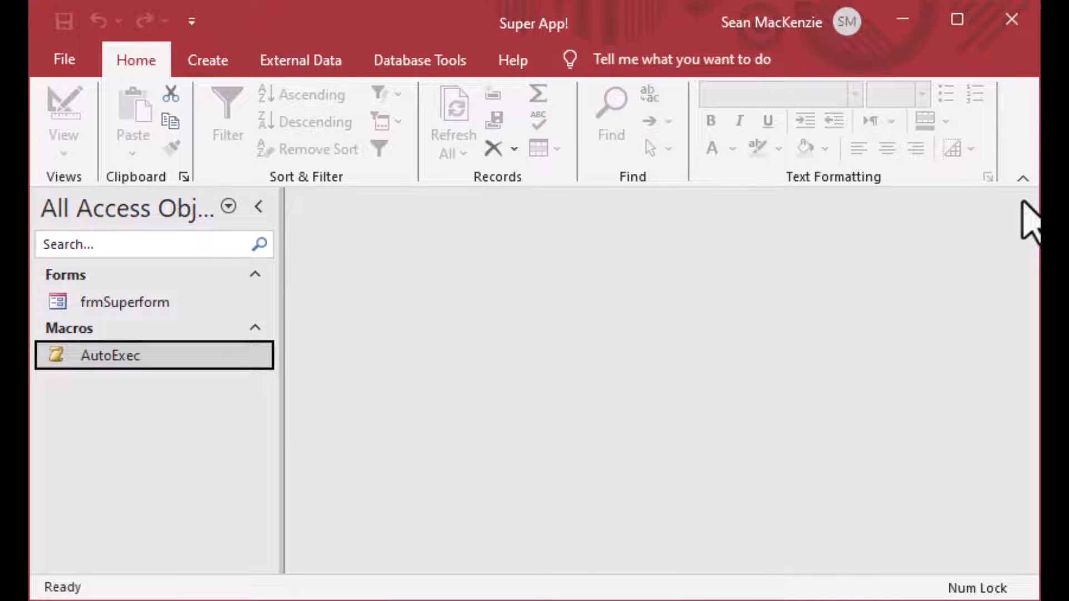
{"action": "mouse_move", "coordinate": [545, 328]}
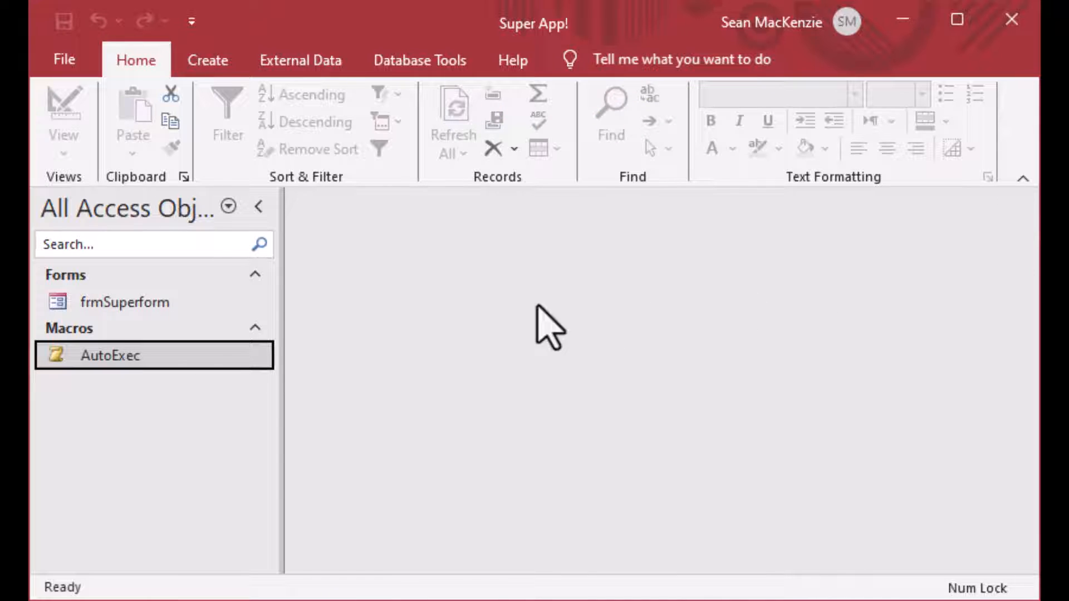
{"action": "mouse_move", "coordinate": [208, 65]}
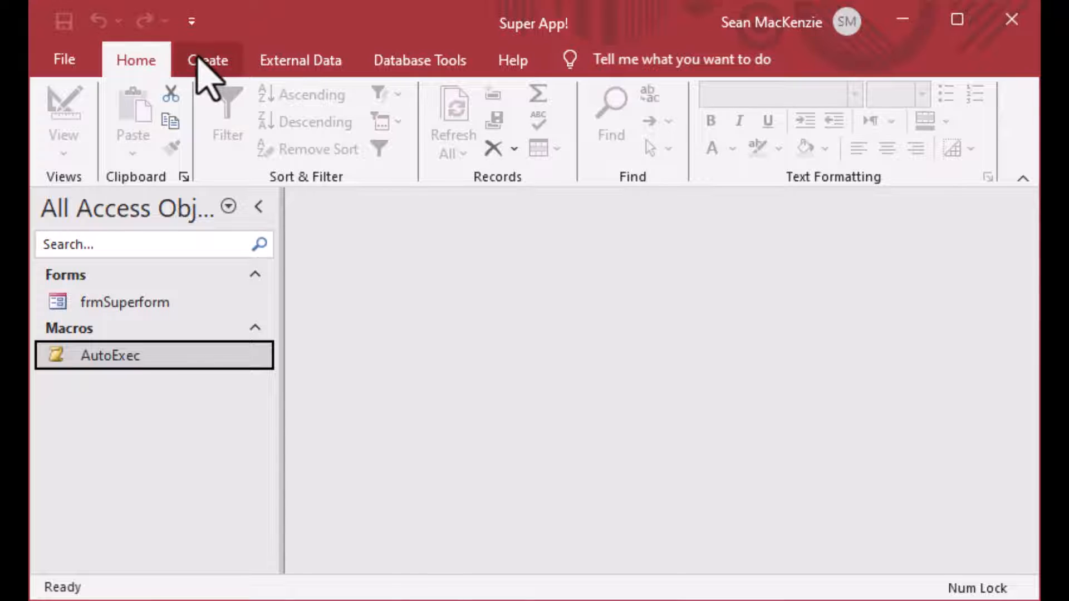
- Create a new module, hide the Immediate window, and declare Function TheDateOnTheForm()
{"action": "left_click", "coordinate": [207, 60]}
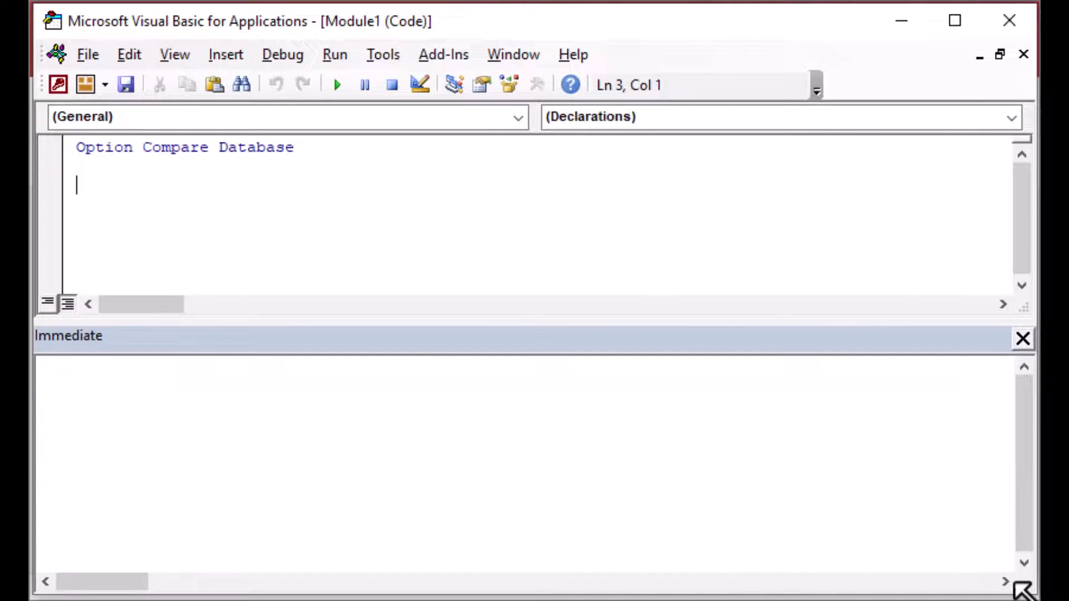
{"action": "left_click", "coordinate": [1022, 338]}
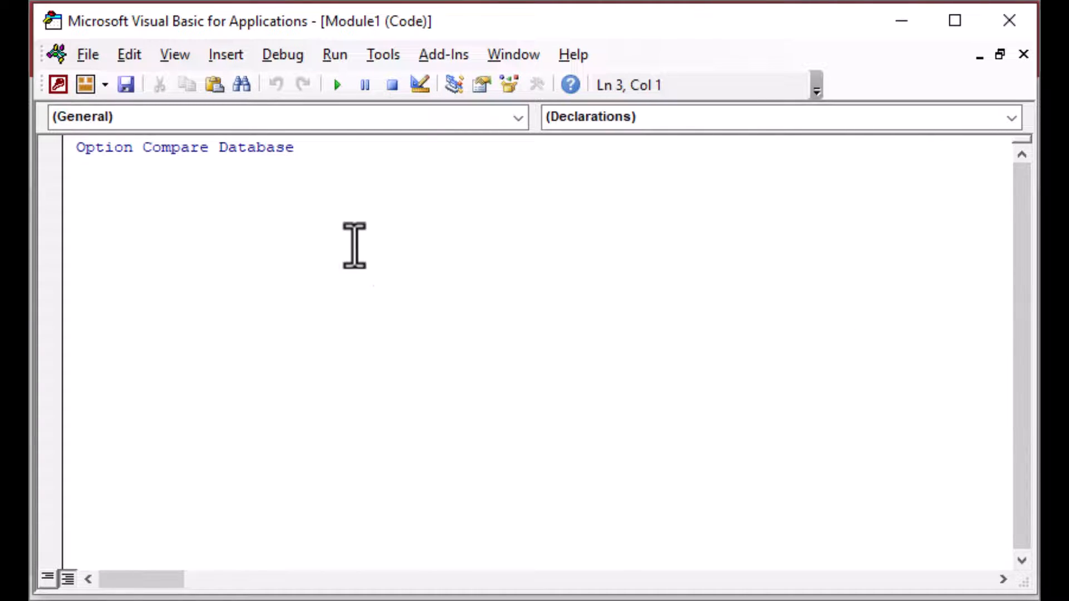
{"action": "mouse_move", "coordinate": [270, 235]}
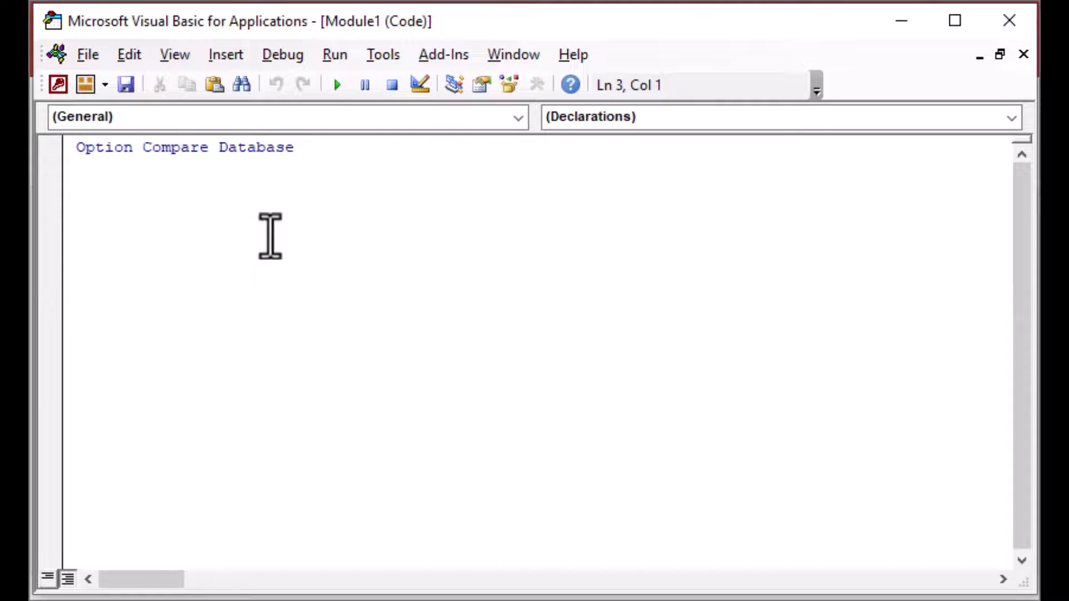
{"action": "type", "text": "Function"}
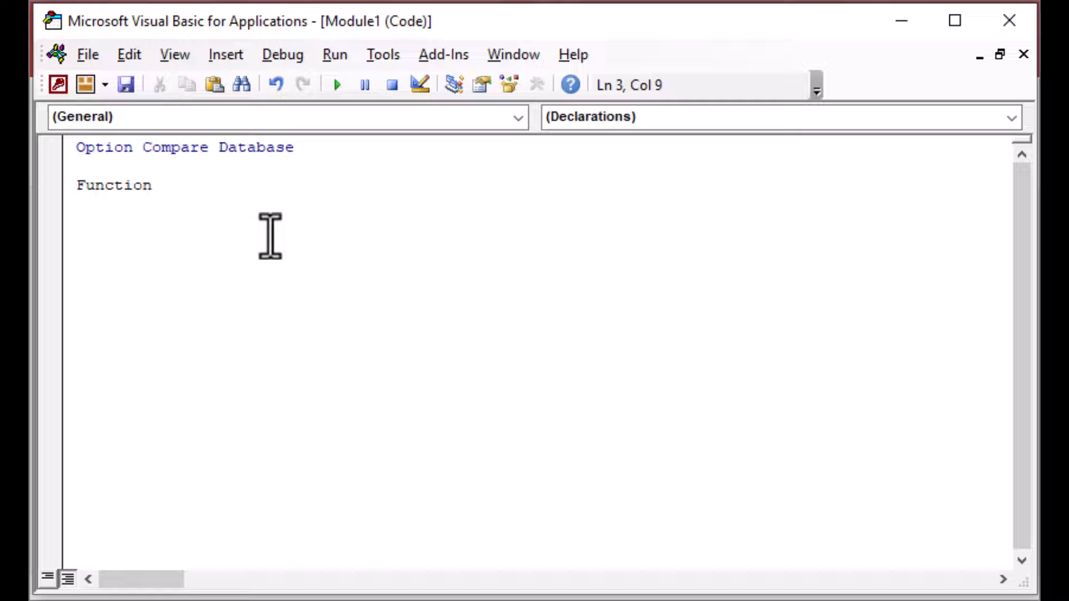
{"action": "type", "text": "T"}
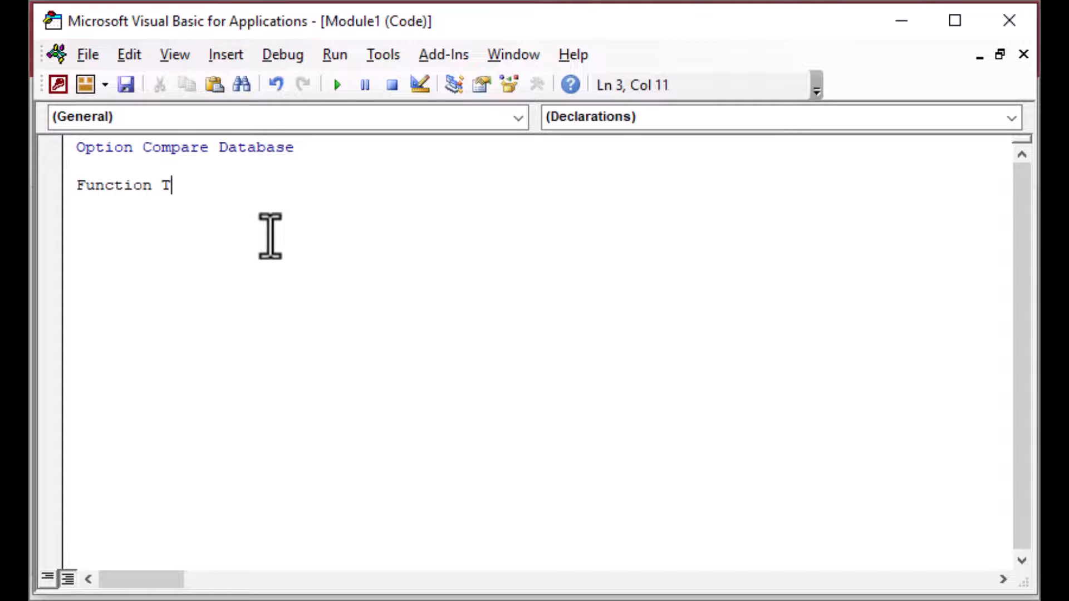
{"action": "type", "text": "heDateOn"}
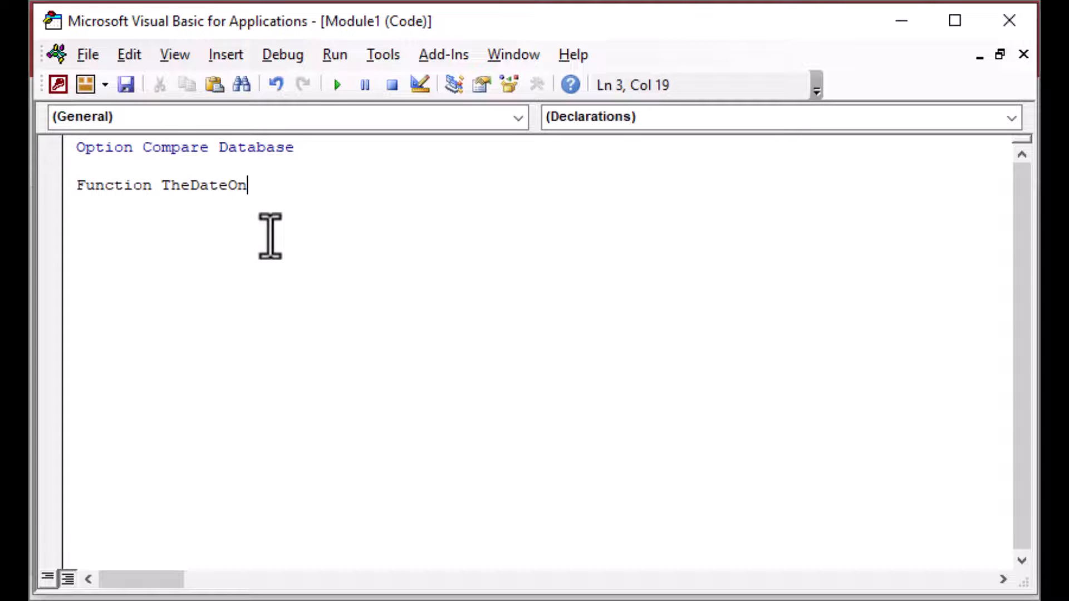
{"action": "type", "text": "TheForm()"}
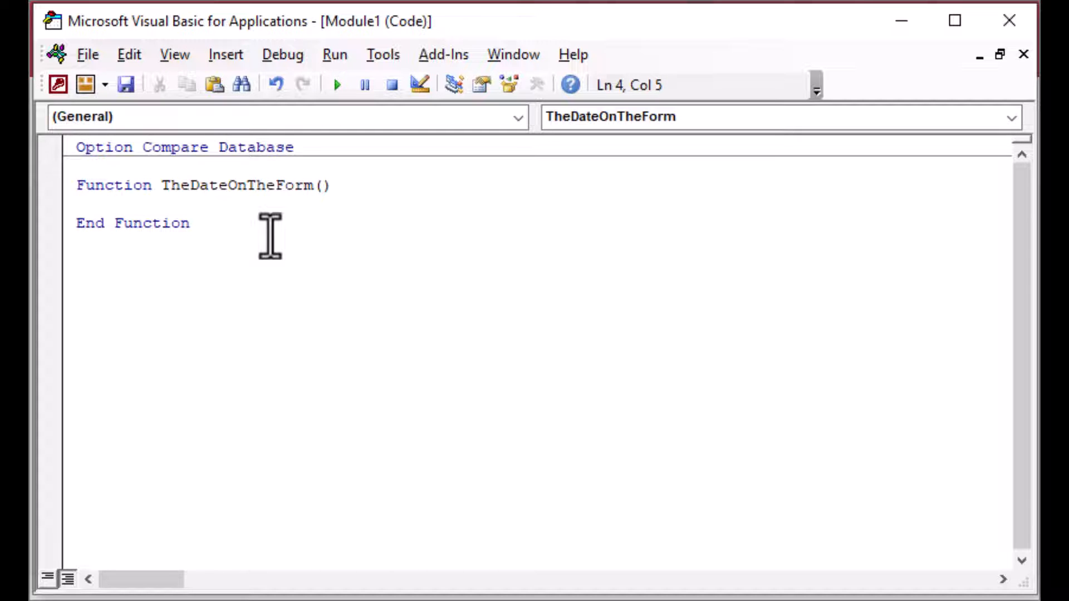
- Write a MsgBox showing Forms!frmSuperform!txtDate with vbInformation and a title
{"action": "type", "text": "Msg"}
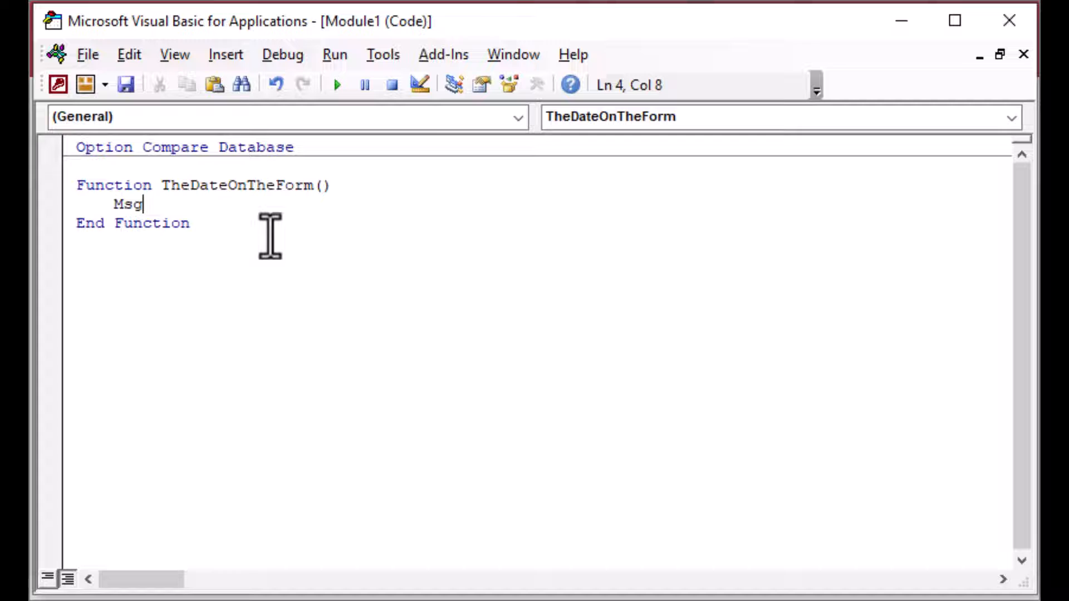
{"action": "type", "text": "Box"}
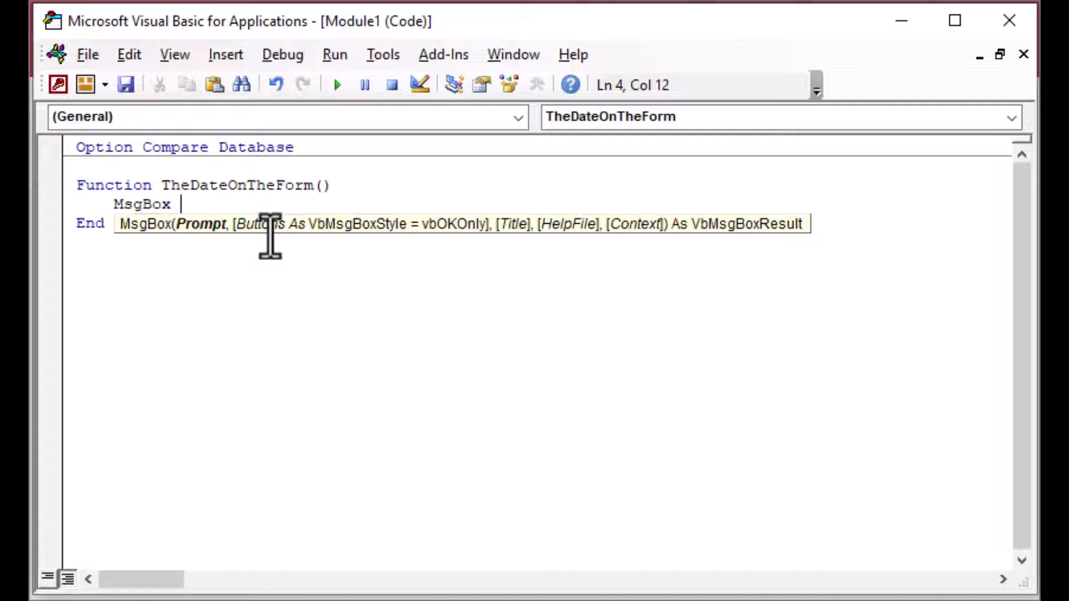
{"action": "type", "text": "\"The date o"}
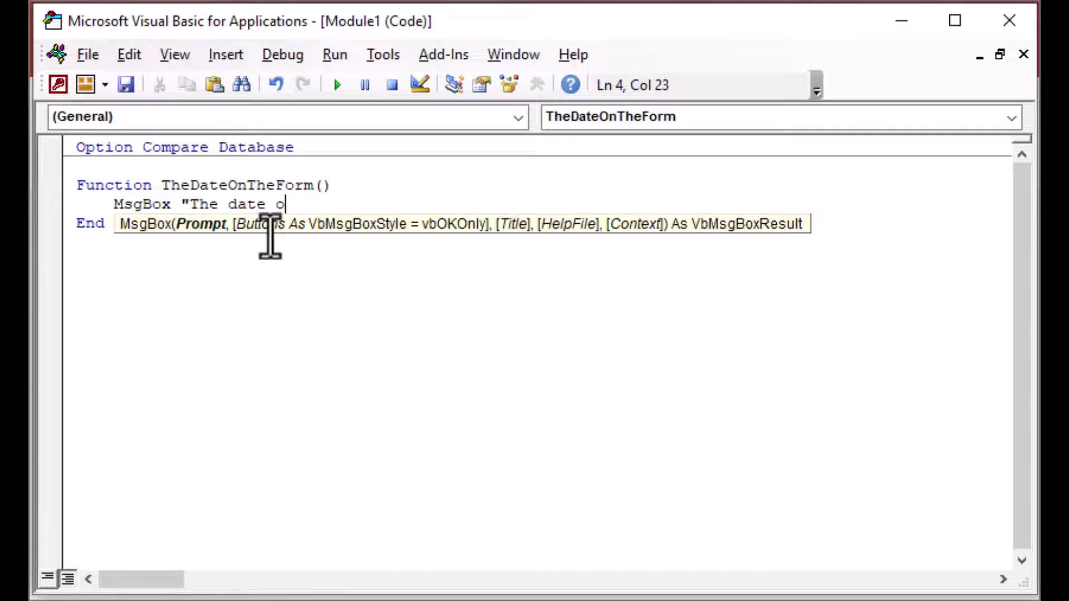
{"action": "type", "text": "n the form is"}
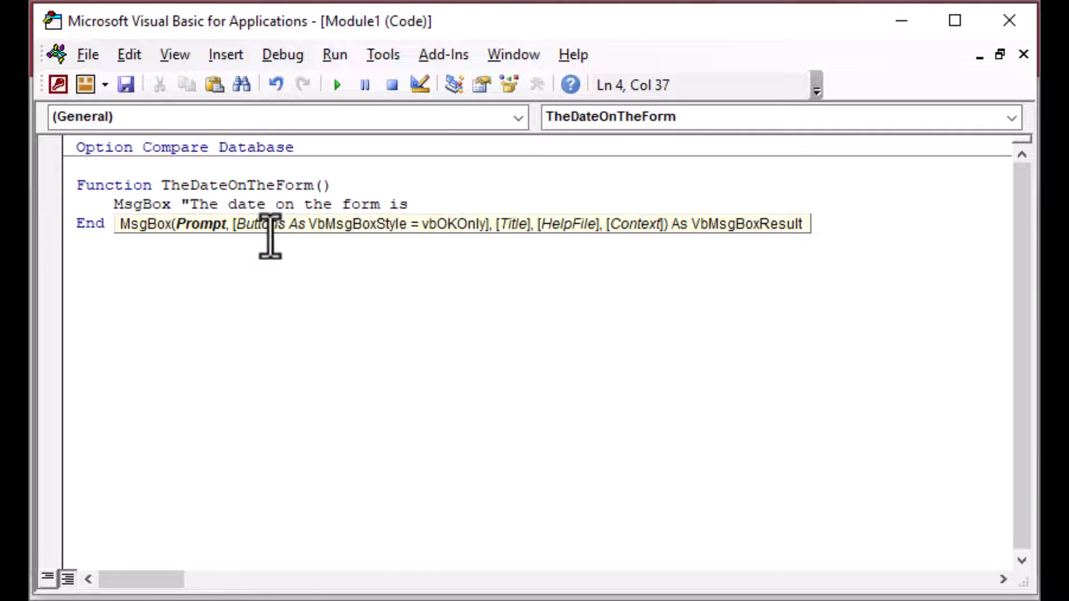
{"action": "type", "text": "\" & Forms!"}
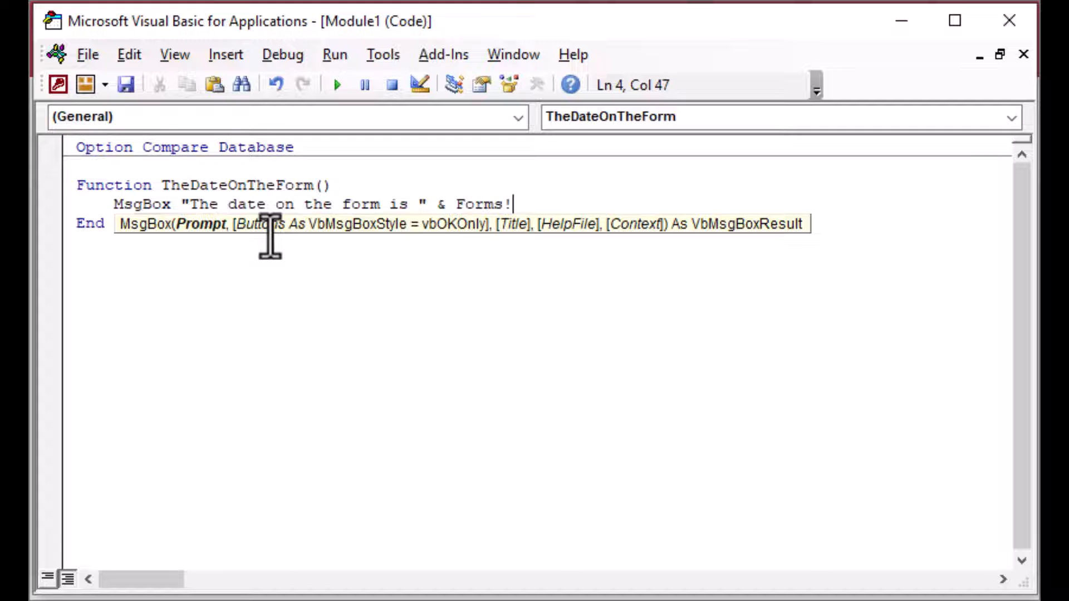
{"action": "type", "text": "frm"}
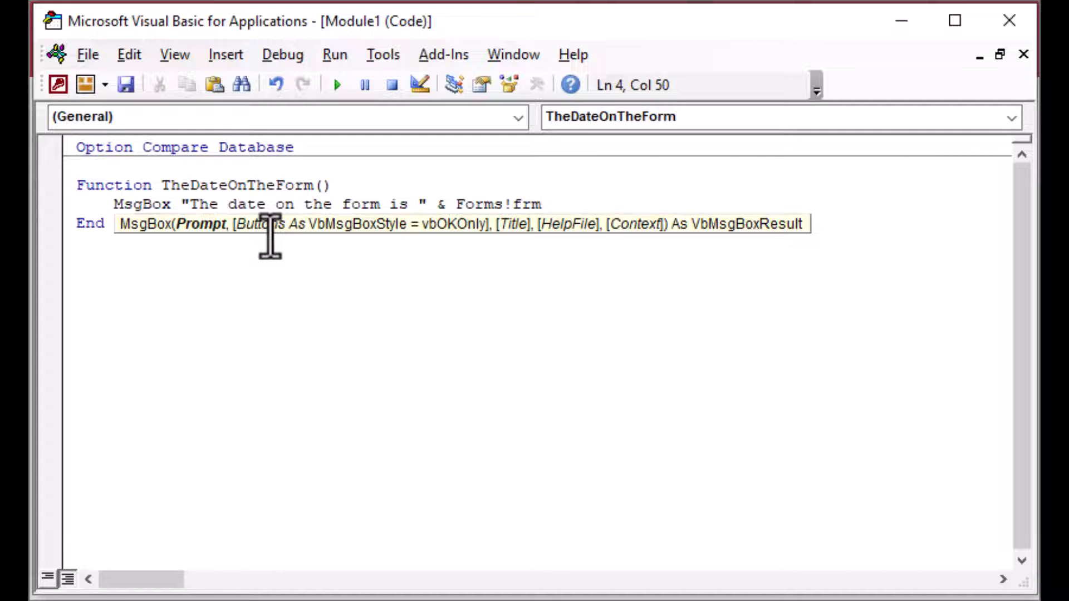
{"action": "type", "text": "Superform"}
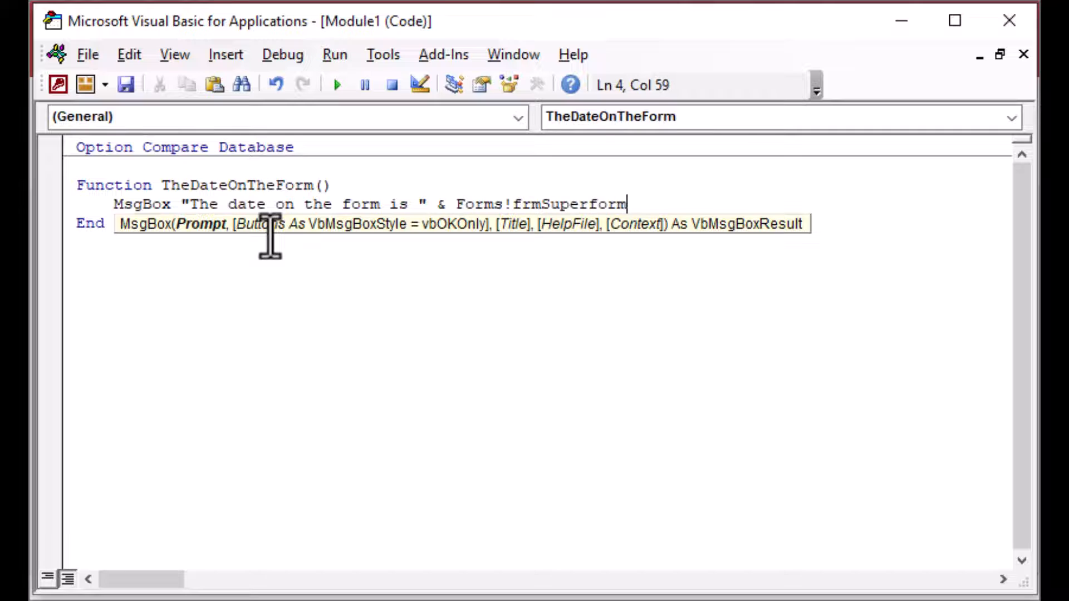
{"action": "type", "text": "!txtDate & \"."}
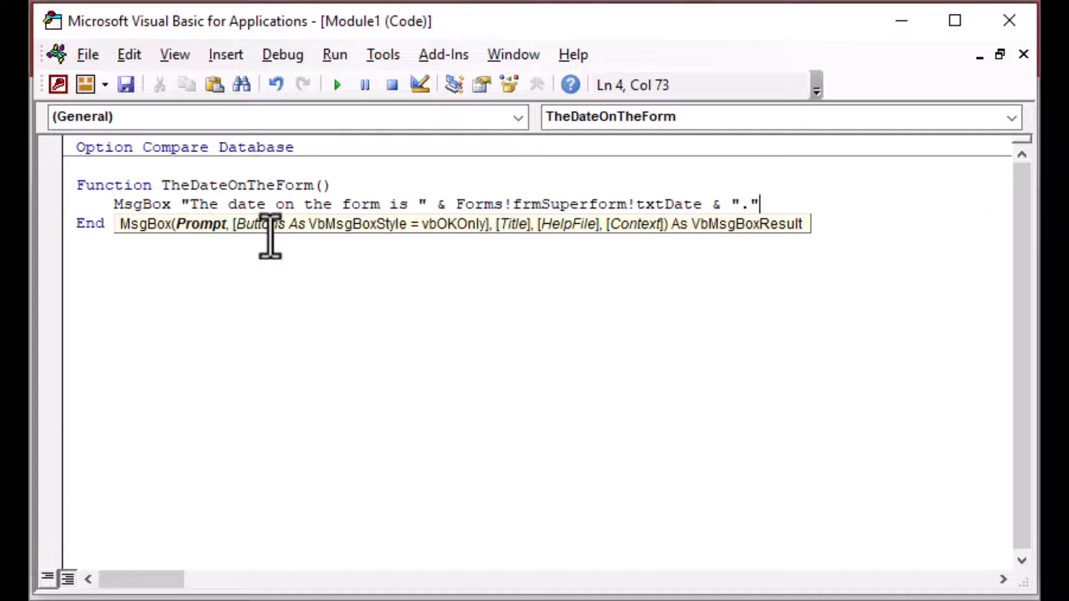
{"action": "type", "text": ", vbInformation,"}
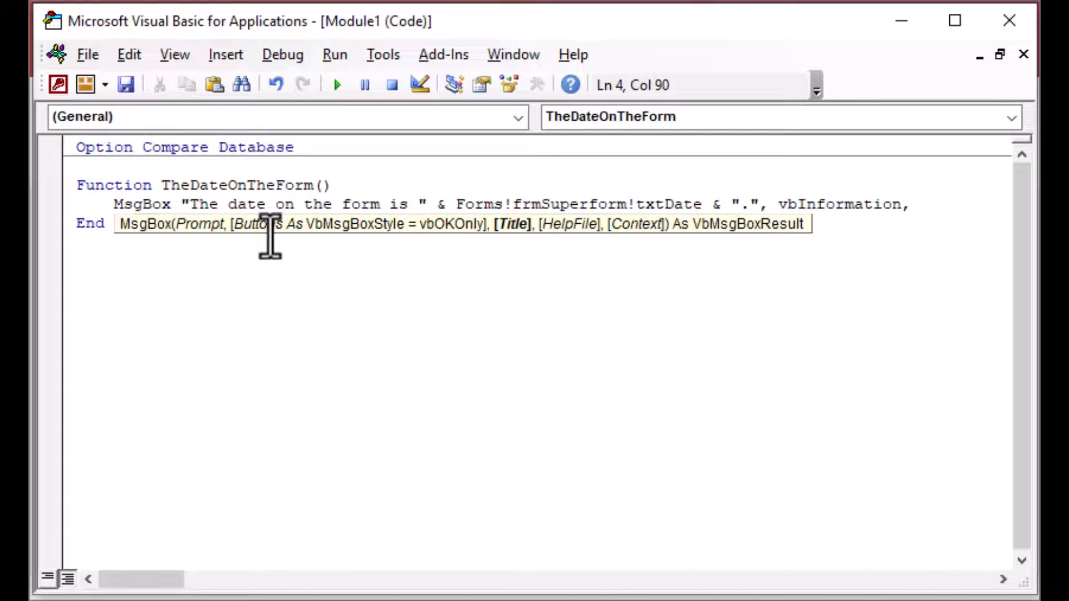
{"action": "type", "text": "\"The Date"}
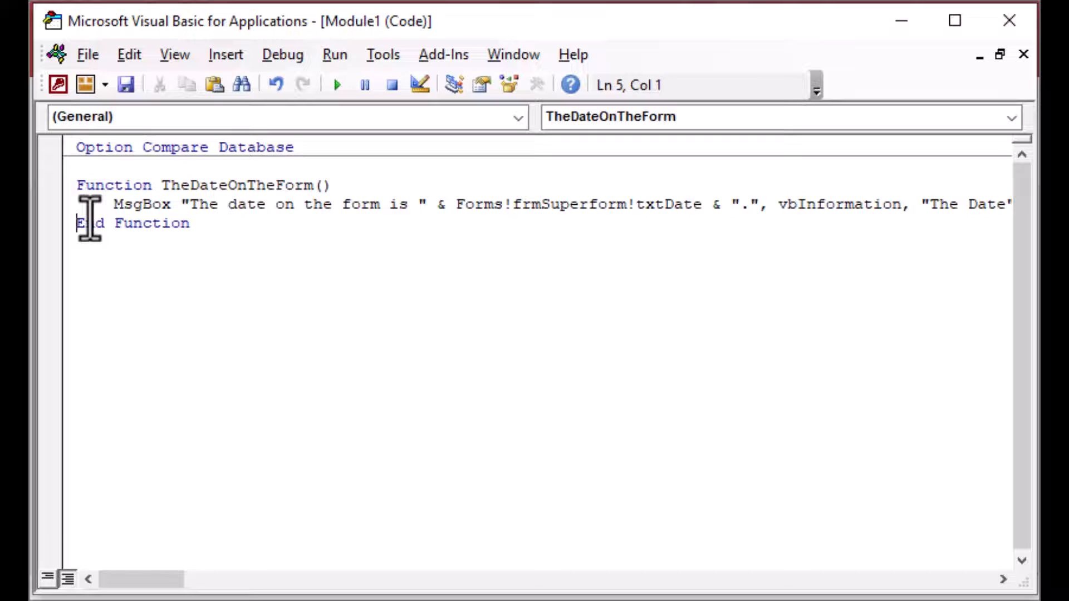
- Add a line returning Forms!frmSuperform!txtDate as TheDateOnTheForm's value
{"action": "key", "text": "enter"}
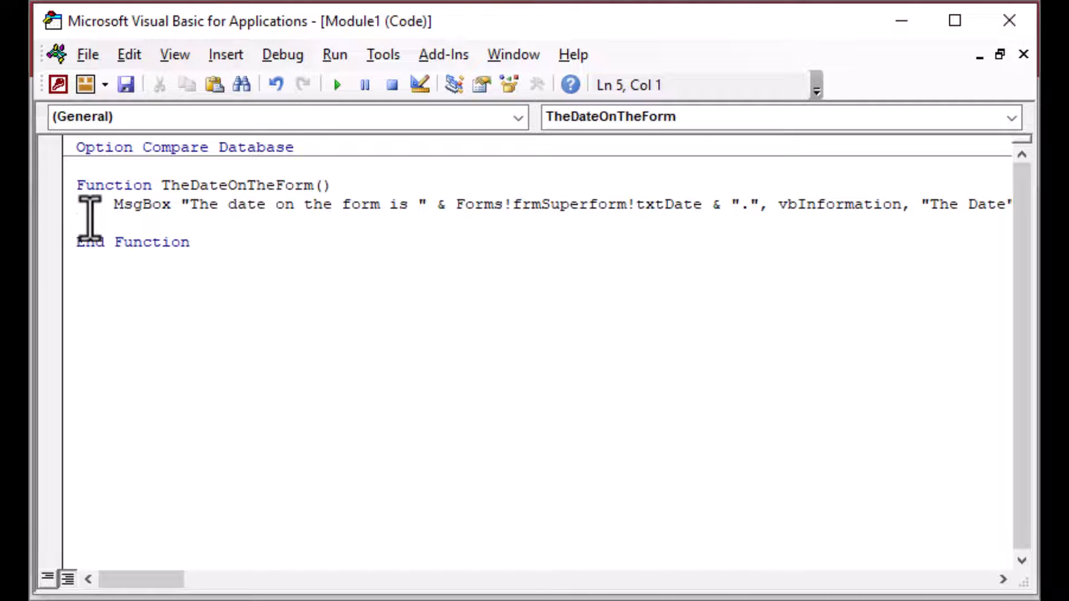
{"action": "type", "text": "TheDateOnTh"}
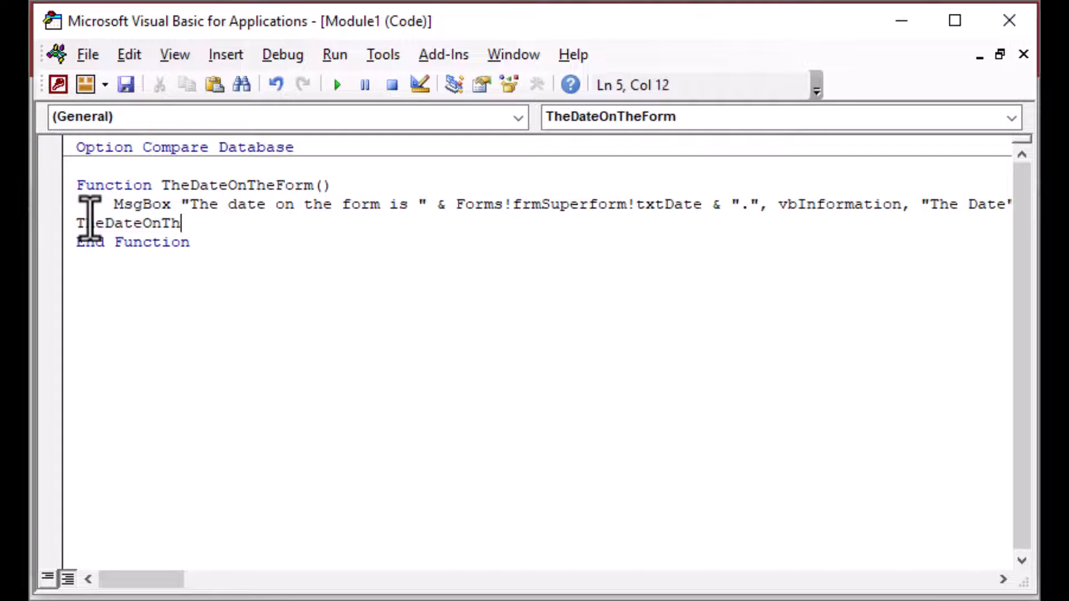
{"action": "type", "text": "eForm"}
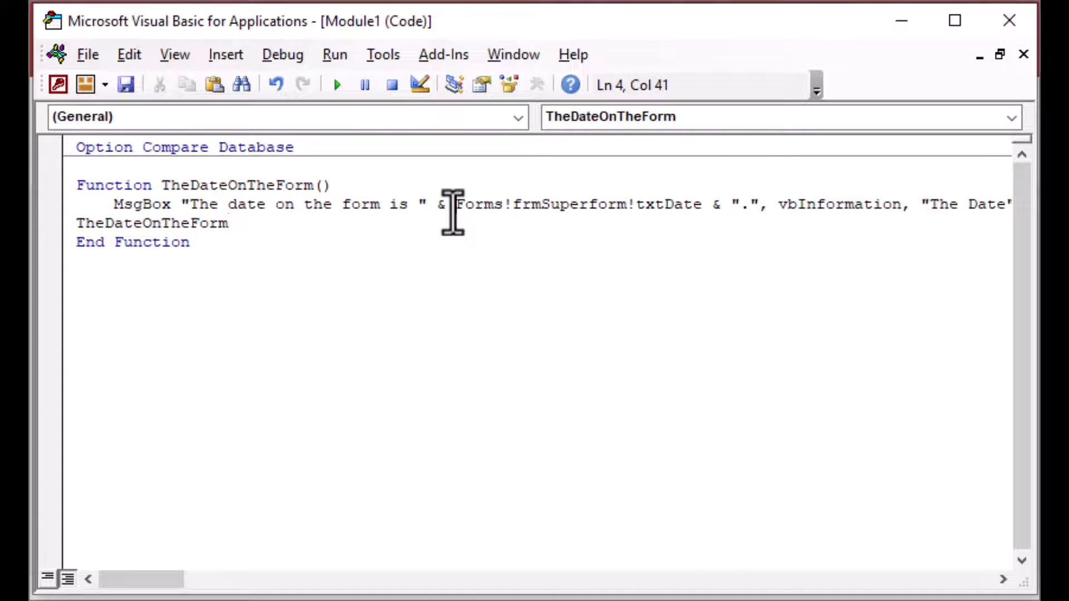
{"action": "left_click_drag", "start_coordinate": [459, 204], "coordinate": [700, 203]}
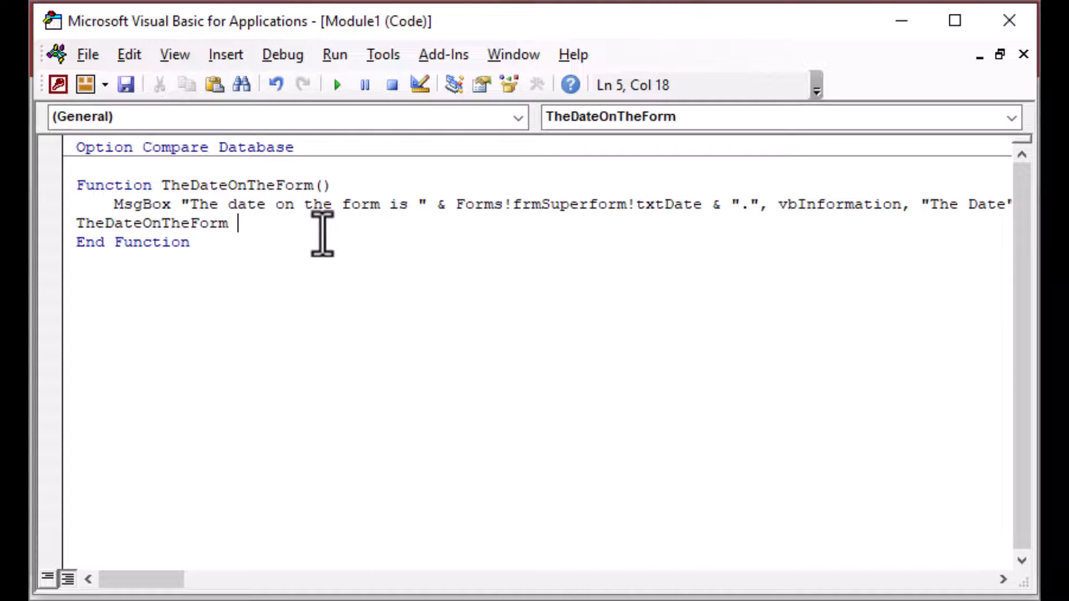
{"action": "type", "text": "= Forms!frmSuperform!txtDate"}
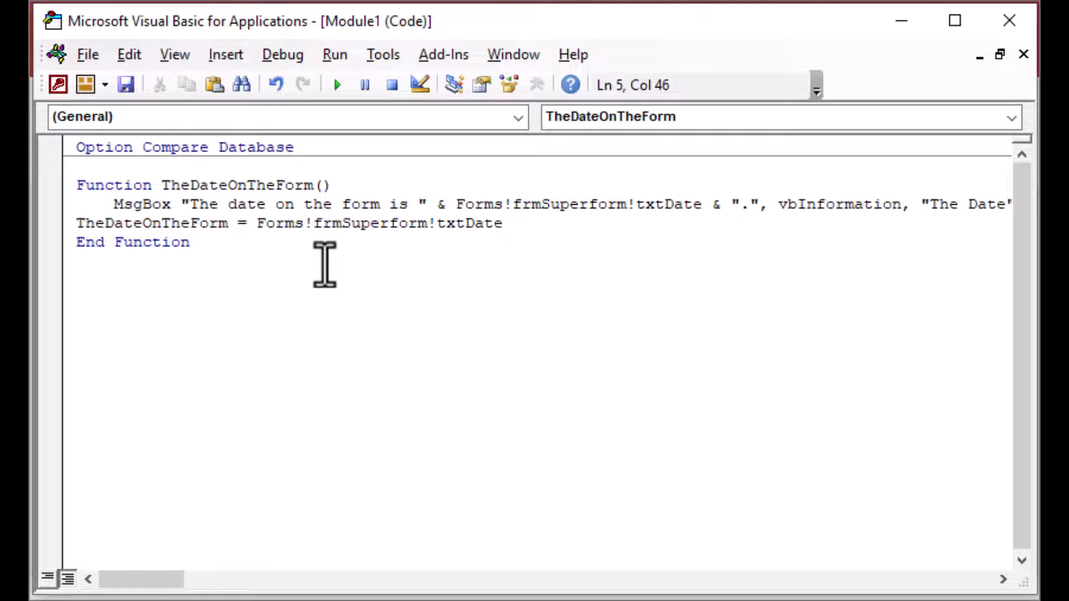
{"action": "left_click", "coordinate": [193, 242]}
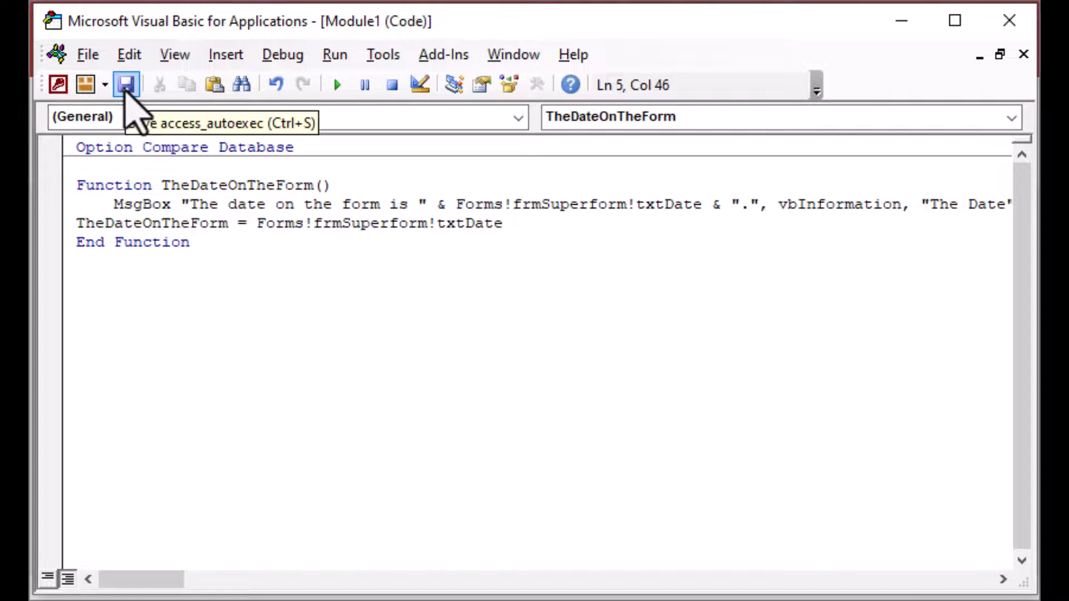
- Save the code module under the name modOurCode
{"action": "left_click", "coordinate": [125, 85]}
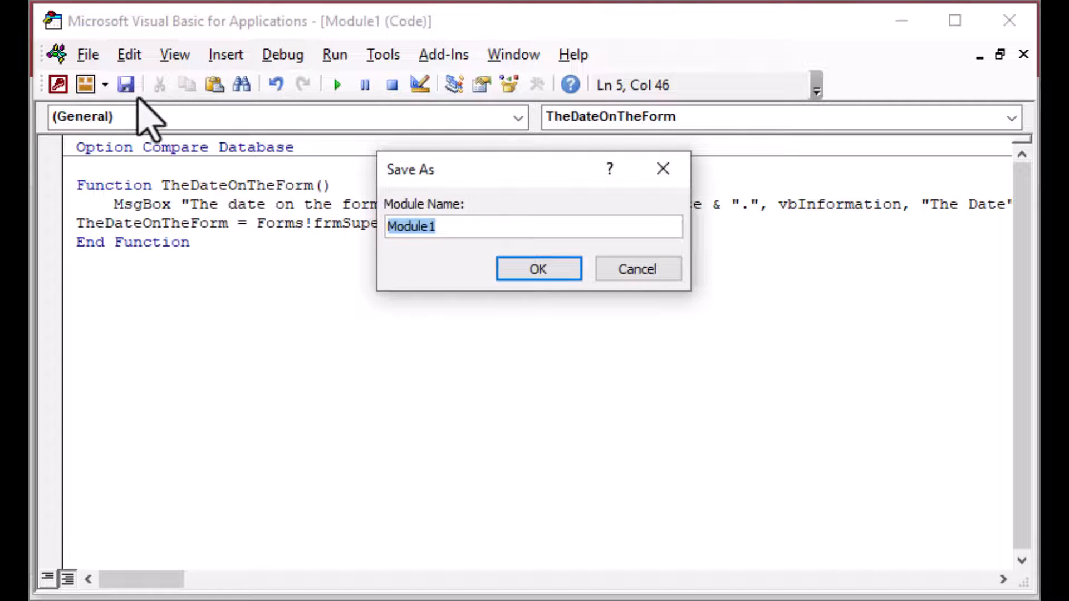
{"action": "type", "text": "modOurC"}
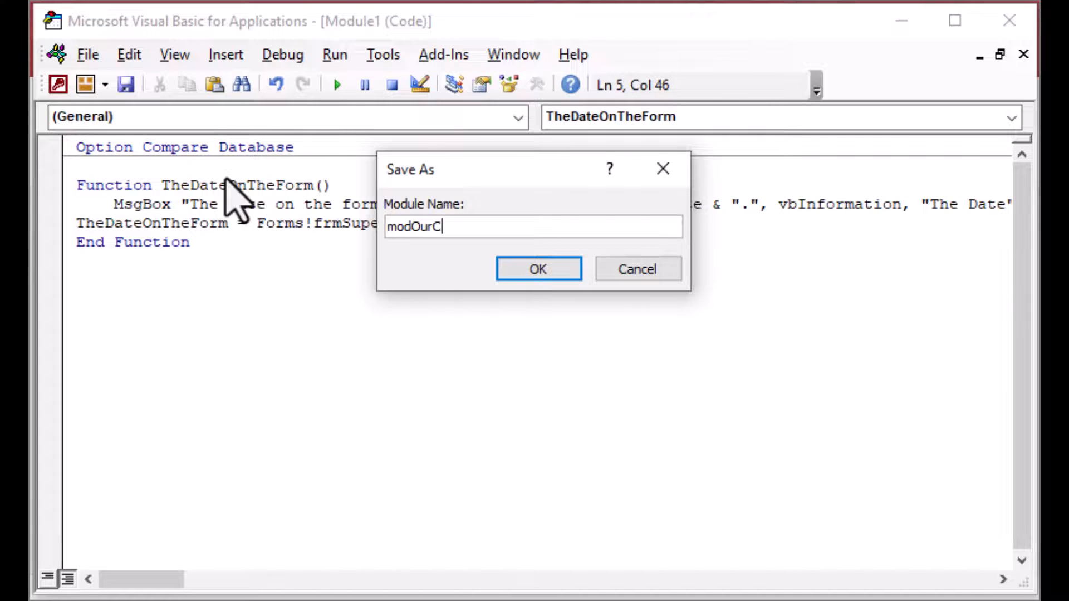
{"action": "left_click", "coordinate": [537, 269]}
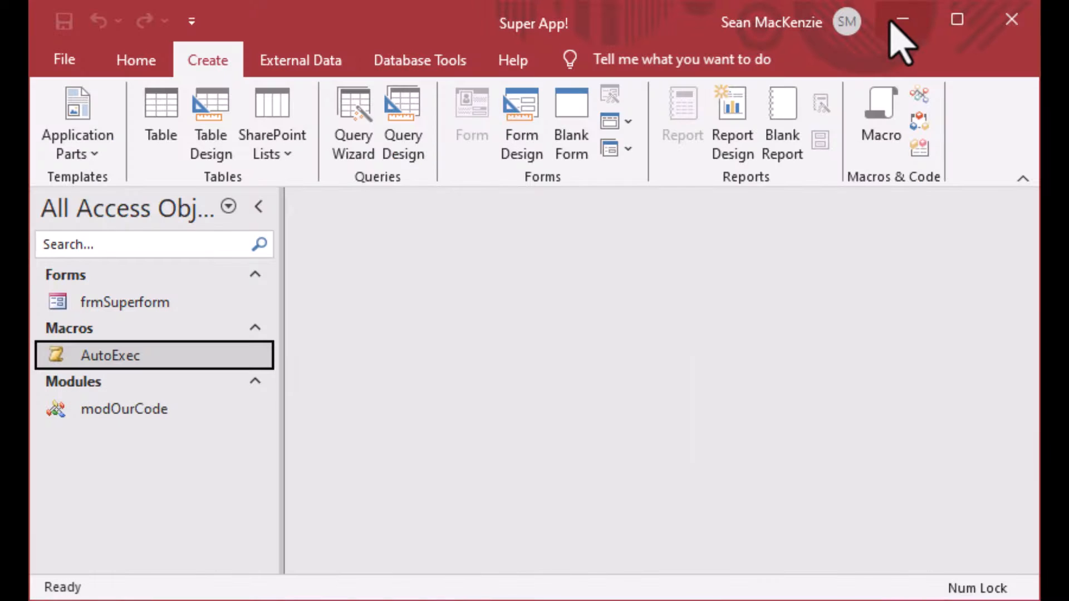
{"action": "mouse_move", "coordinate": [767, 253]}
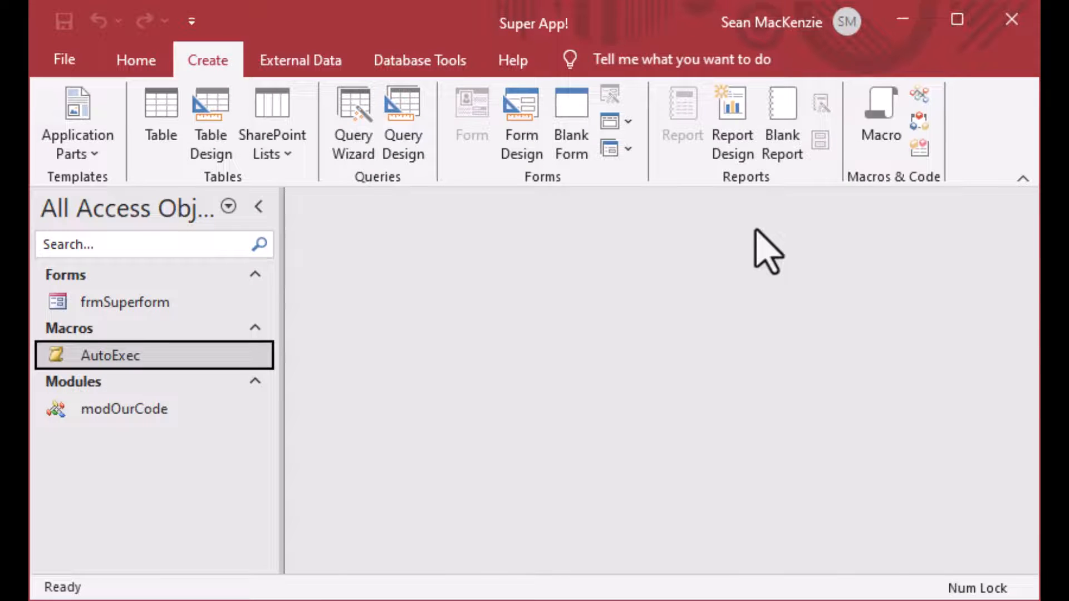
{"action": "mouse_move", "coordinate": [125, 408]}
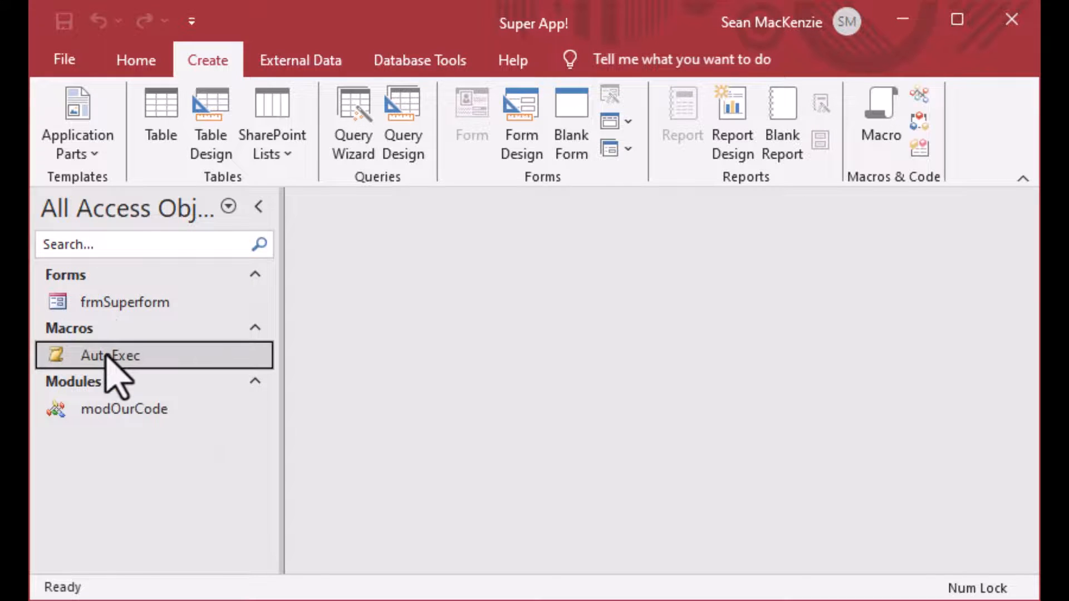
- Append a RunCode action with Function Name TheDateOnTheForm() to AutoExec, then save and close
{"action": "double_click", "coordinate": [109, 355]}
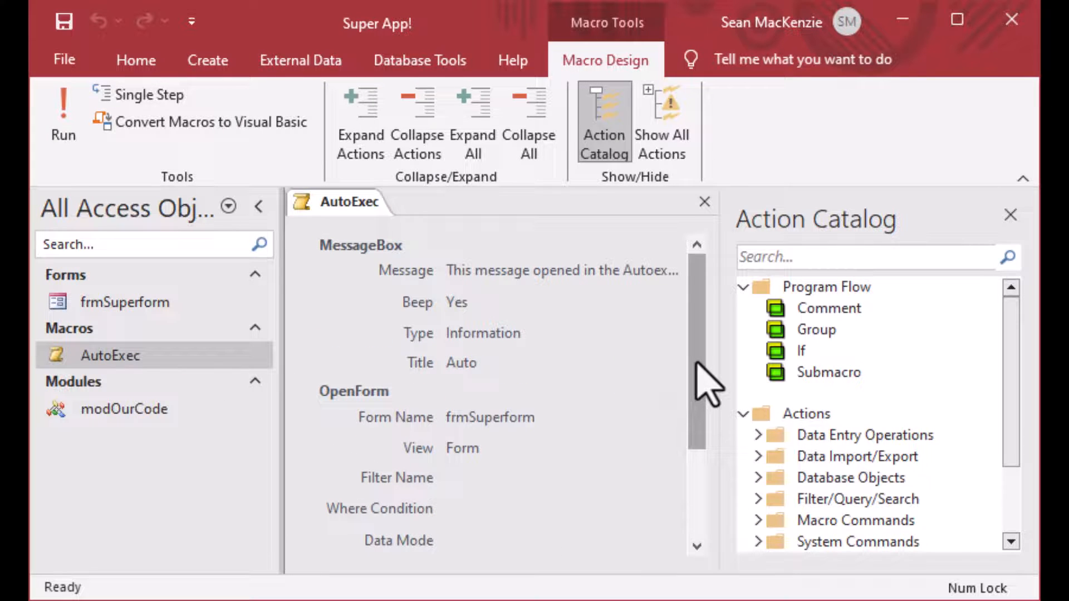
{"action": "scroll", "scroll_direction": "down", "scroll_amount": 3}
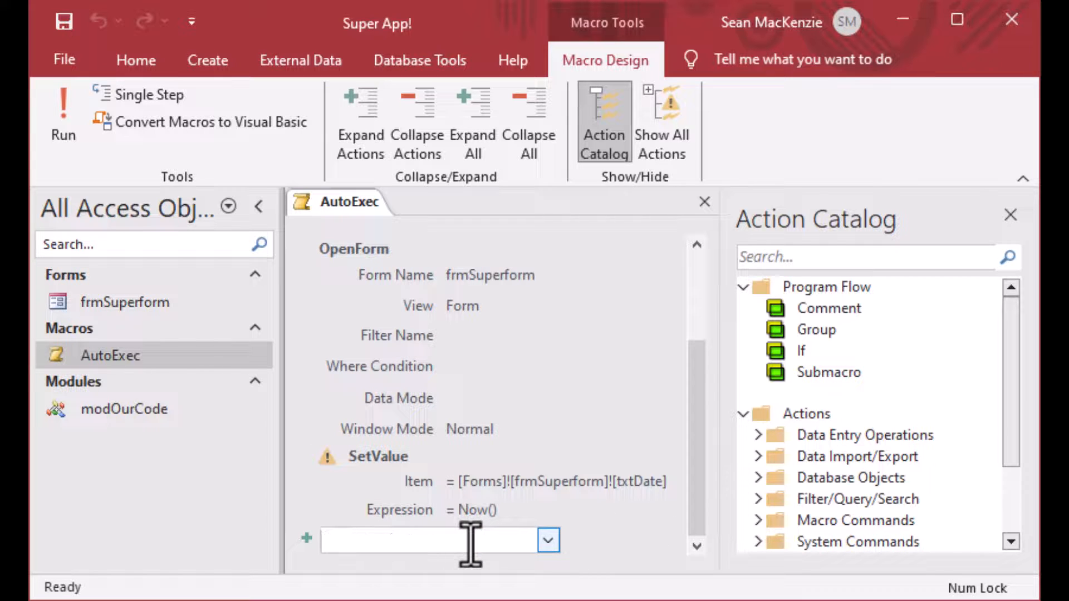
{"action": "type", "text": "Redo"}
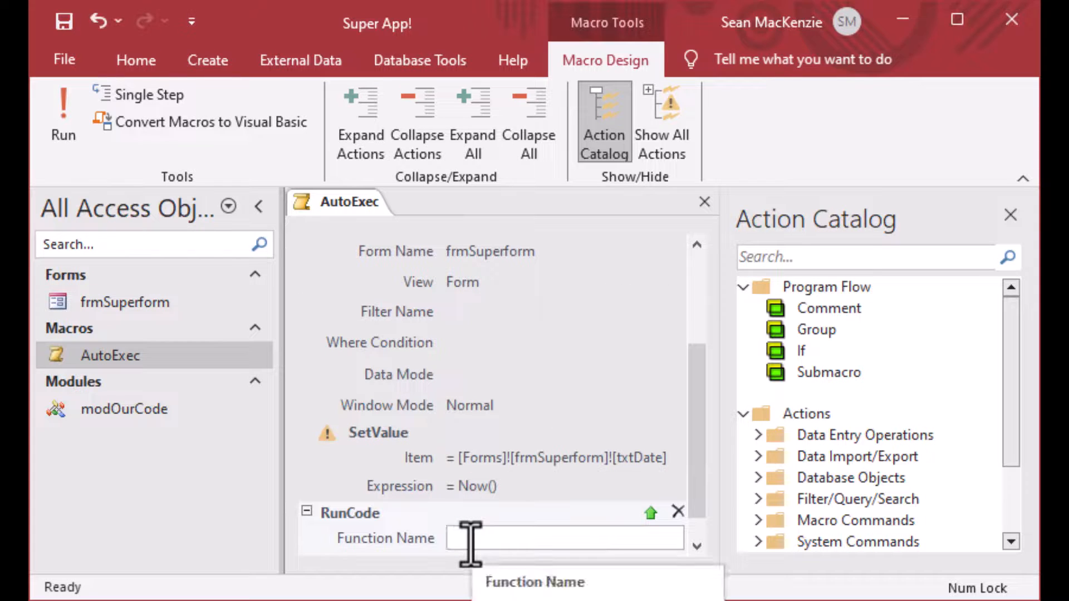
{"action": "mouse_move", "coordinate": [354, 590]}
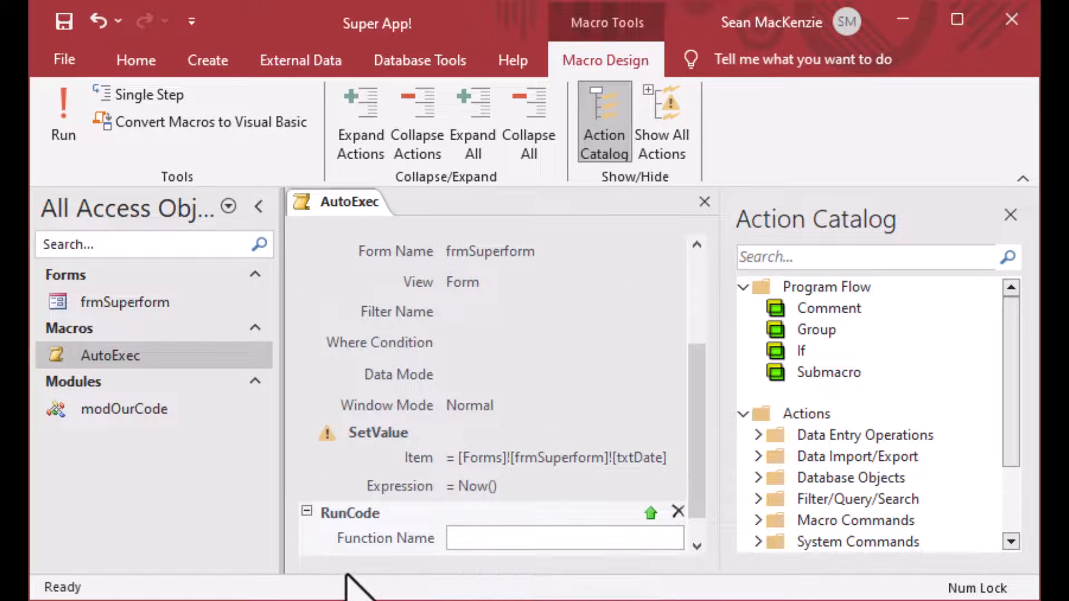
{"action": "mouse_move", "coordinate": [334, 579]}
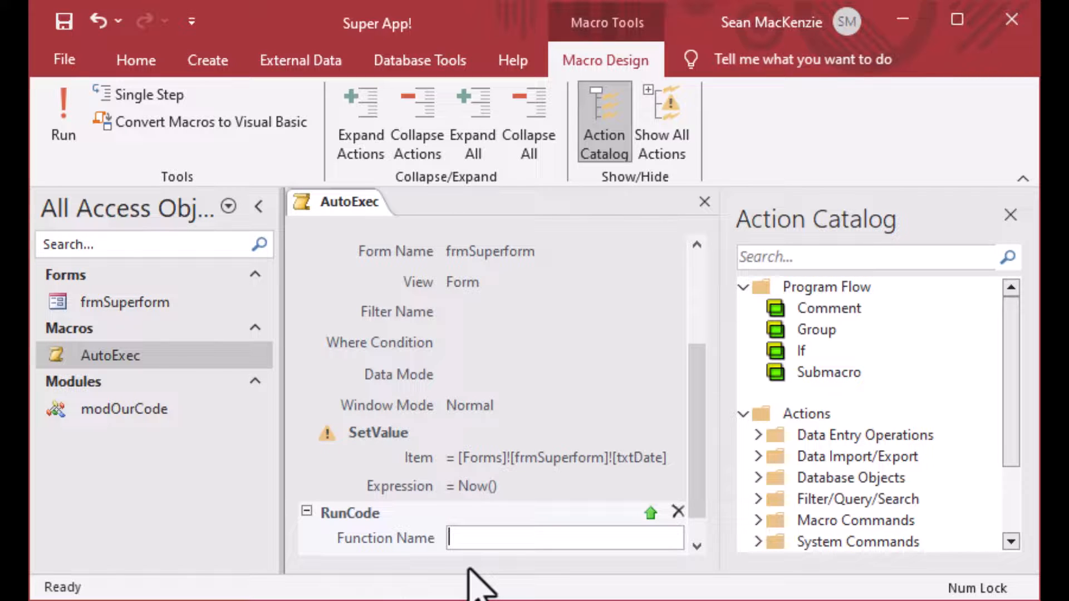
{"action": "type", "text": "TheDate"}
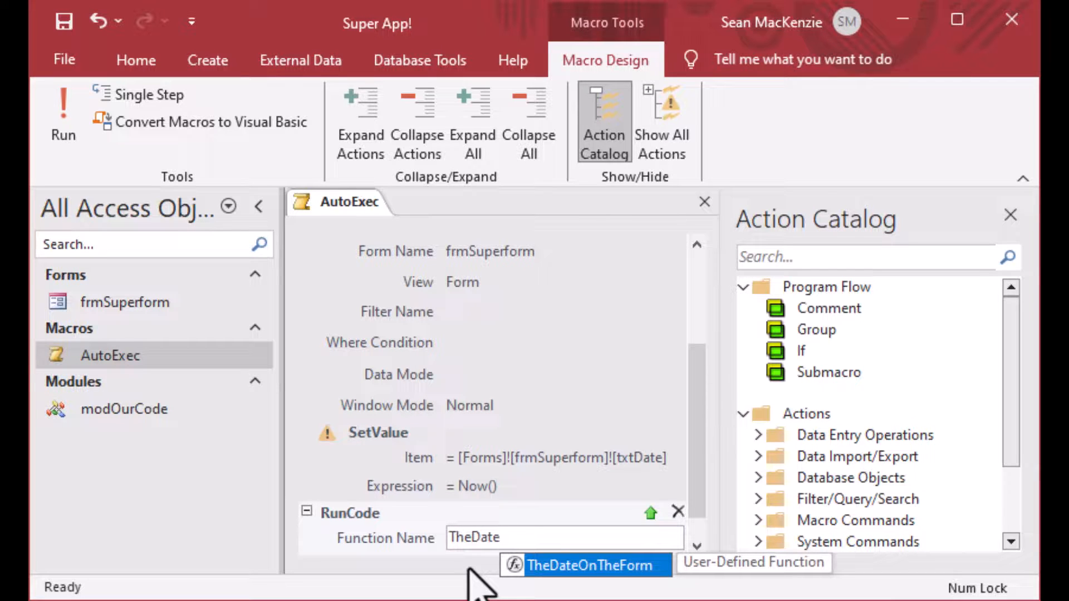
{"action": "left_click", "coordinate": [593, 565]}
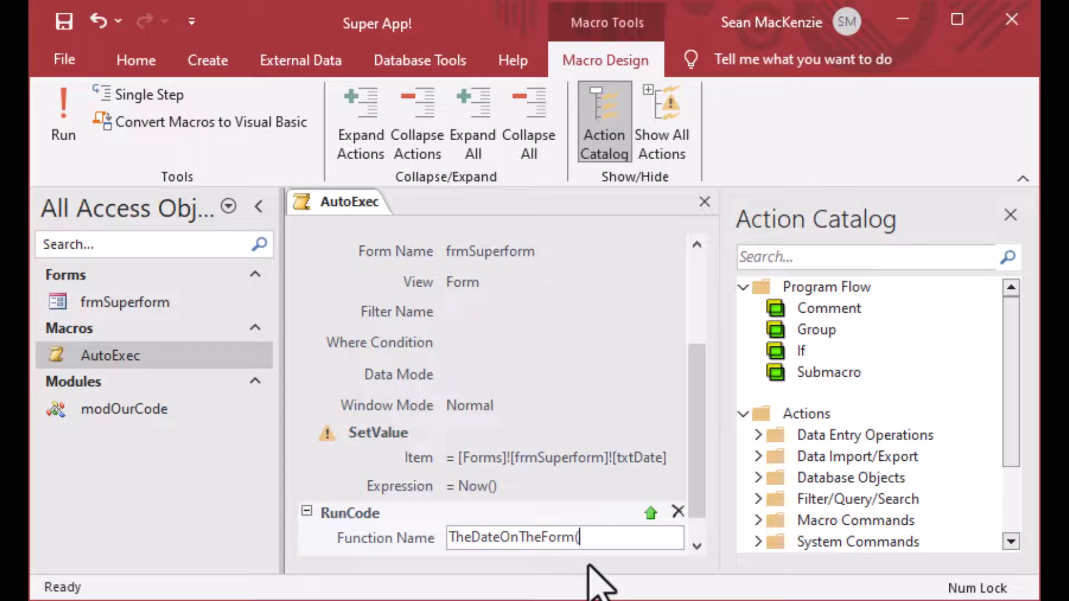
{"action": "type", "text": ")"}
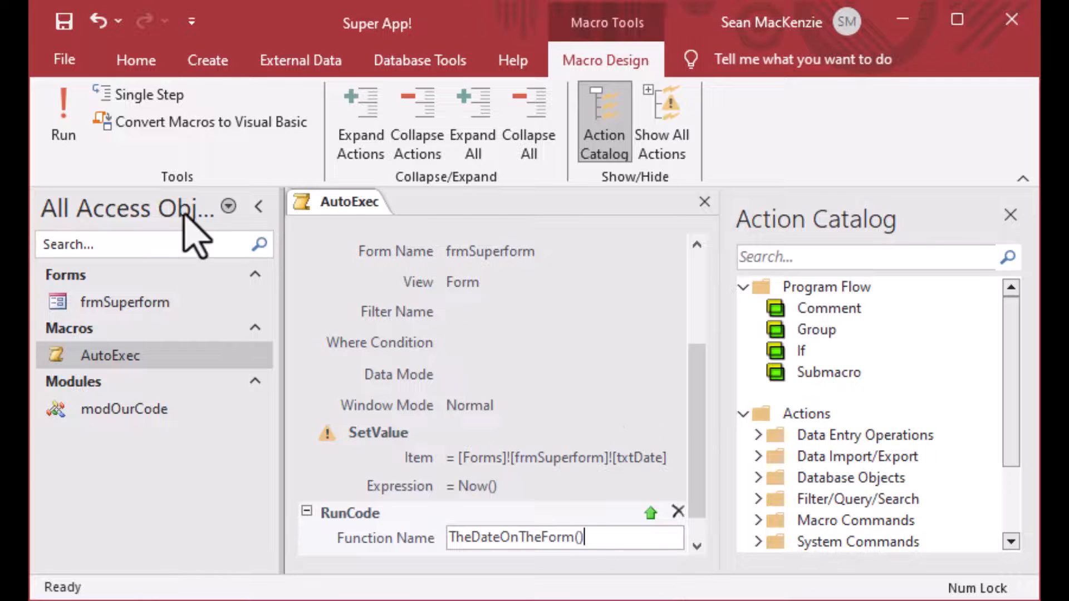
{"action": "mouse_move", "coordinate": [63, 112]}
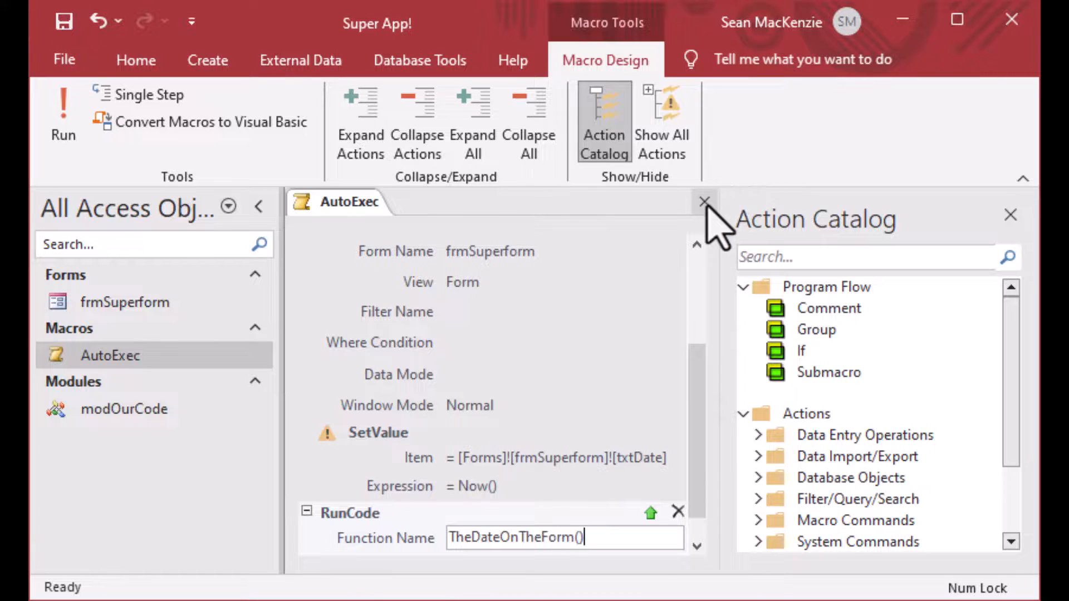
{"action": "left_click", "coordinate": [705, 203]}
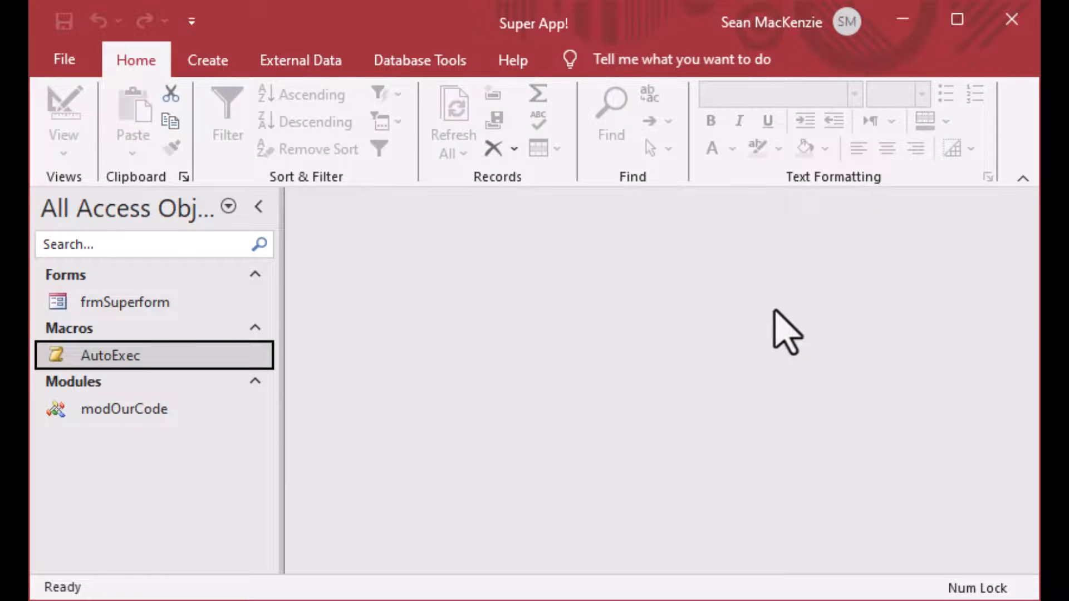
{"action": "mouse_move", "coordinate": [923, 208]}
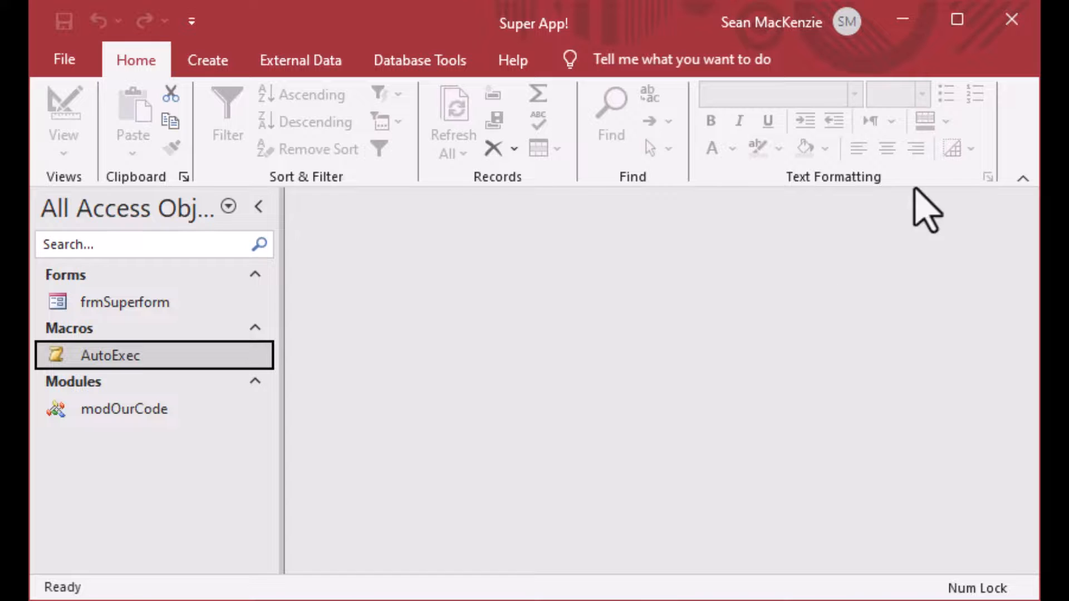
- Close and reopen the database, dismissing the Auto message and the 2024-01-28 date message
{"action": "left_click", "coordinate": [1011, 18]}
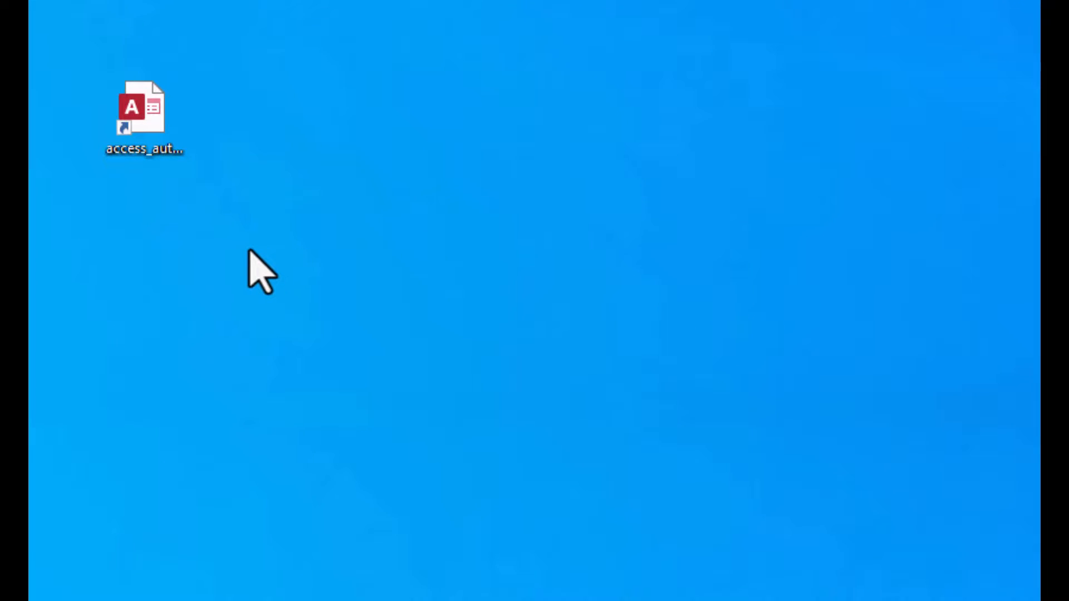
{"action": "double_click", "coordinate": [145, 110]}
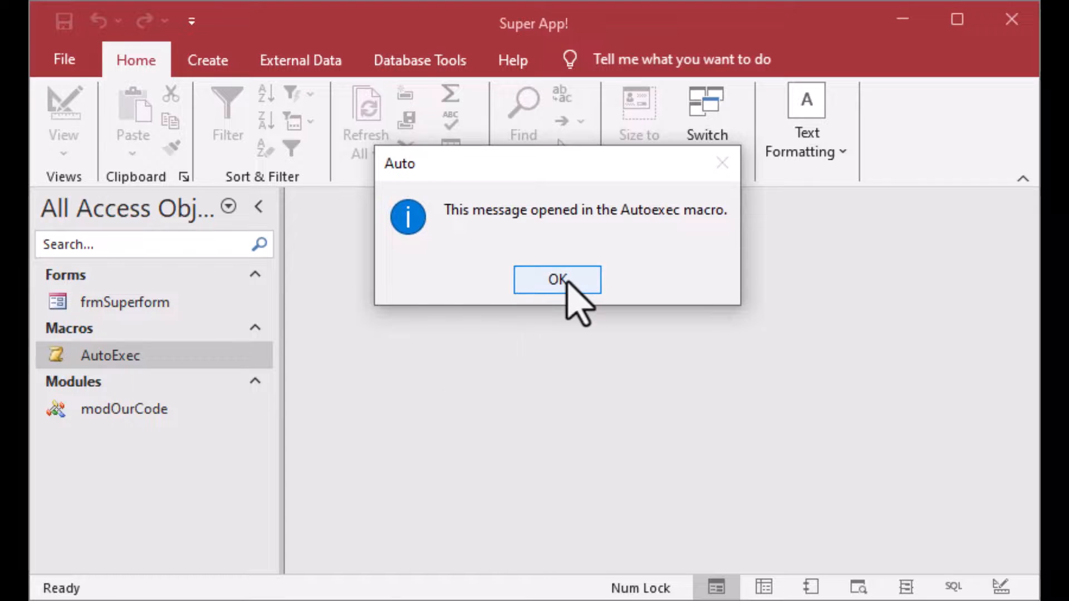
{"action": "left_click", "coordinate": [556, 279]}
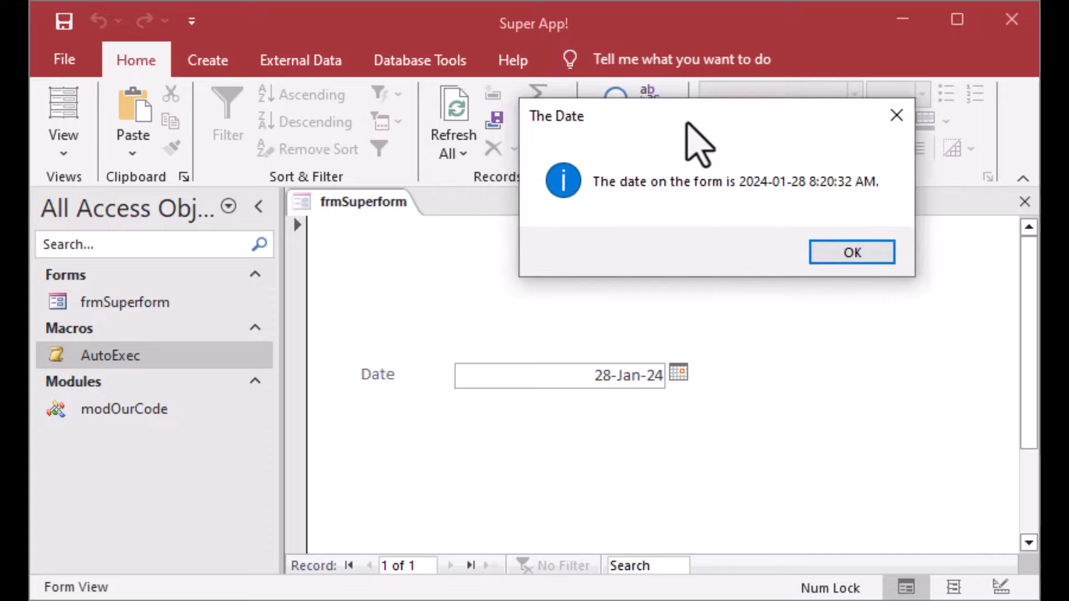
{"action": "mouse_move", "coordinate": [617, 416]}
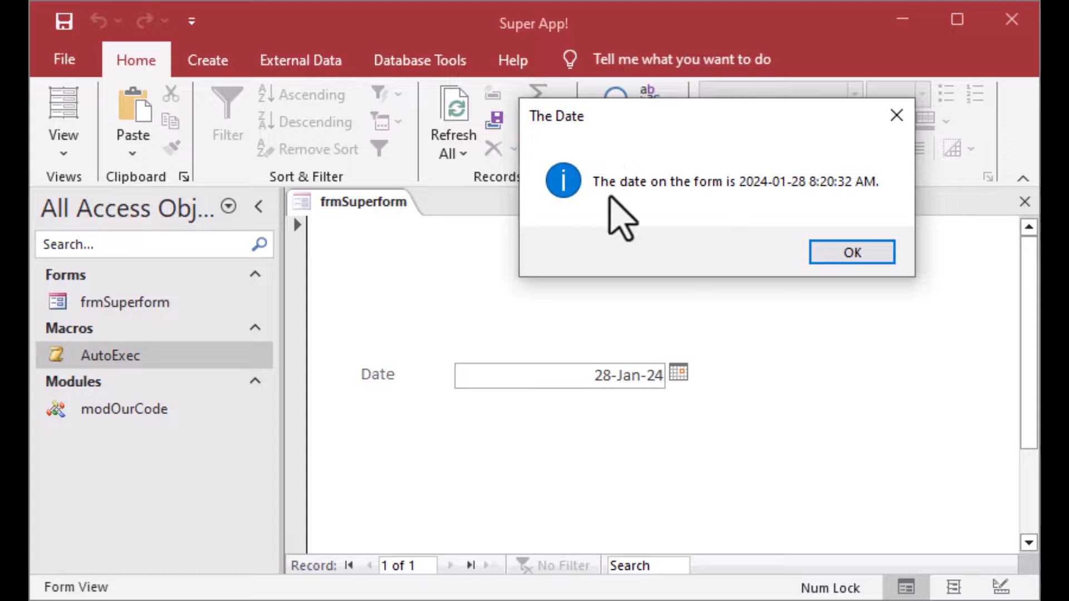
{"action": "mouse_move", "coordinate": [880, 228]}
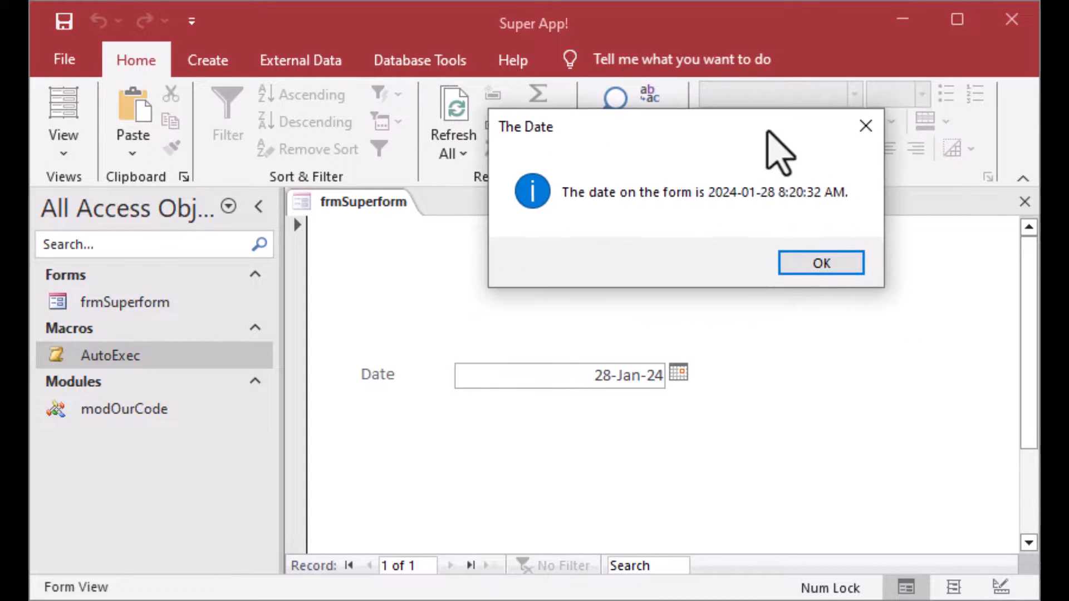
{"action": "left_click", "coordinate": [821, 263]}
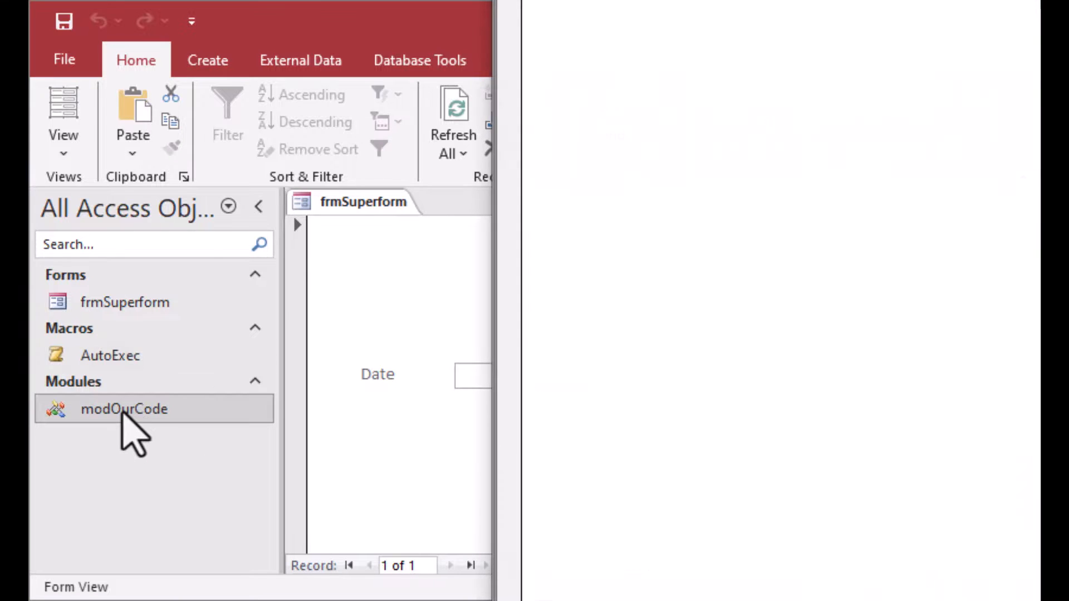
{"action": "double_click", "coordinate": [124, 408]}
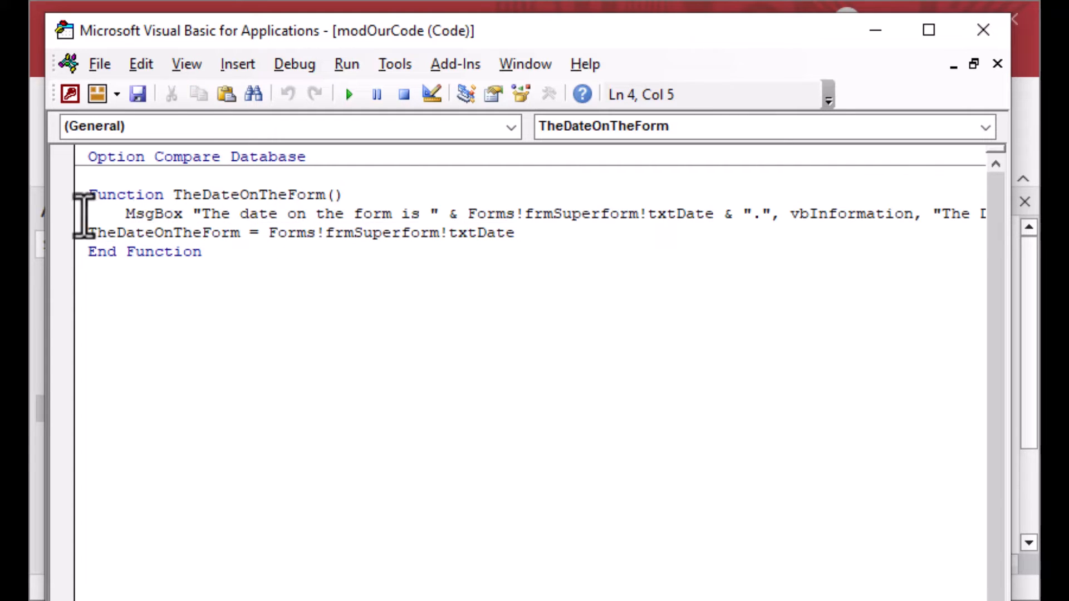
{"action": "left_click", "coordinate": [68, 214]}
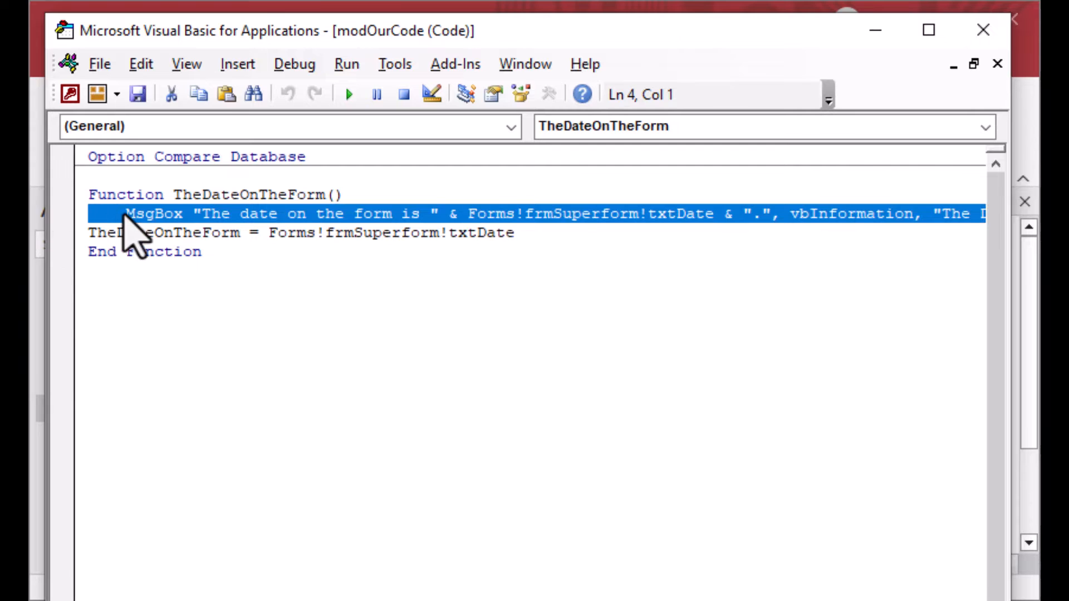
{"action": "left_click", "coordinate": [205, 213]}
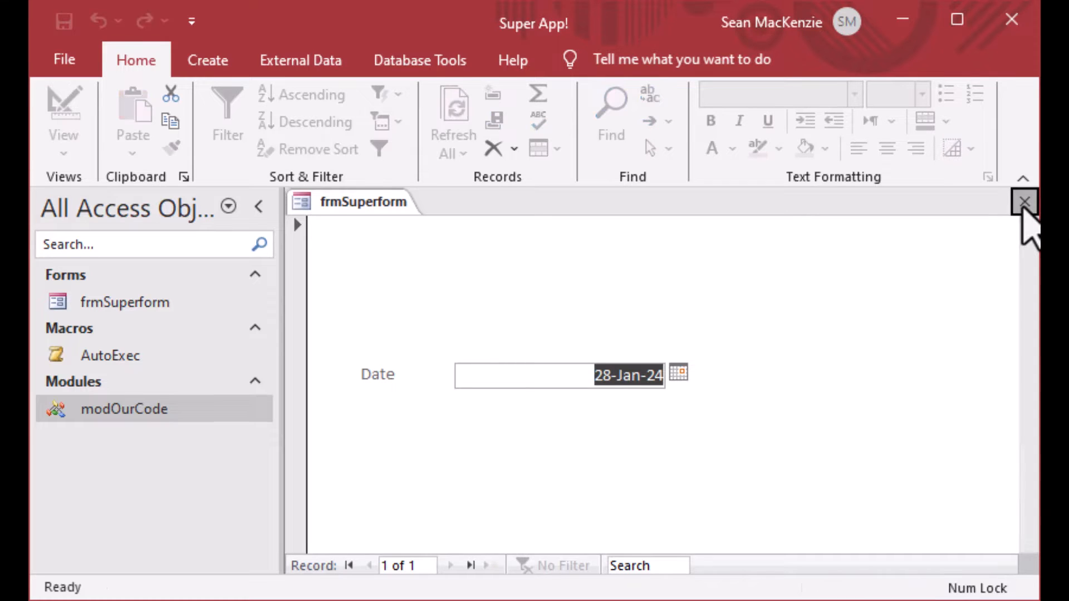
- Restart the database again, dismissing both startup messages to leave frmSuperform showing 28-Jan-24
{"action": "left_click", "coordinate": [1024, 201]}
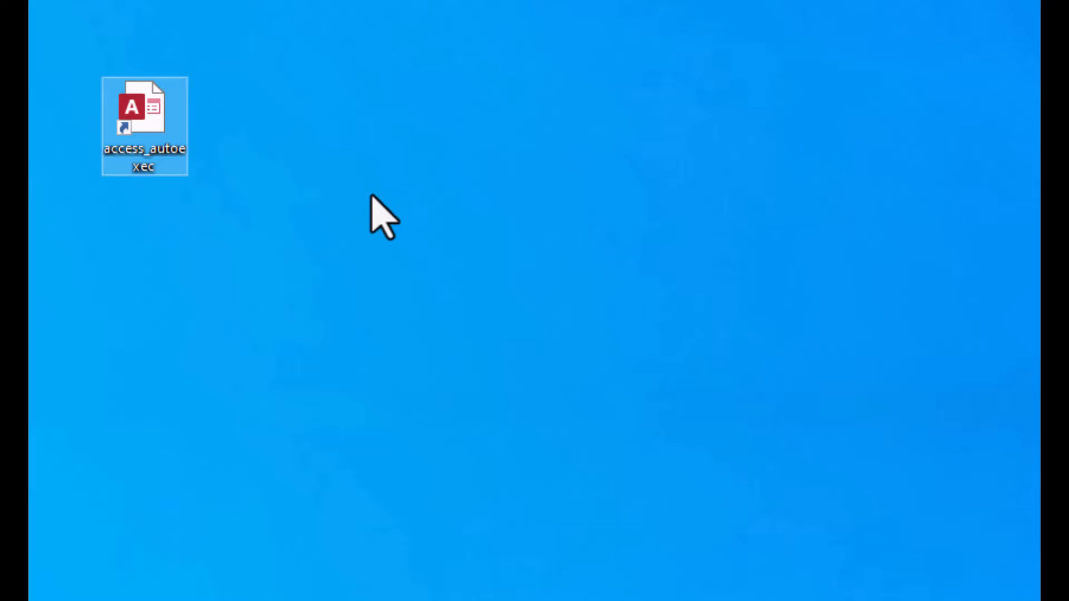
{"action": "double_click", "coordinate": [143, 112]}
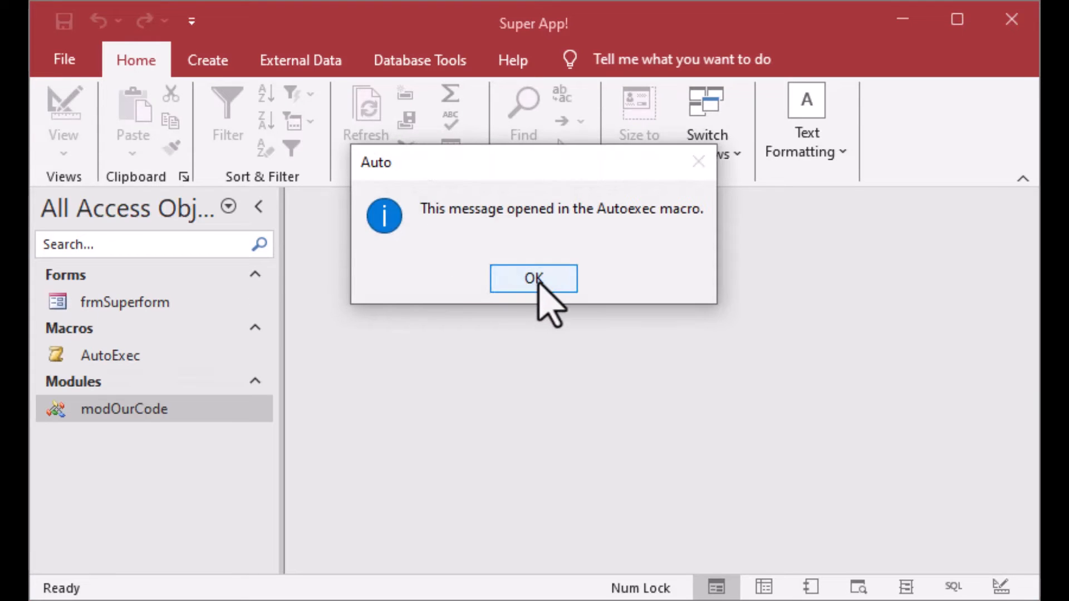
{"action": "left_click", "coordinate": [533, 278]}
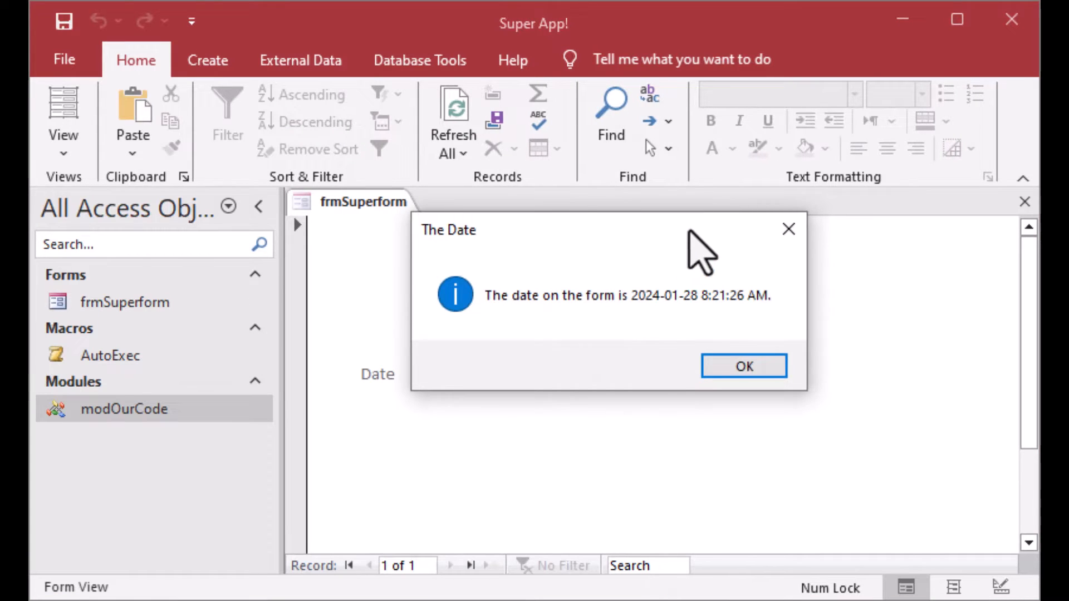
{"action": "left_click", "coordinate": [744, 367]}
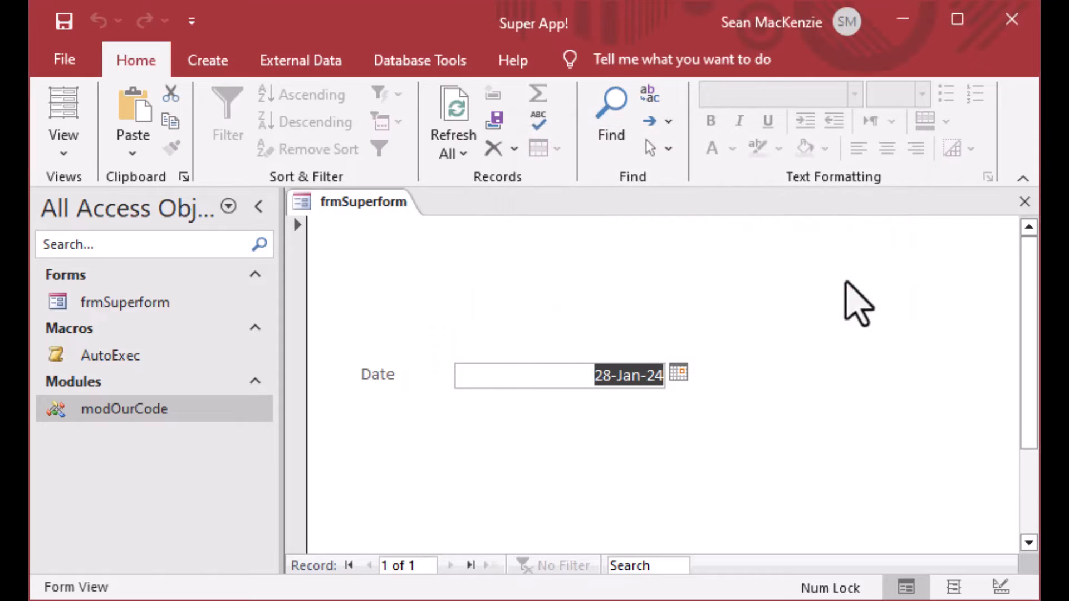